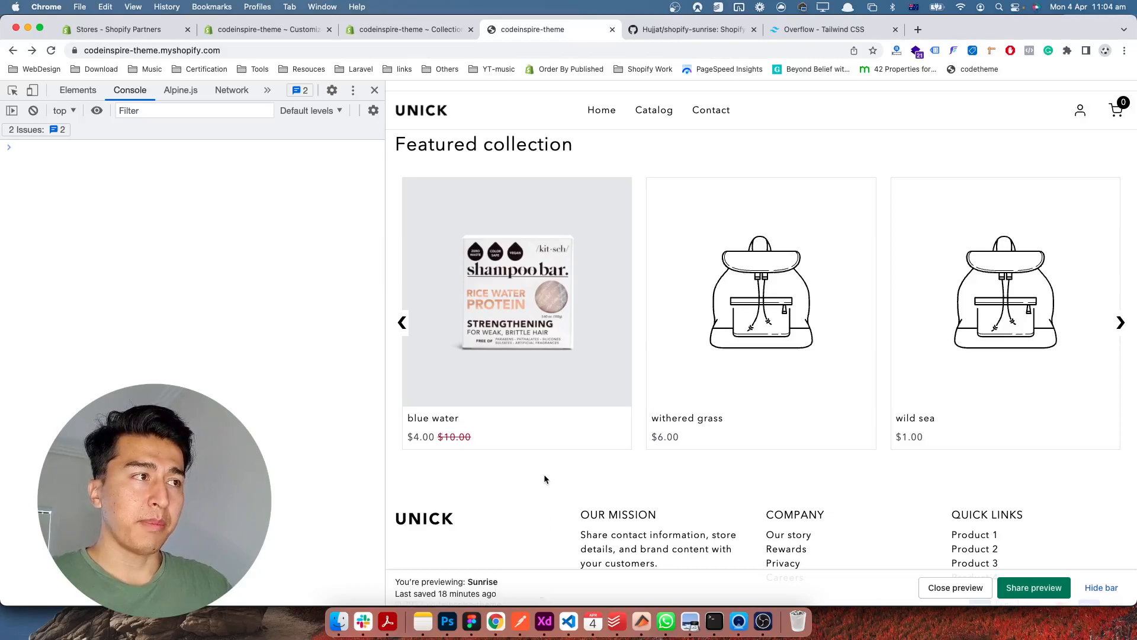
mouse_move(806, 354)
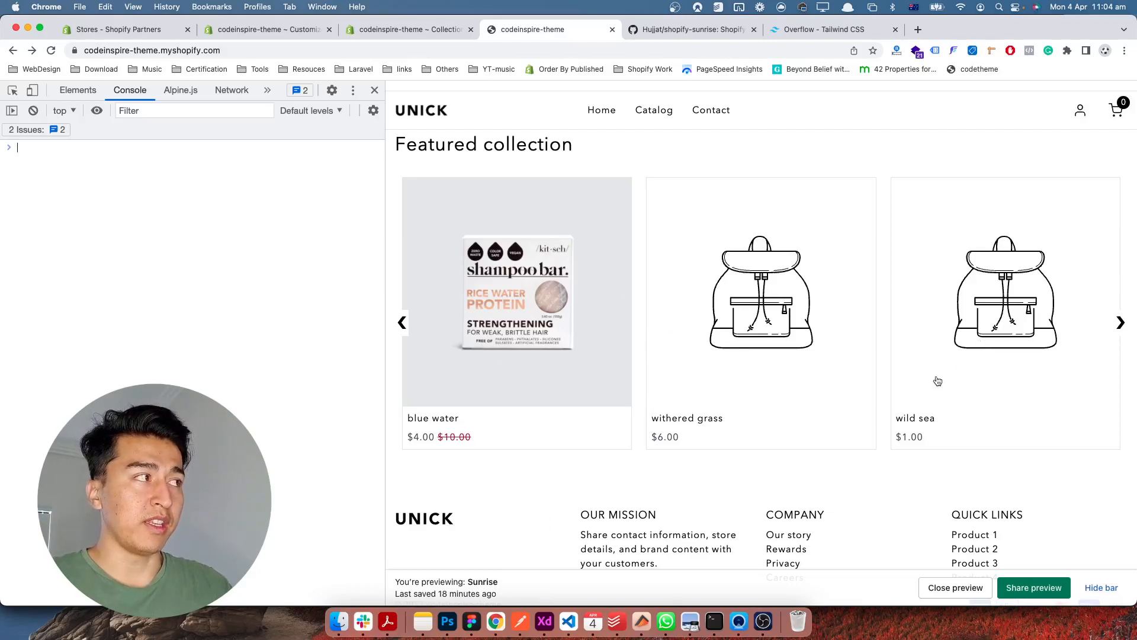
mouse_move(930, 379)
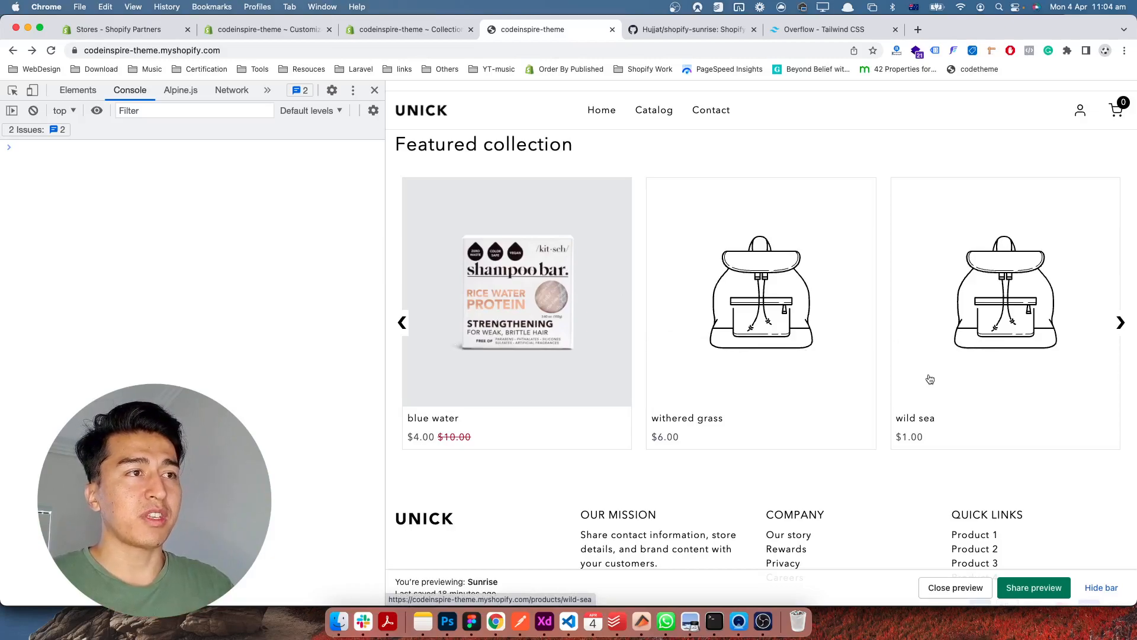
mouse_move(1120, 335)
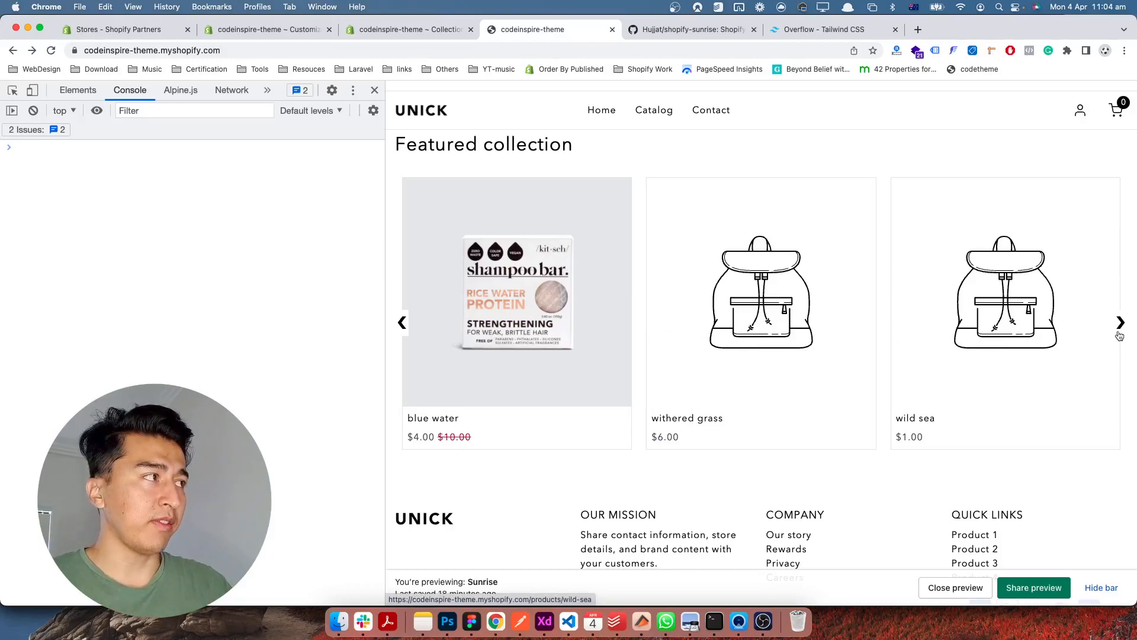
Scroll the featured collection slider forward and back, then open the blue water product
left_click(1121, 322)
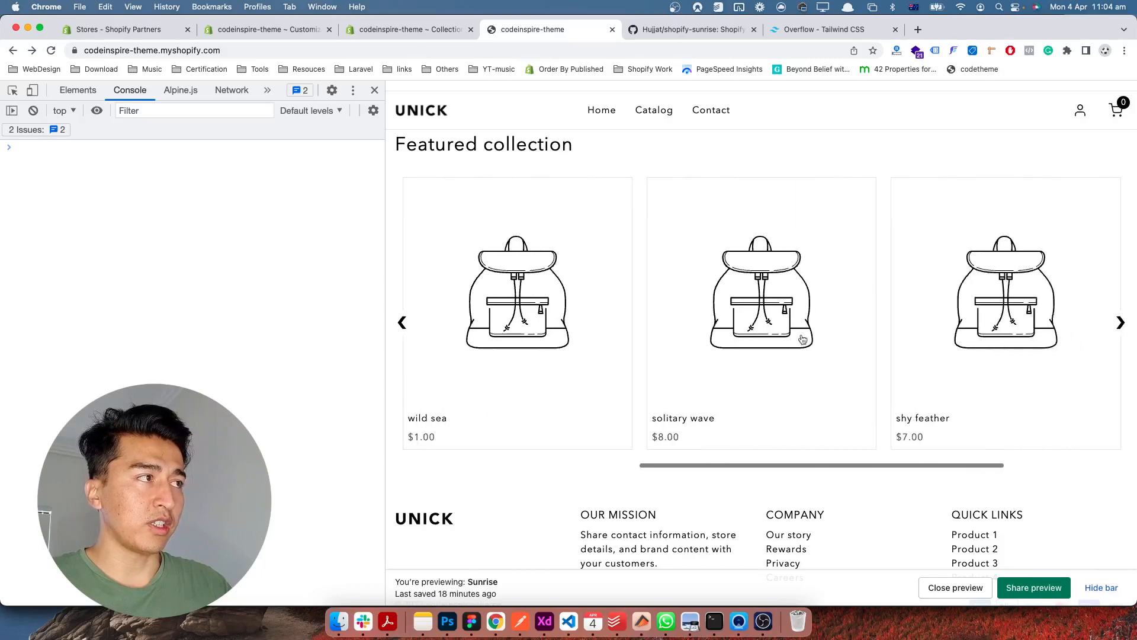
left_click(402, 322)
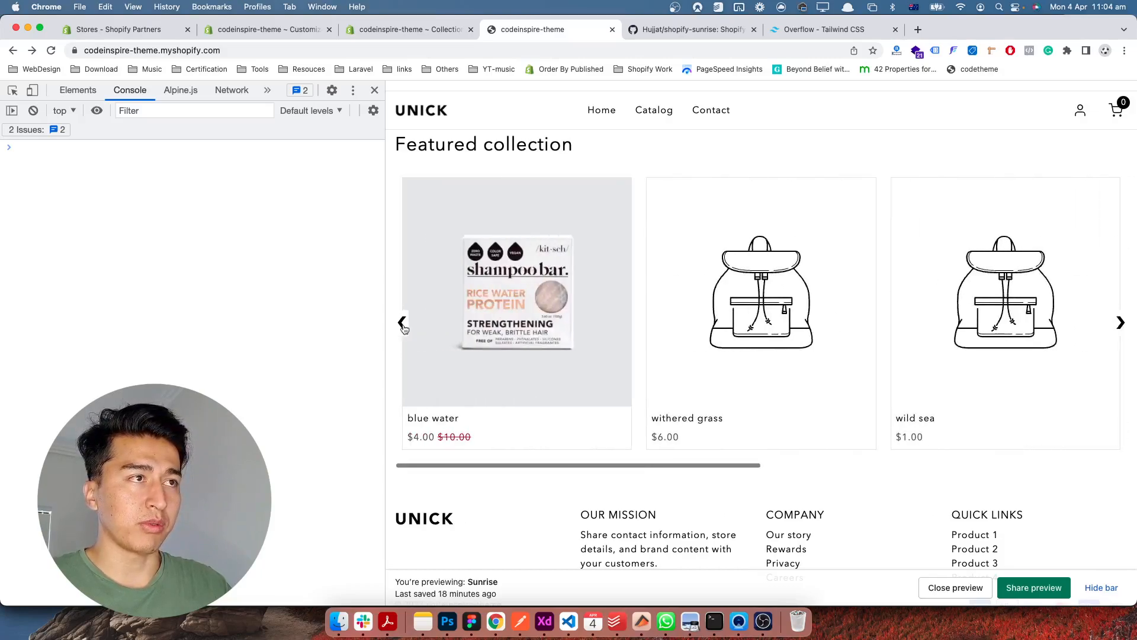
left_click(517, 290)
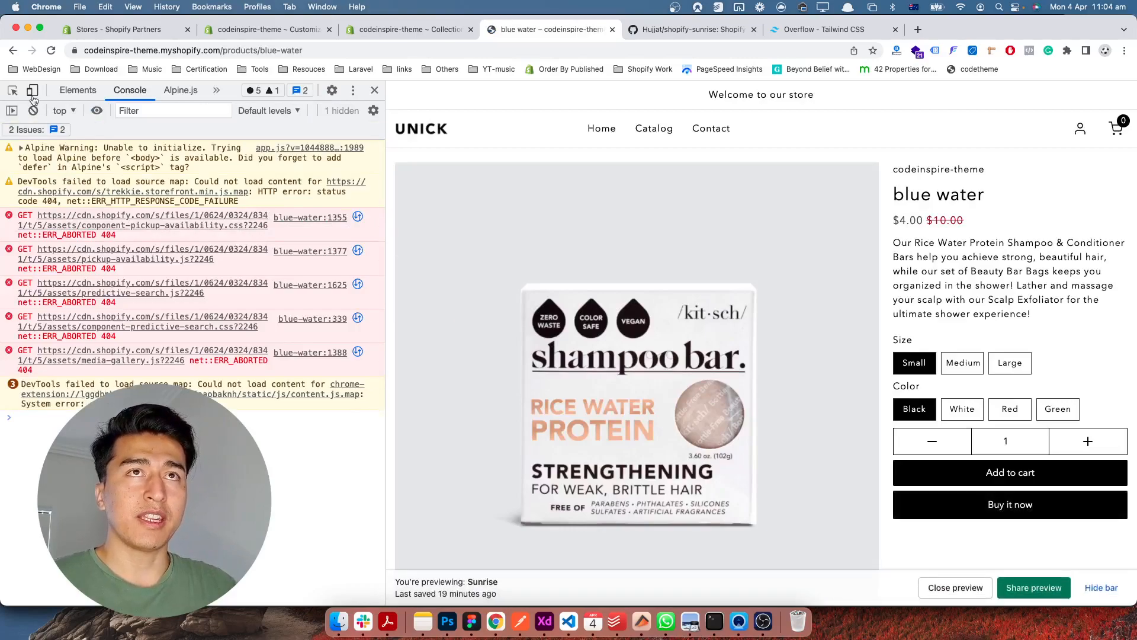
Preview the product page at phone size, leave it, and slide the home collection back to start
left_click(32, 90)
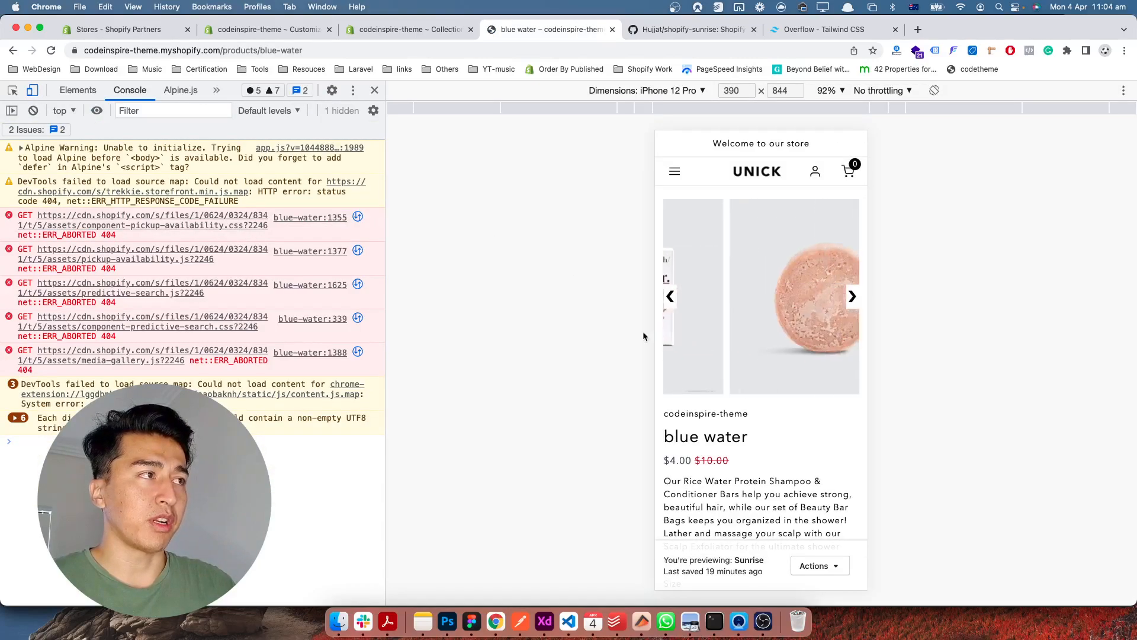
left_click(852, 296)
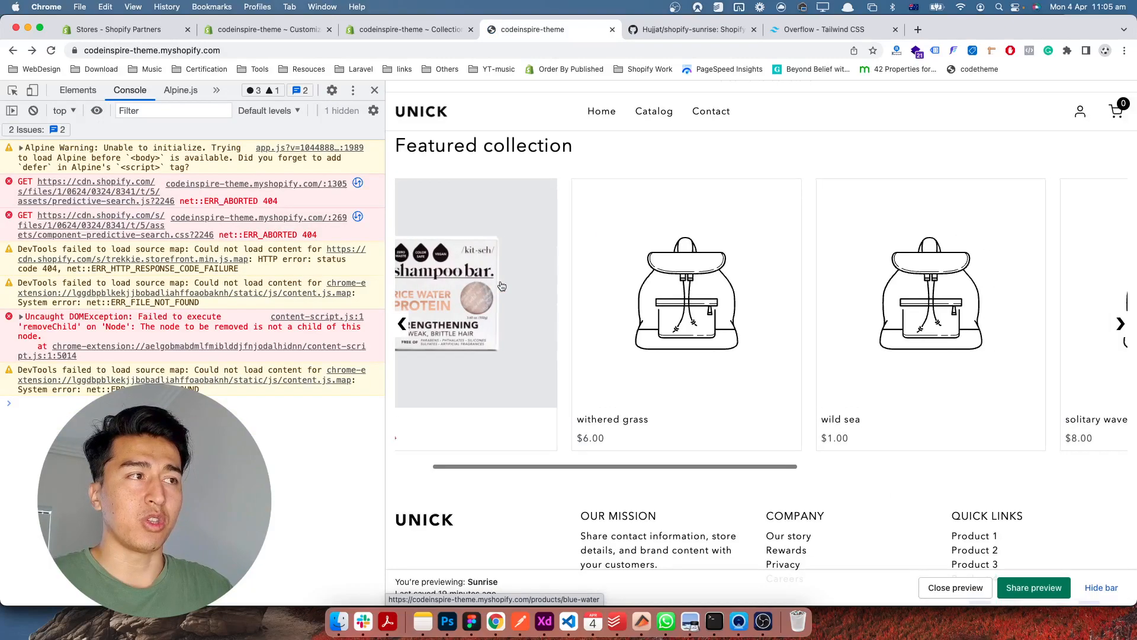
left_click(401, 323)
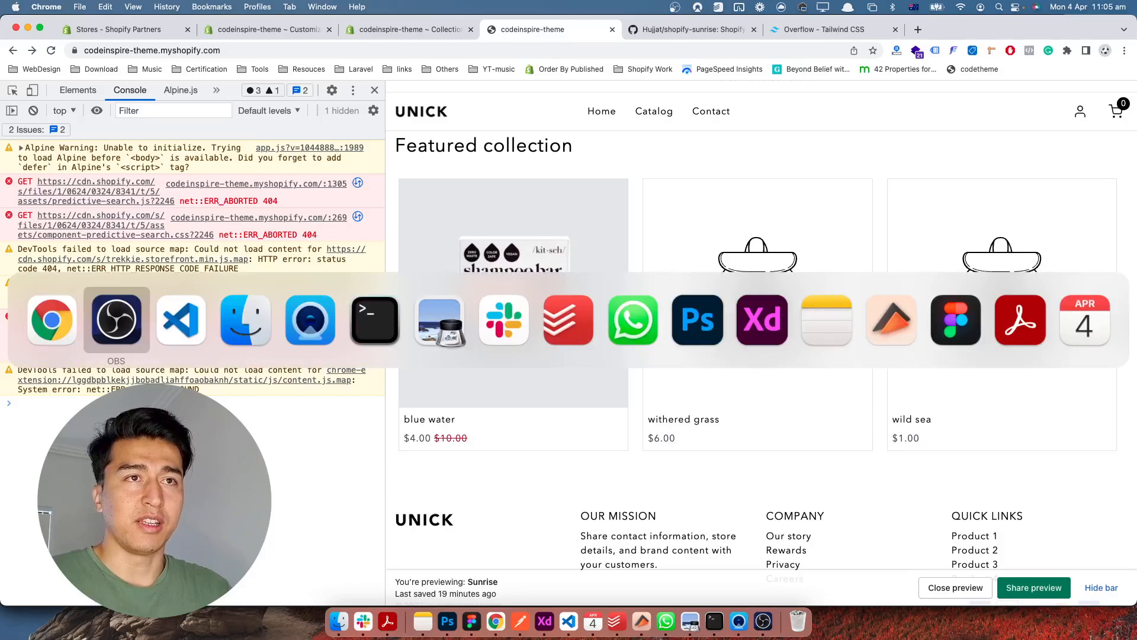
left_click(180, 318)
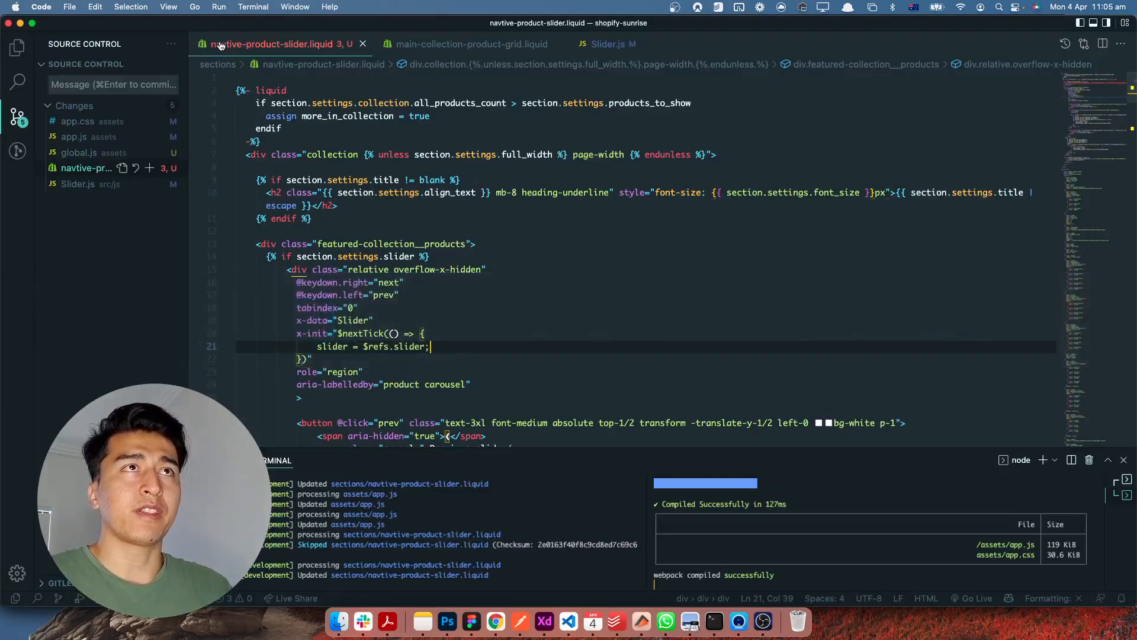
mouse_move(276, 44)
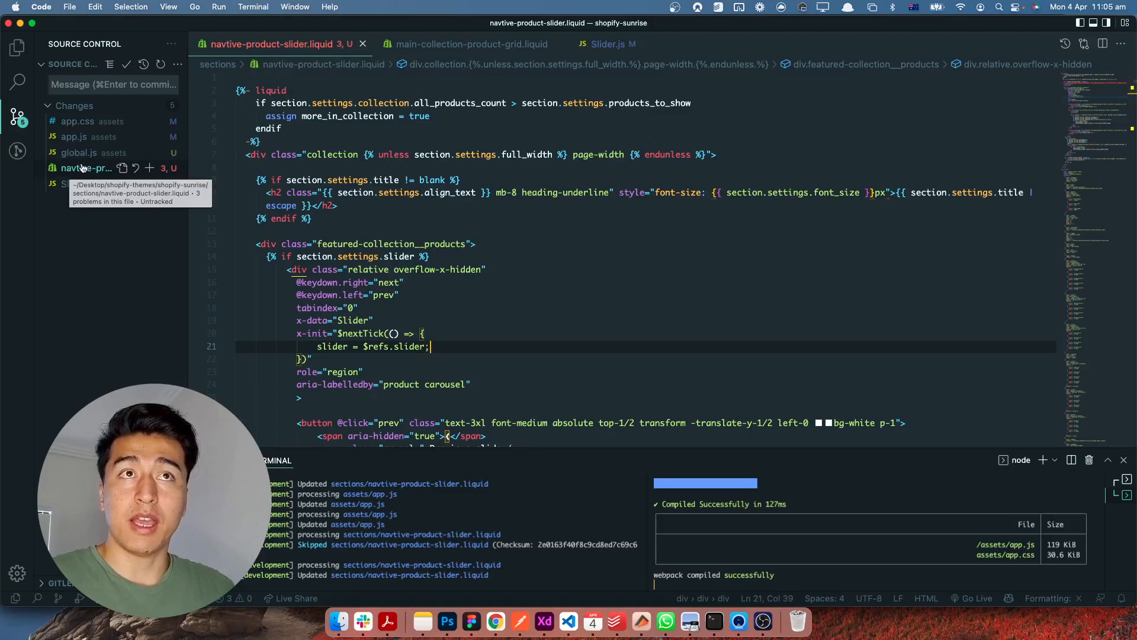
mouse_move(78, 152)
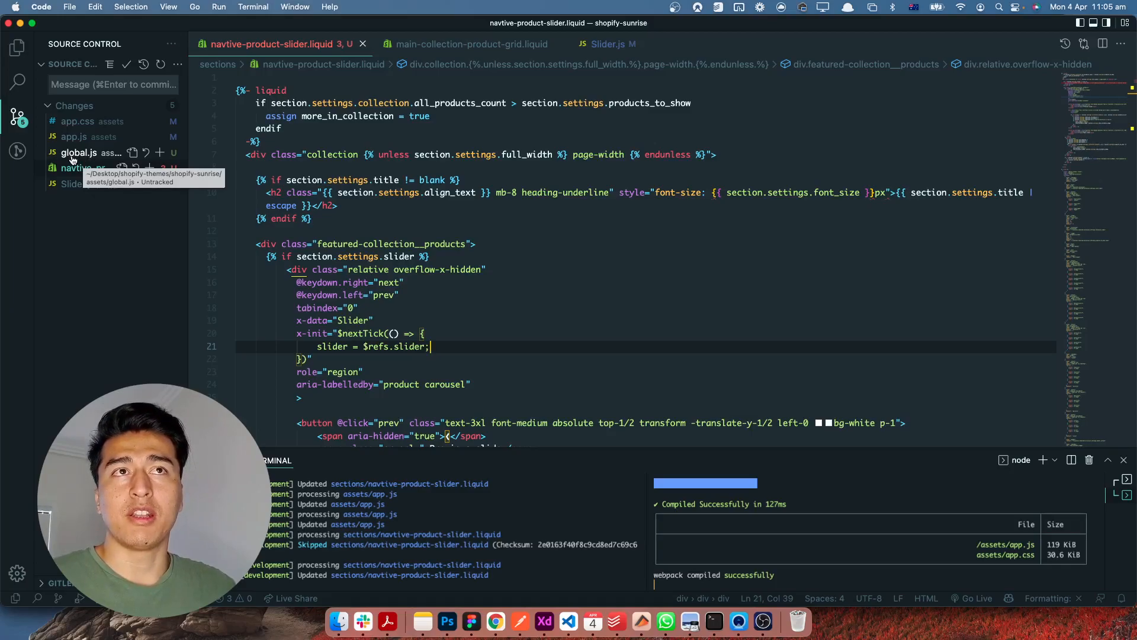
left_click(78, 152)
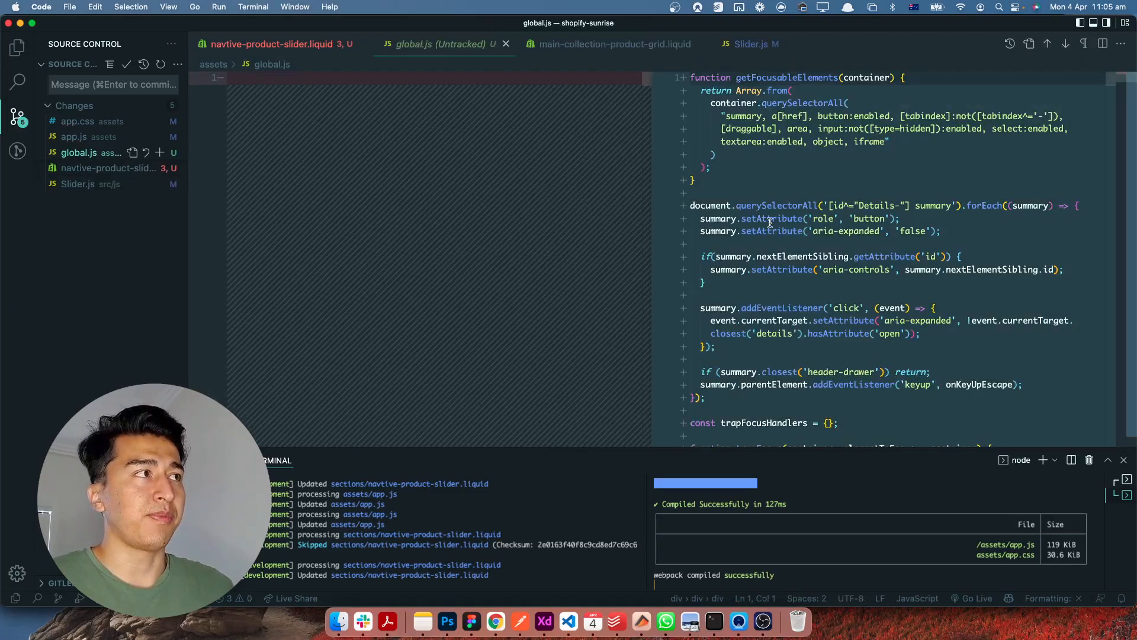
scroll("down", 3)
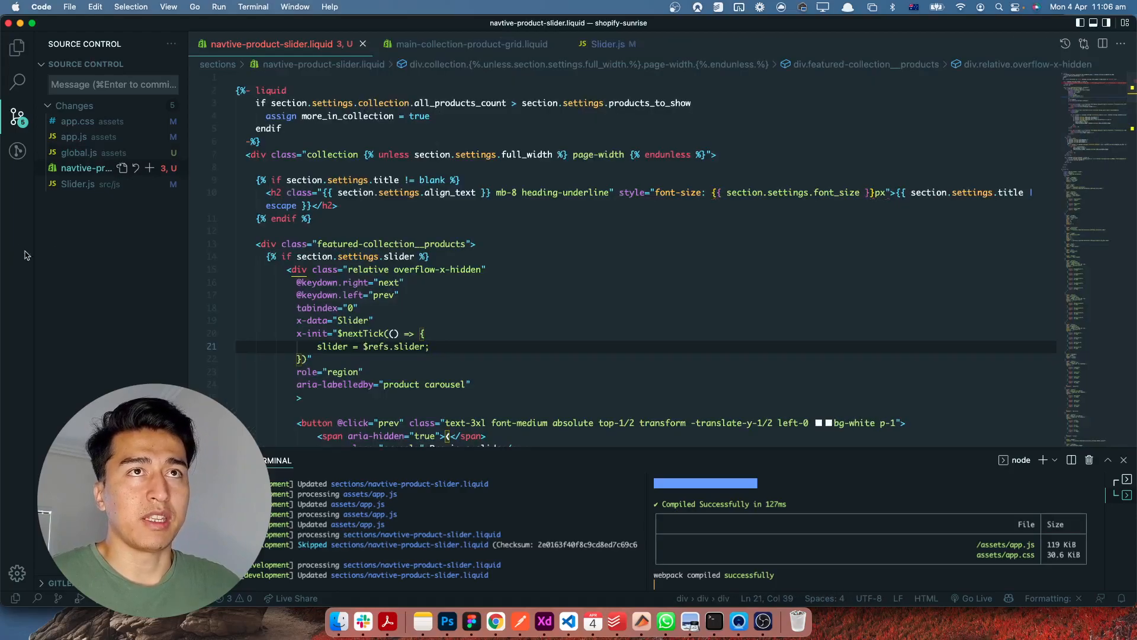
mouse_move(79, 184)
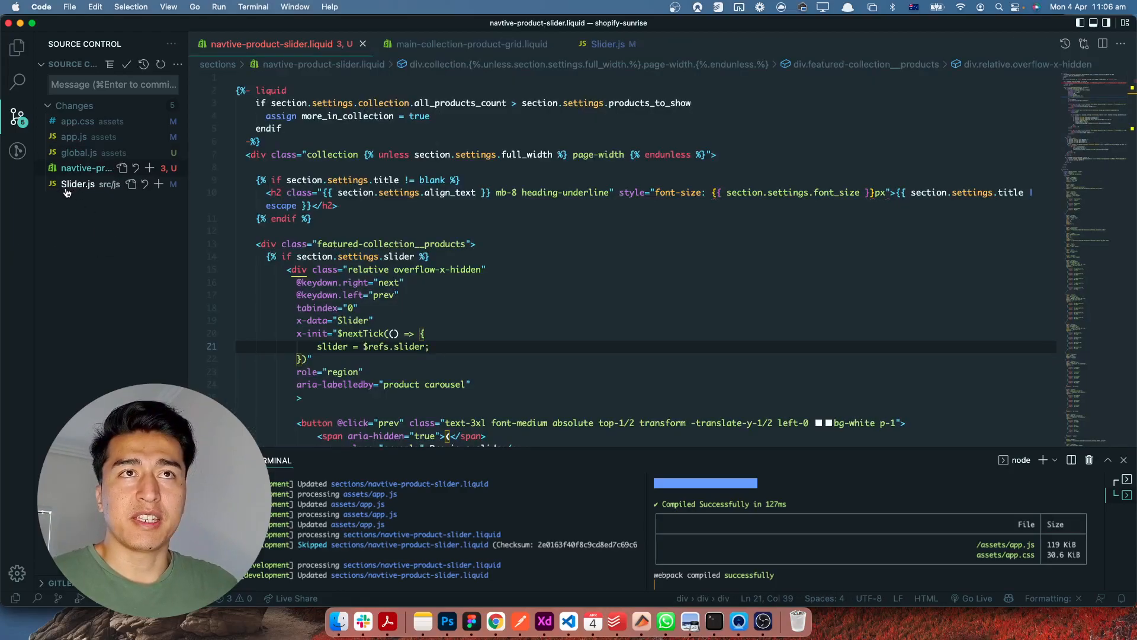
mouse_move(78, 183)
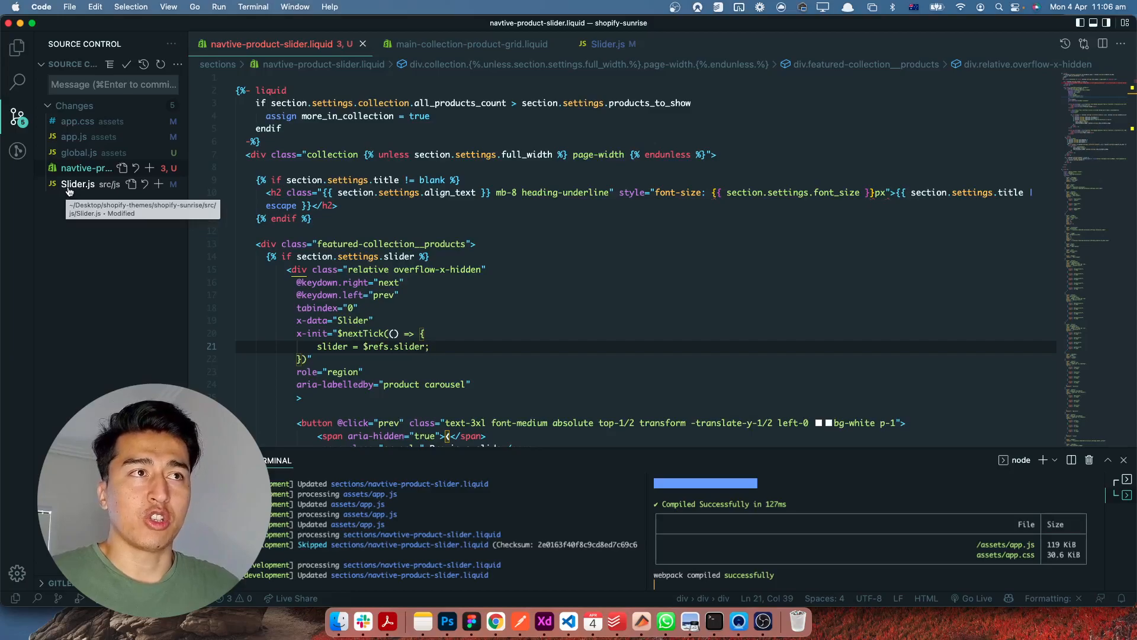
mouse_move(527, 216)
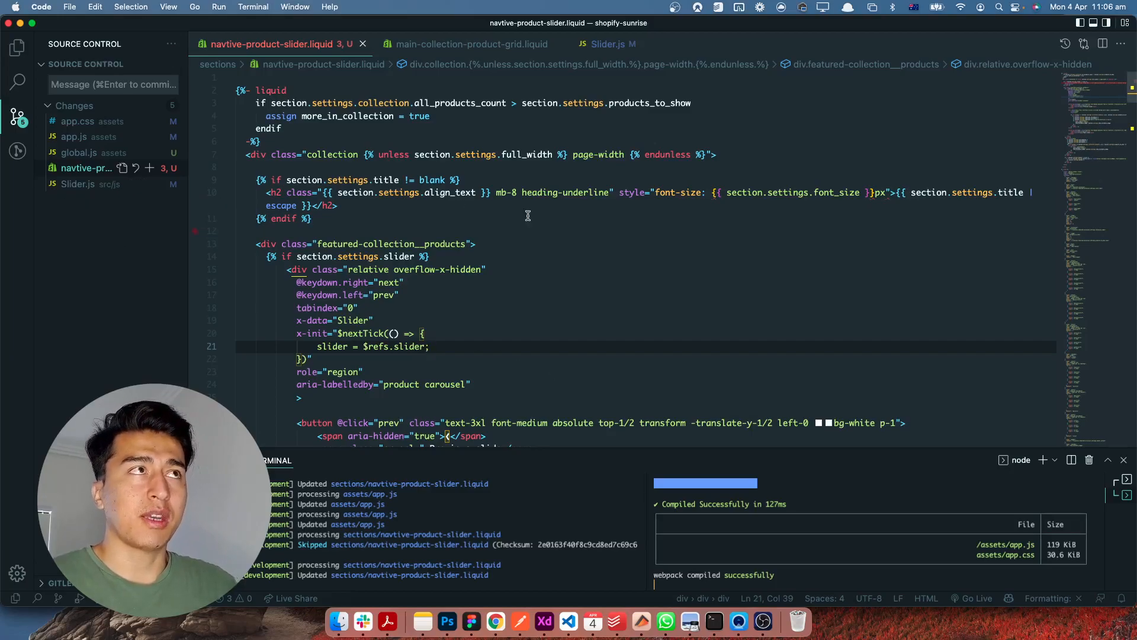
mouse_move(386, 244)
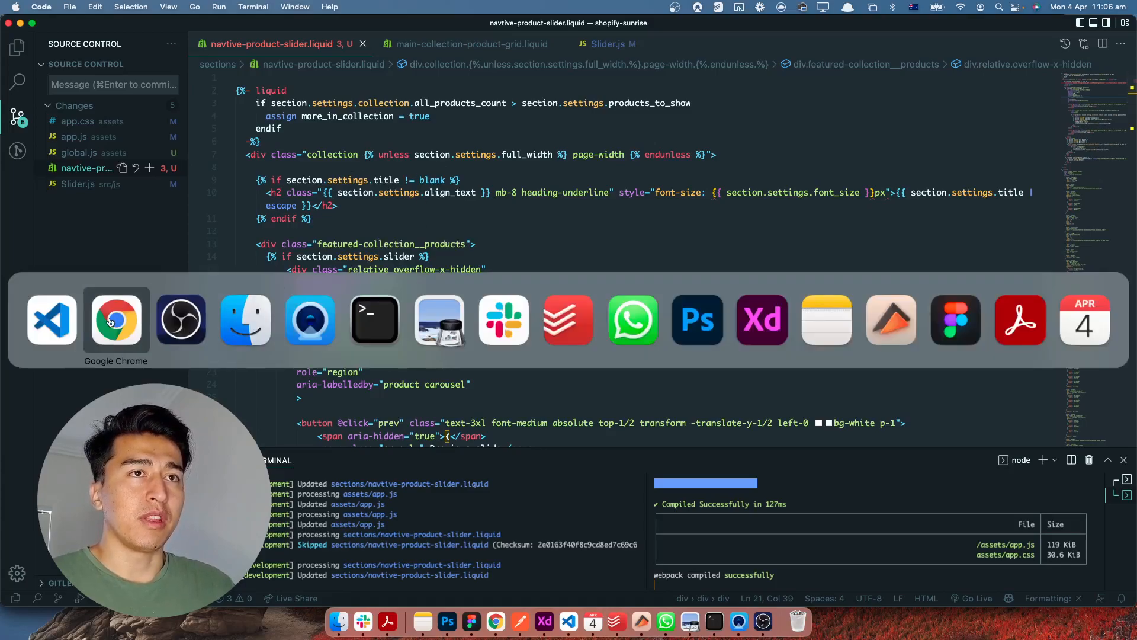
mouse_move(51, 319)
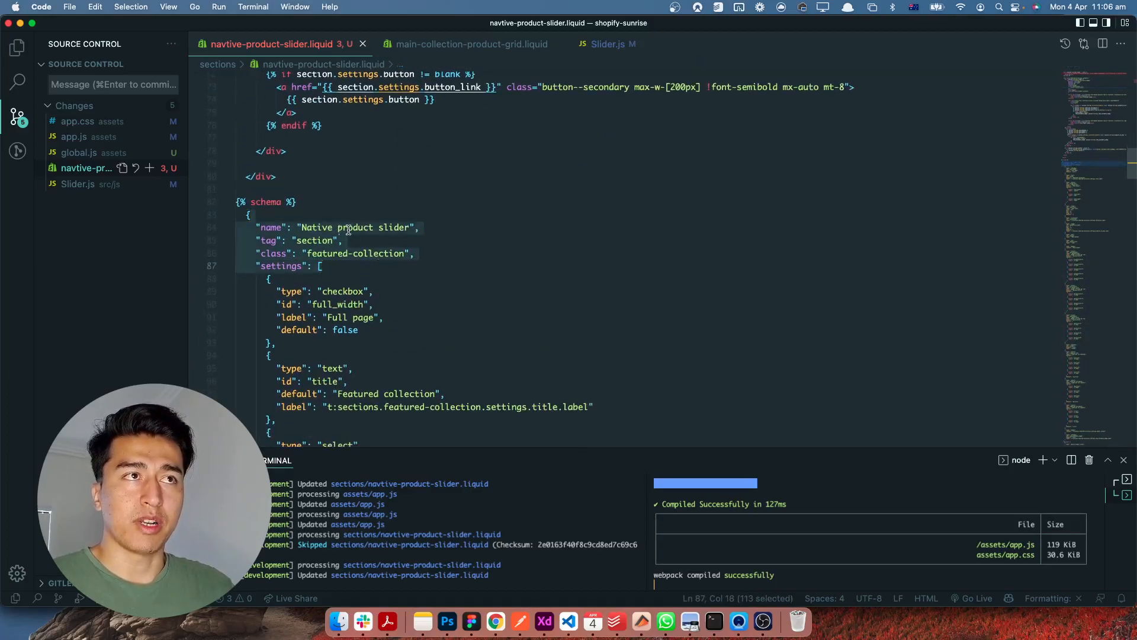
Scroll down to the schema settings block of navtive-product-slider.liquid
scroll("down", 3)
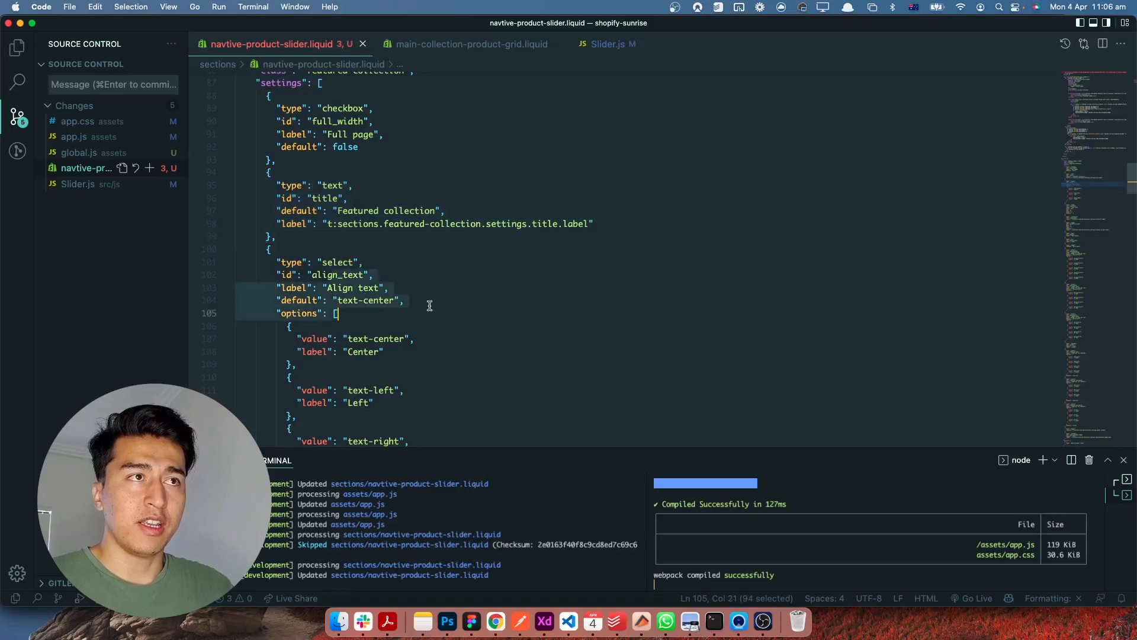
scroll("down", 3)
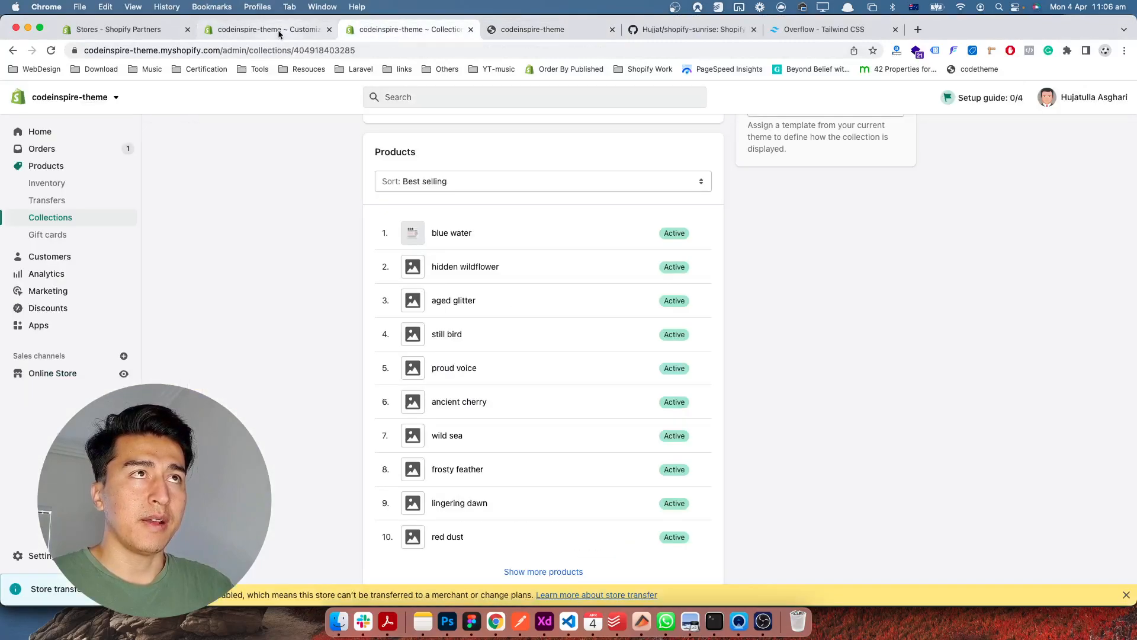
Enter the theme customizer and try the slider at full page width, stepping it back one item
left_click(269, 30)
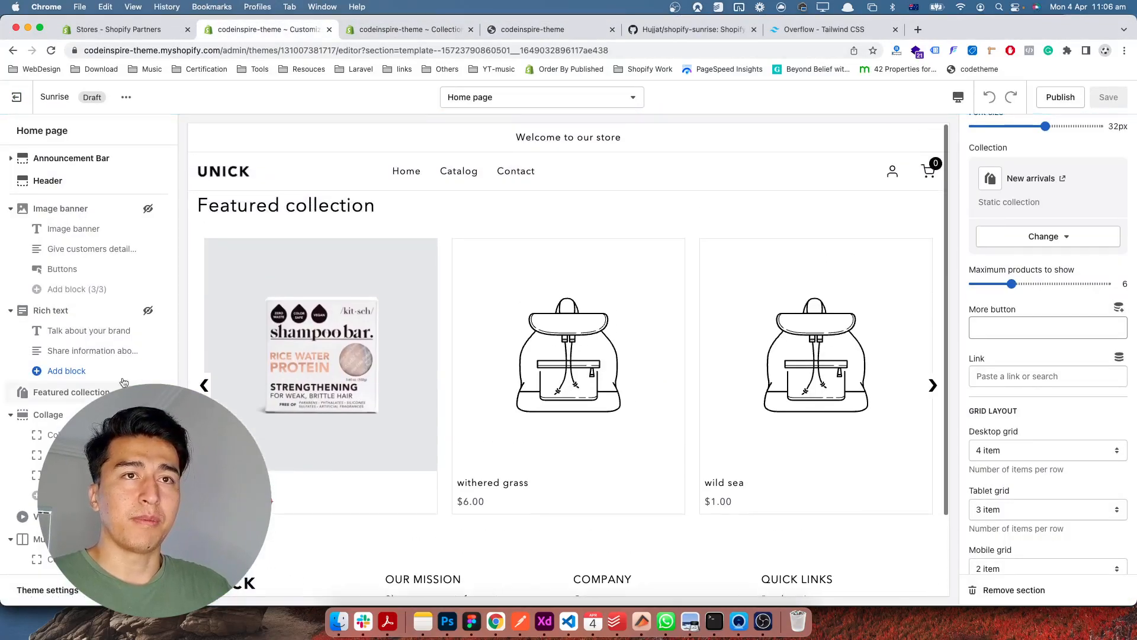
left_click(10, 209)
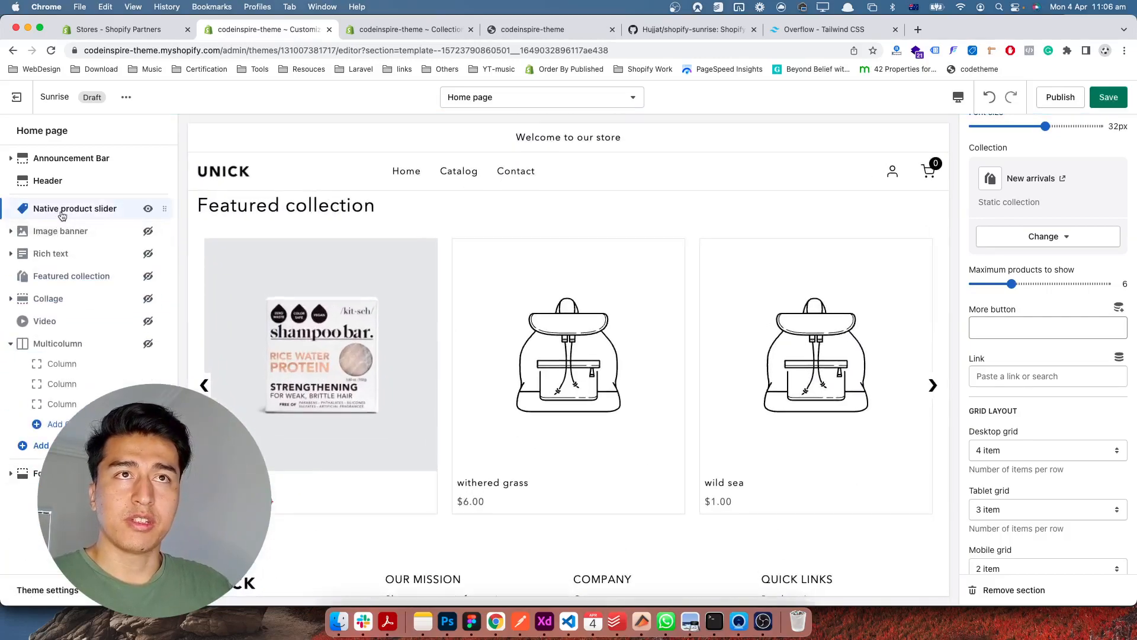
scroll("up", 3)
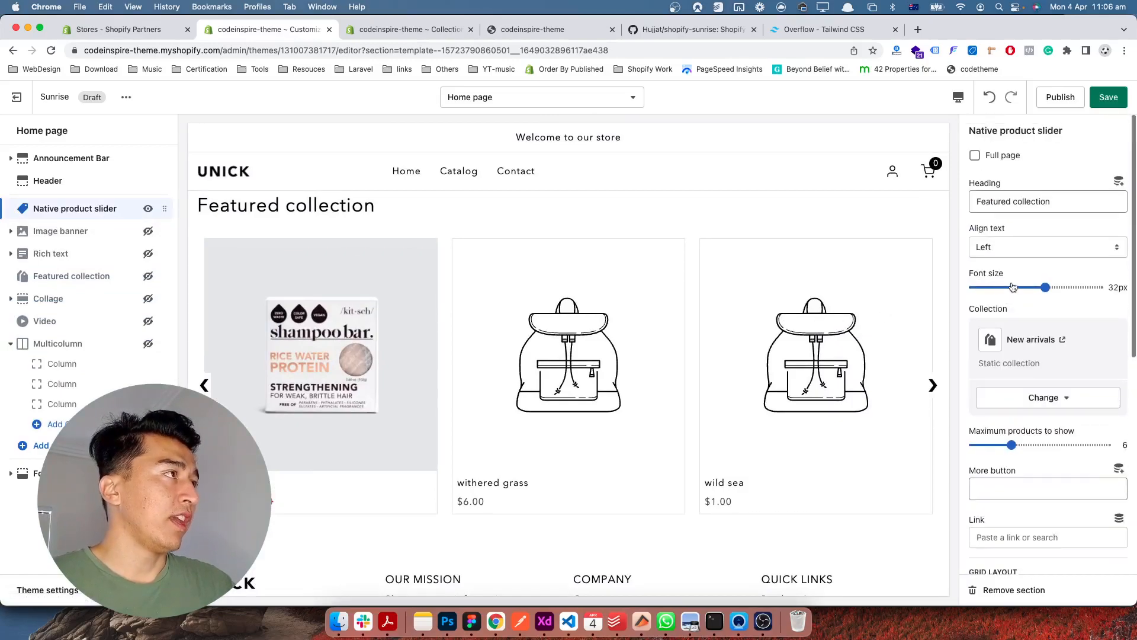
left_click(975, 155)
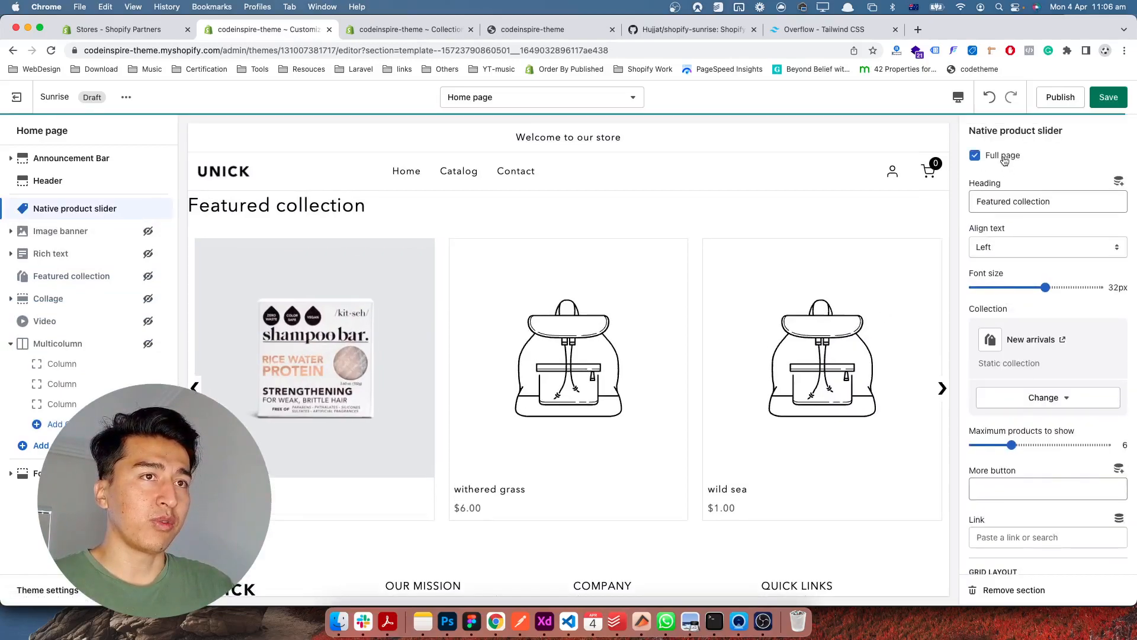
scroll("down", 3)
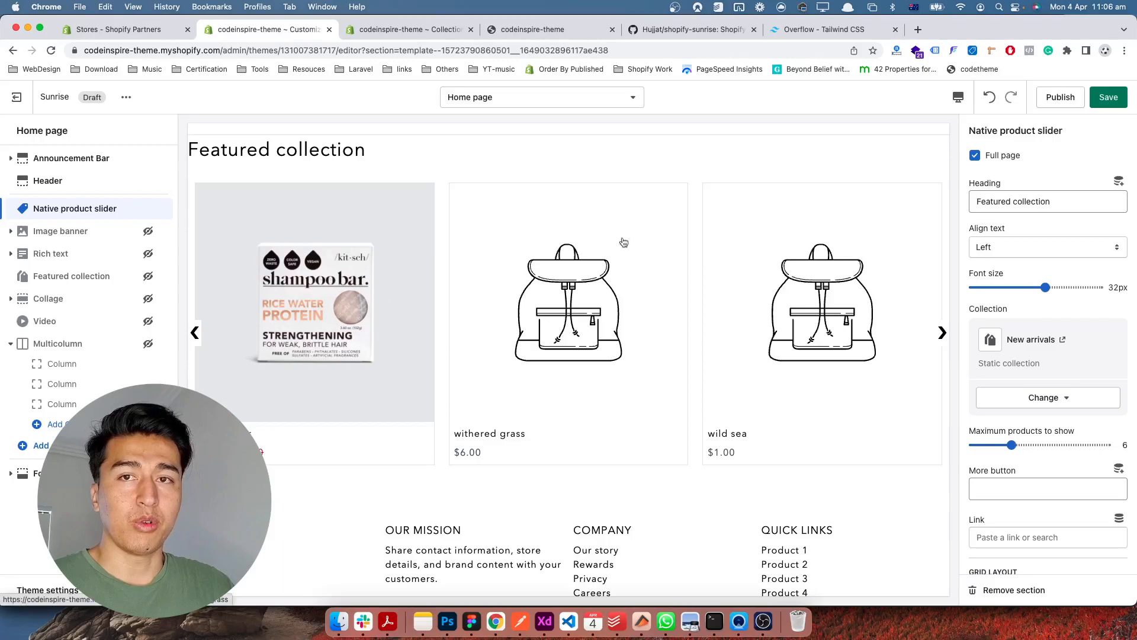
left_click(974, 154)
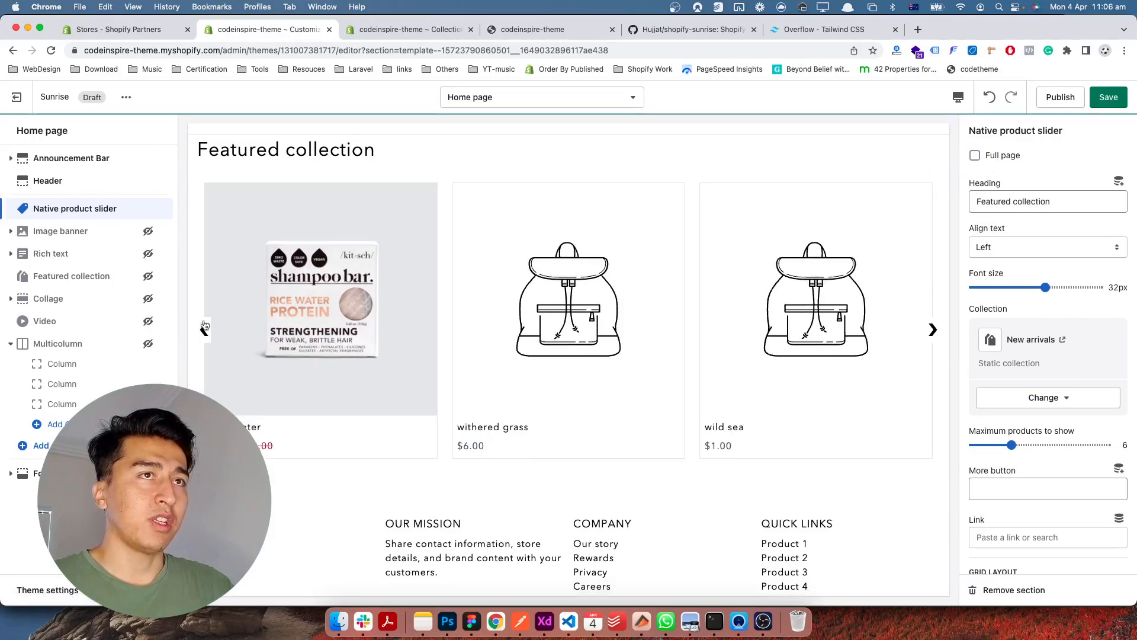
scroll("up", 3)
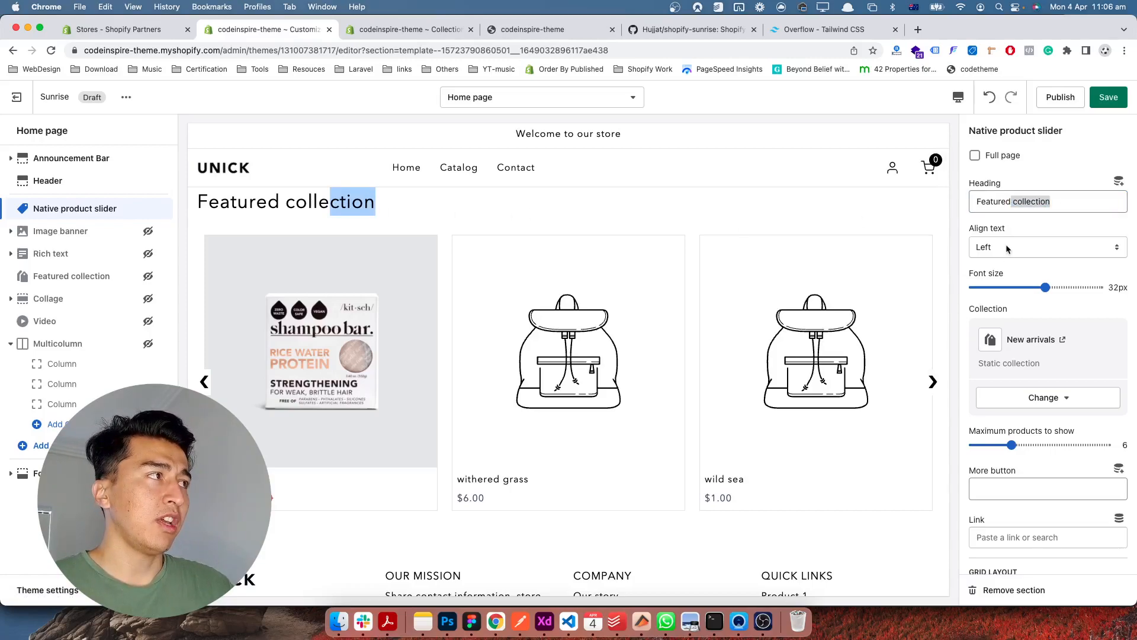
Align the Featured collection heading to the right
left_click(1046, 248)
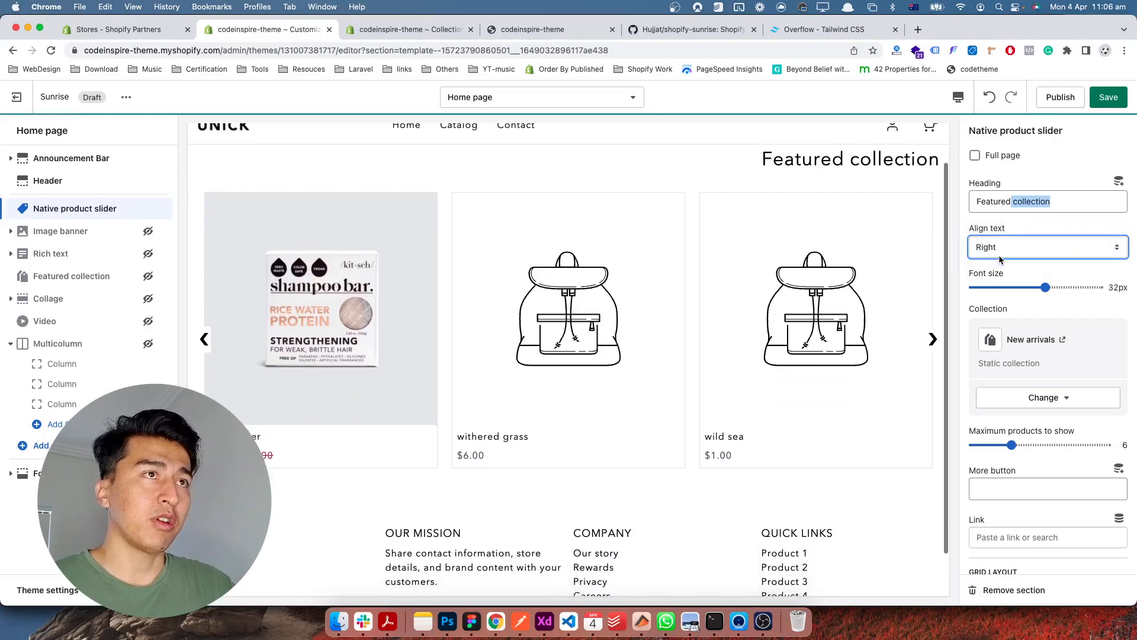
left_click(1047, 247)
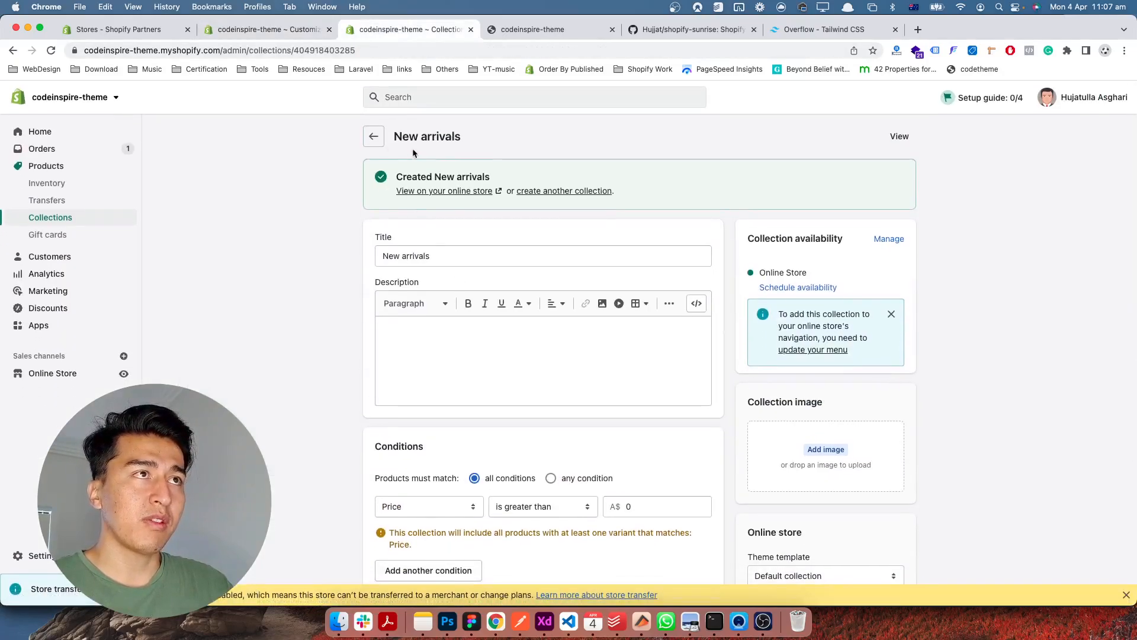
Scroll the New arrivals collection down to its price condition and product list
scroll("down", 3)
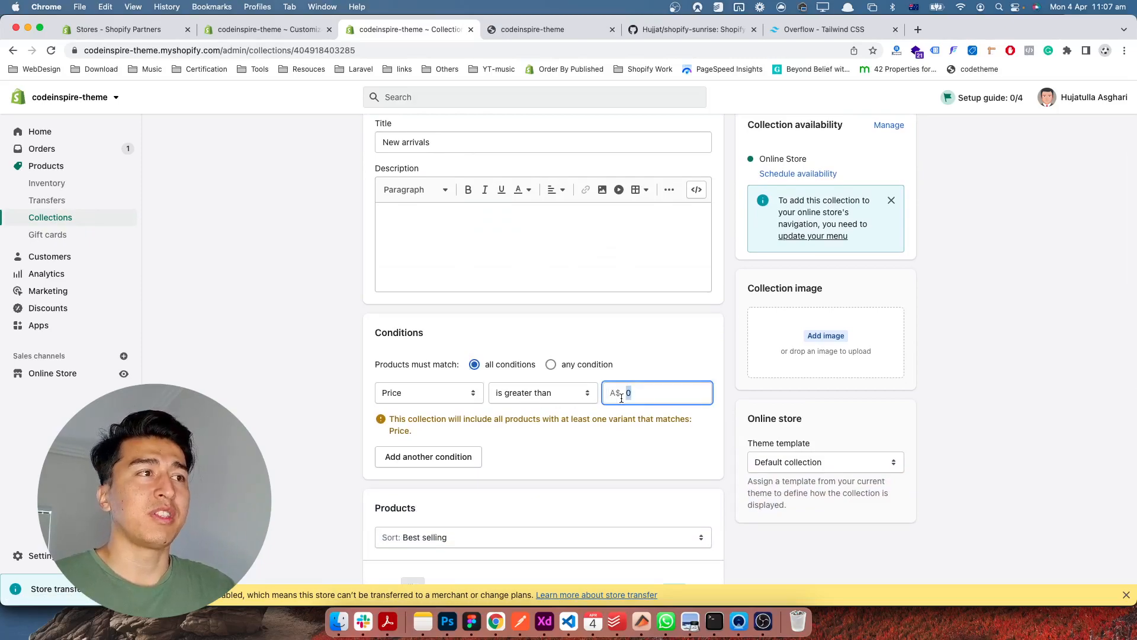
scroll("down", 3)
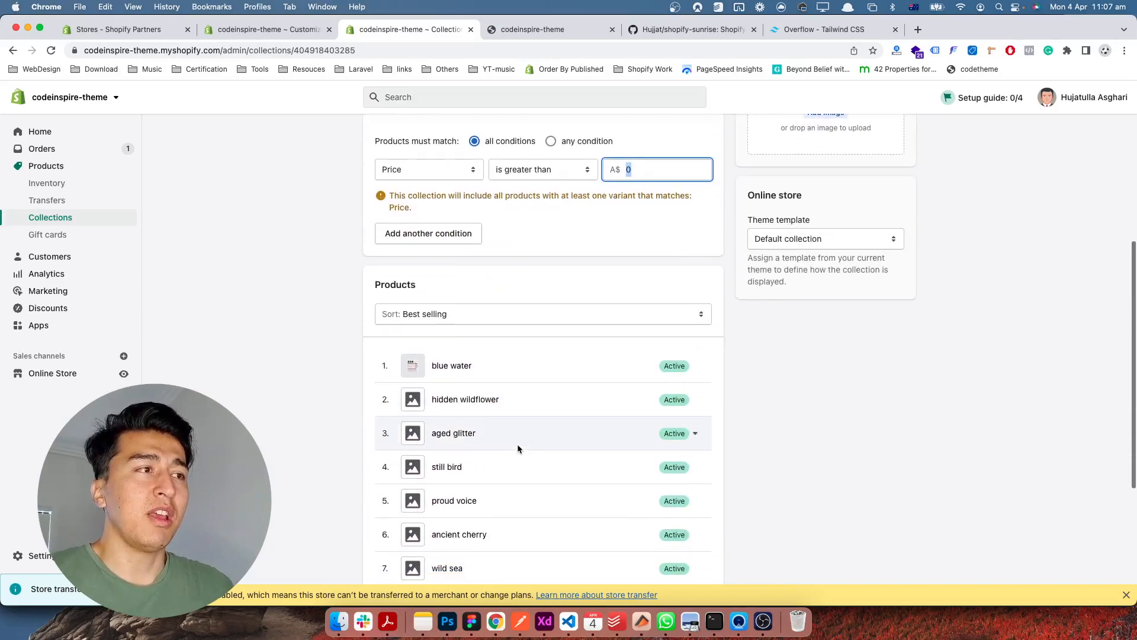
scroll("down", 3)
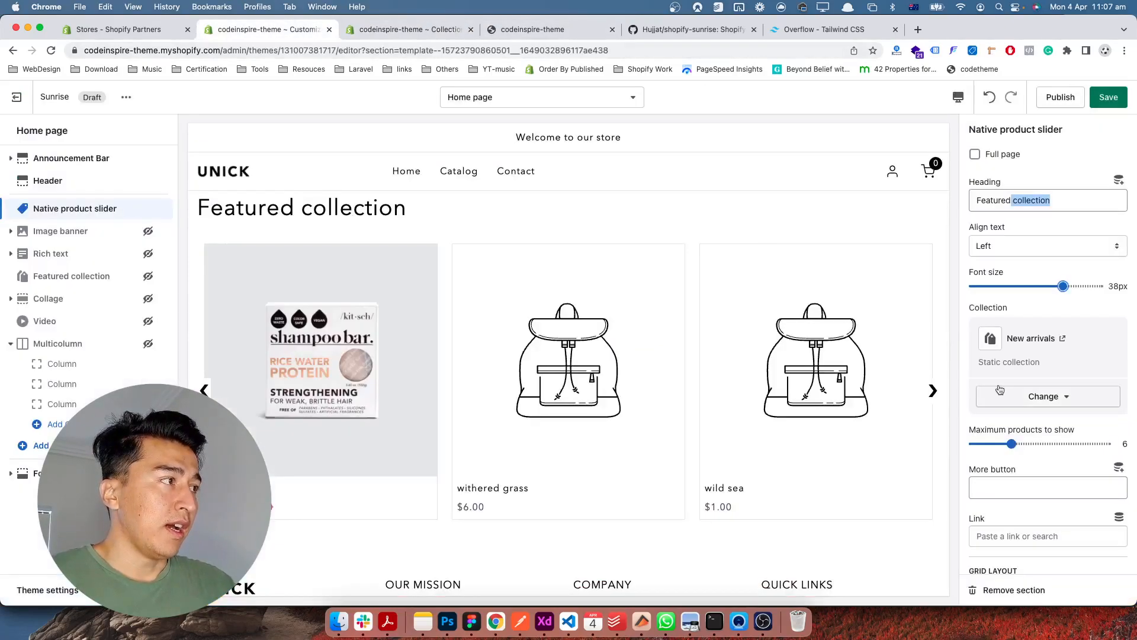
scroll("down", 3)
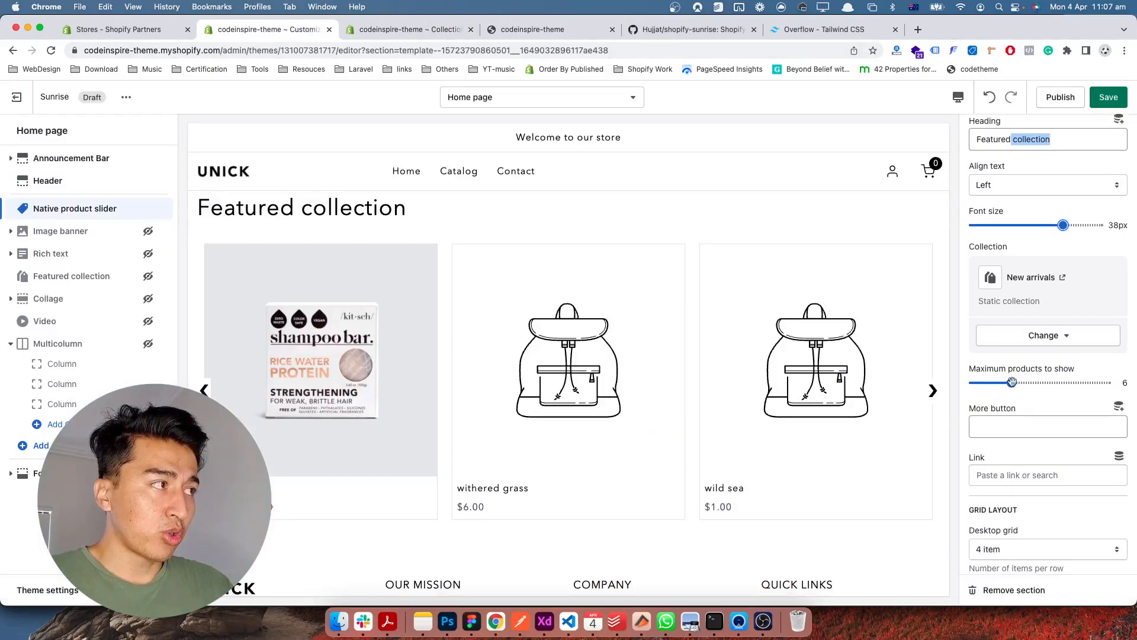
mouse_move(687, 414)
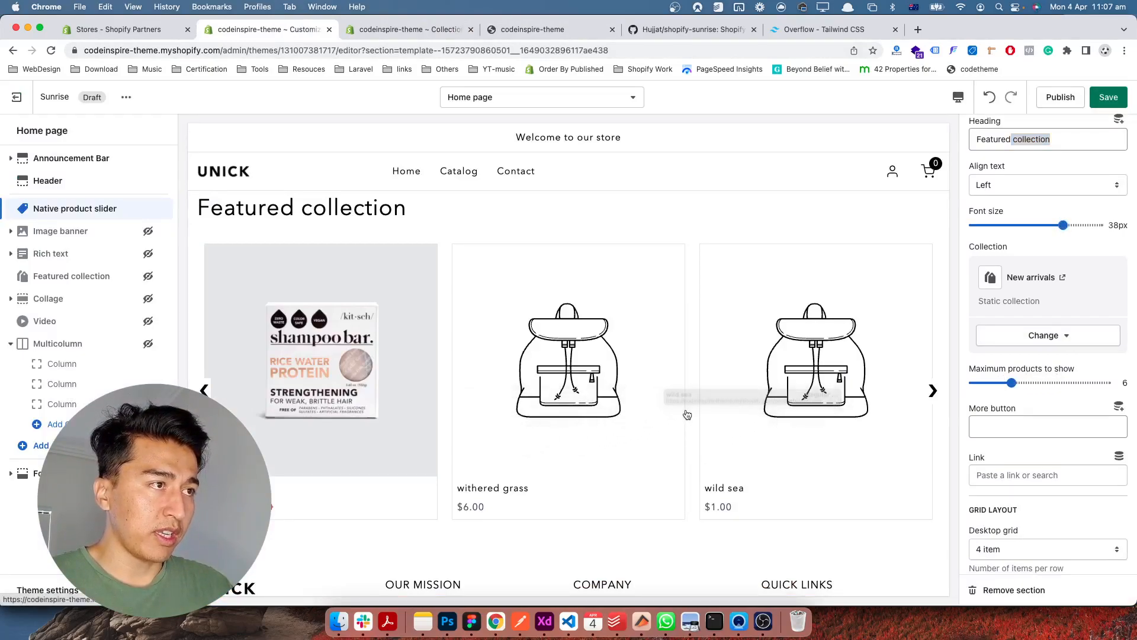
scroll("down", 3)
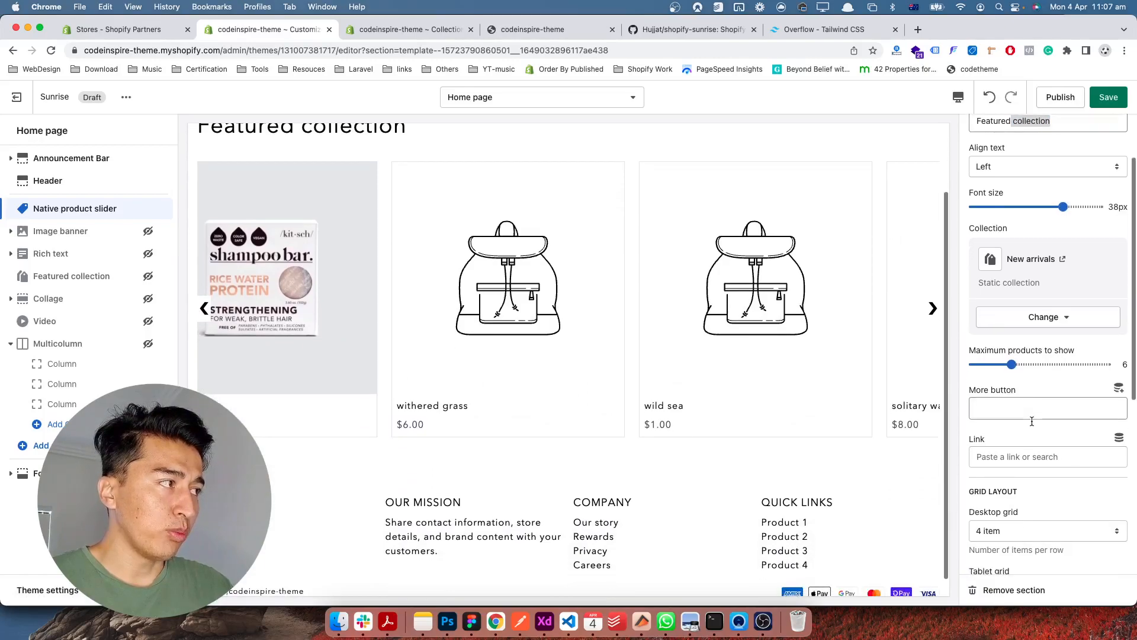
scroll("down", 3)
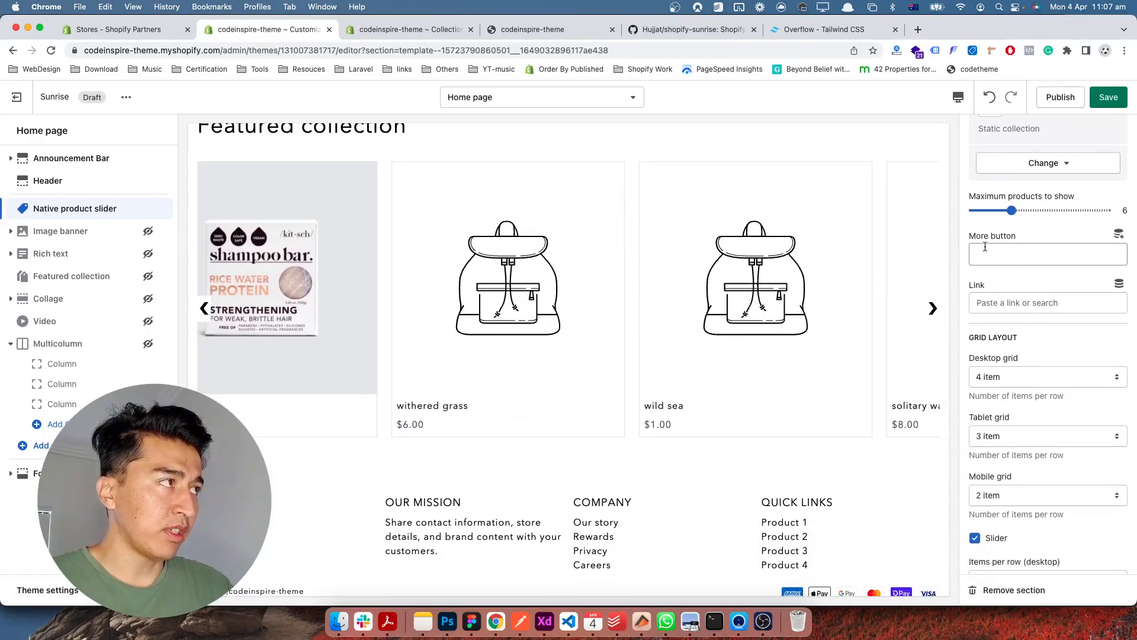
scroll("down", 3)
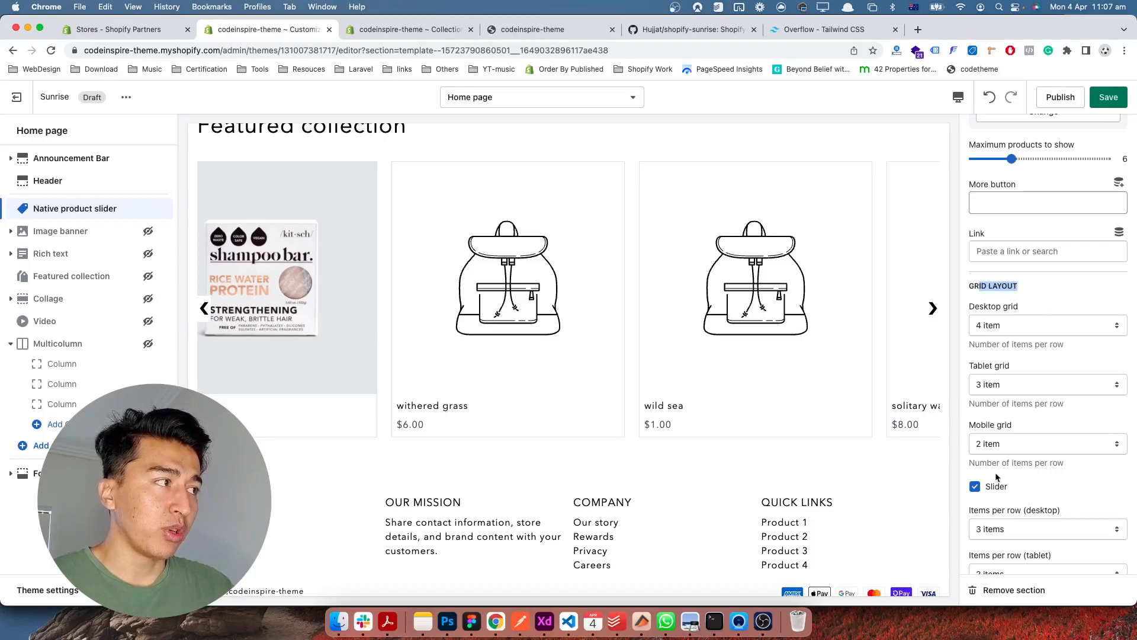
scroll("down", 3)
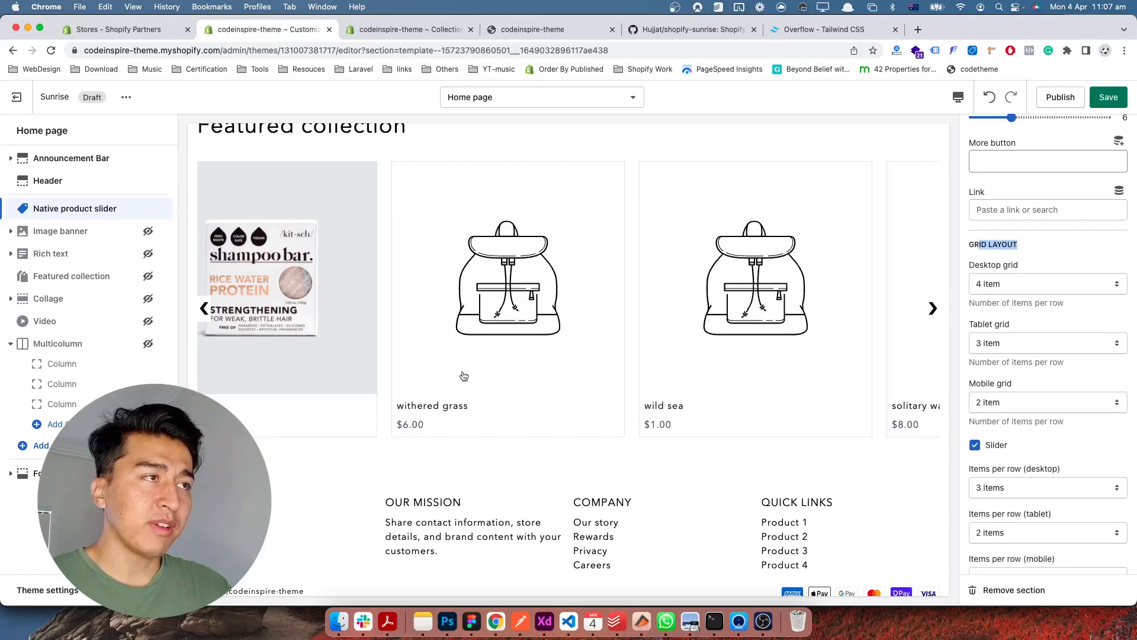
Turn off the slider and set the grid to three per row on desktop, two on mobile
left_click(975, 444)
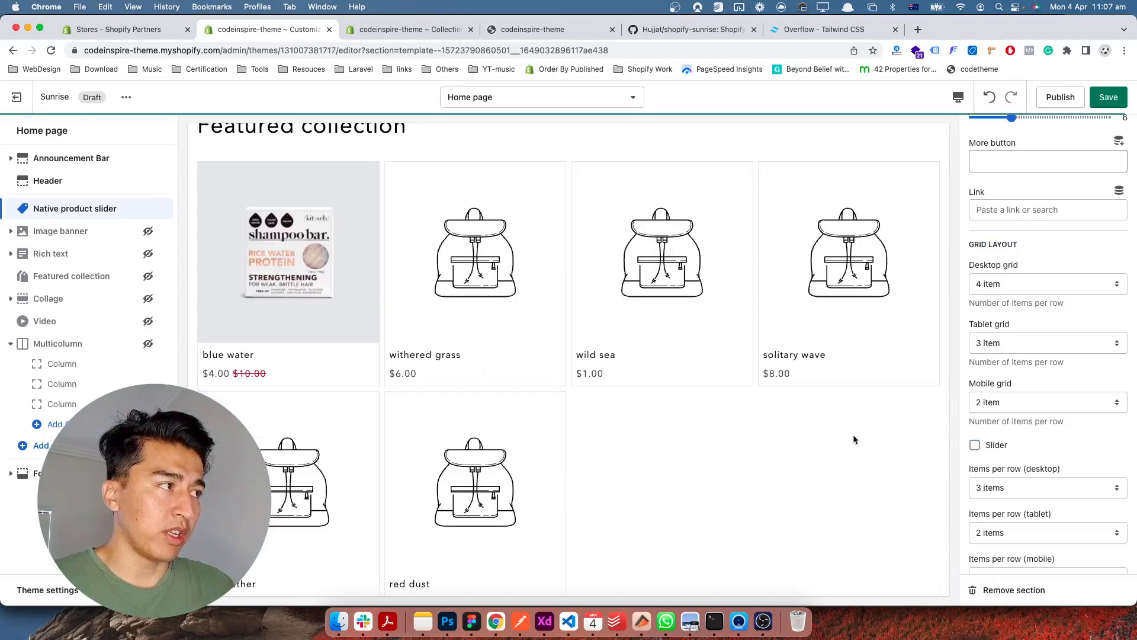
scroll("up", 3)
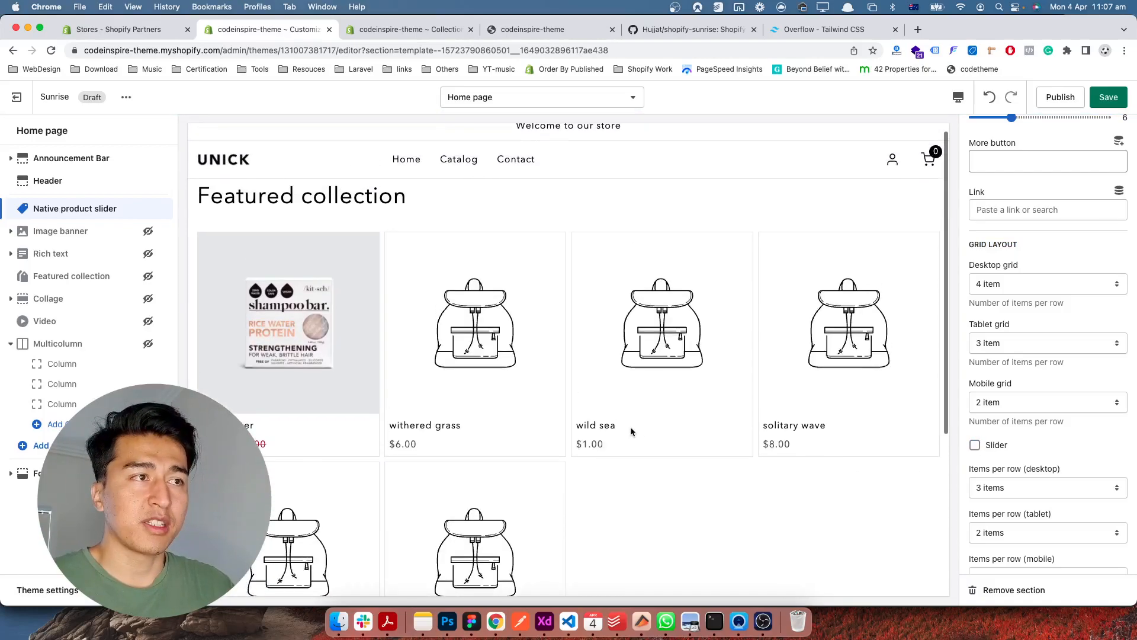
scroll("down", 3)
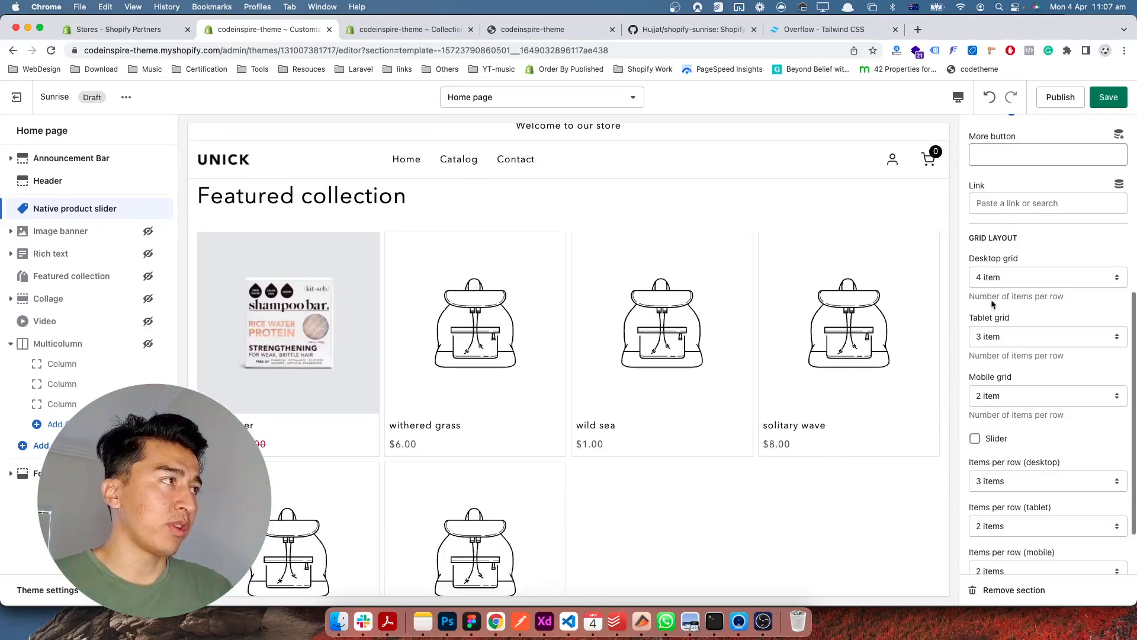
left_click(1046, 277)
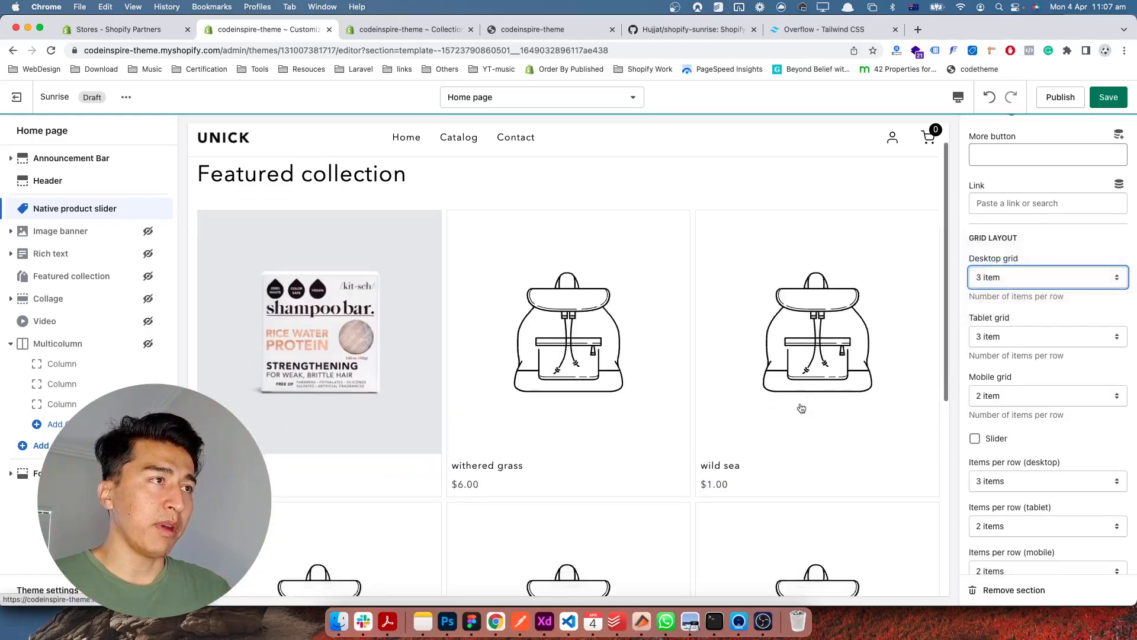
scroll("down", 3)
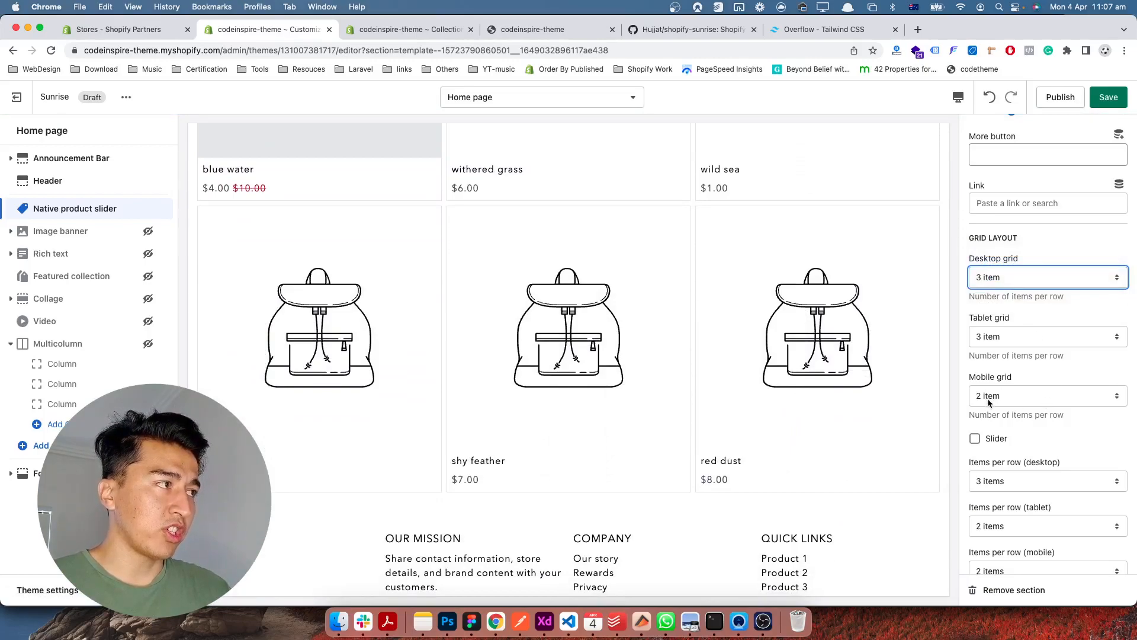
left_click(1046, 396)
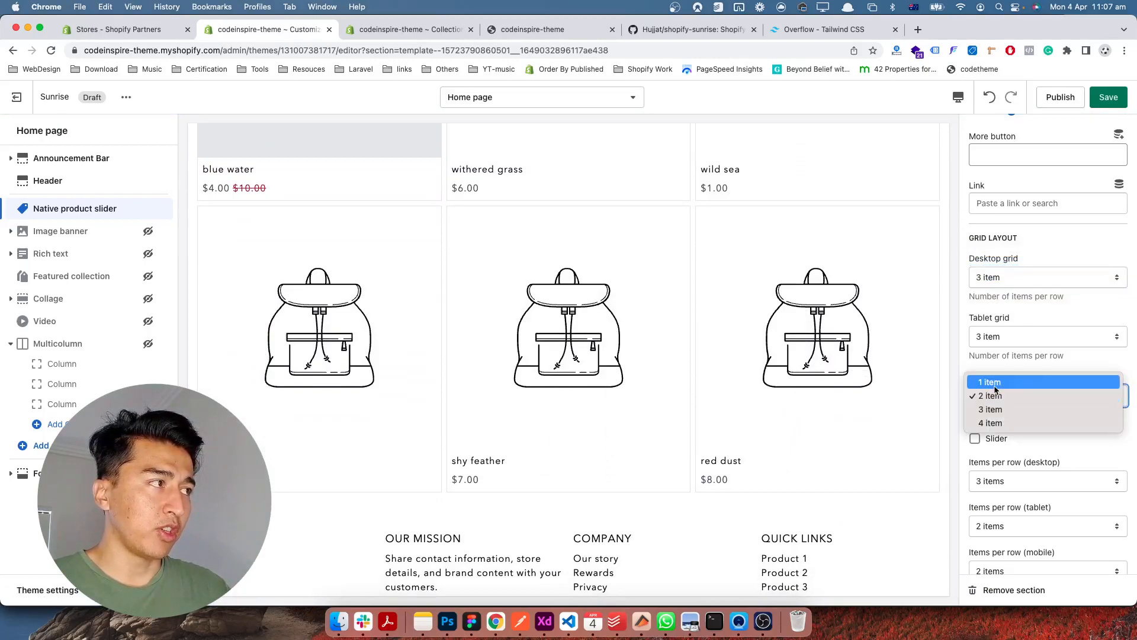
Preview the grid at mobile size, then return the preview to desktop
left_click(958, 96)
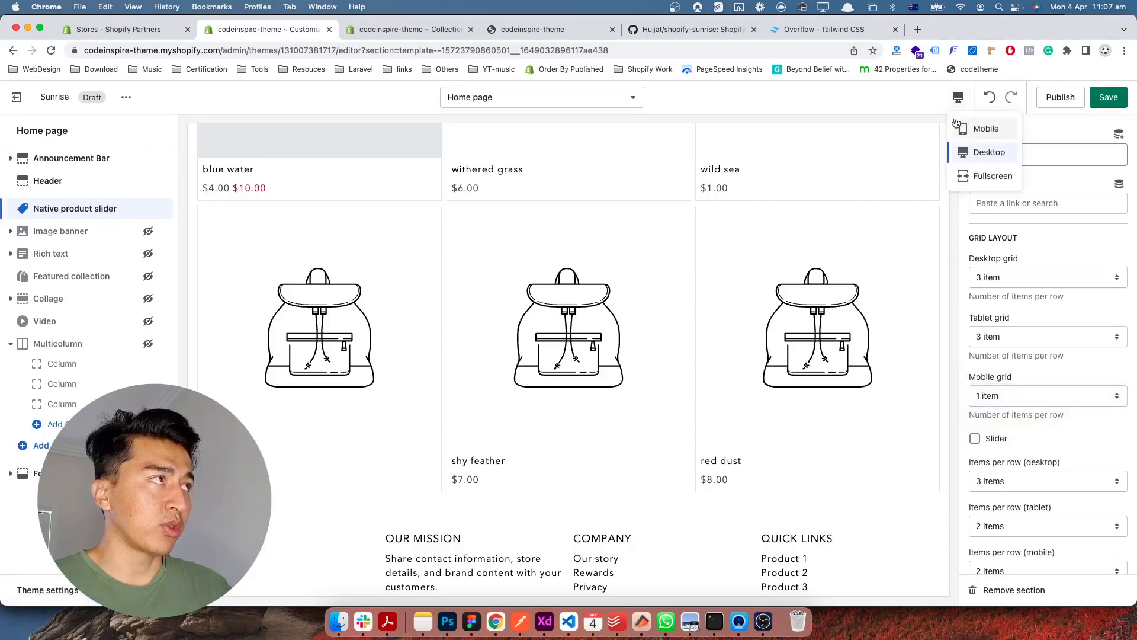
left_click(984, 127)
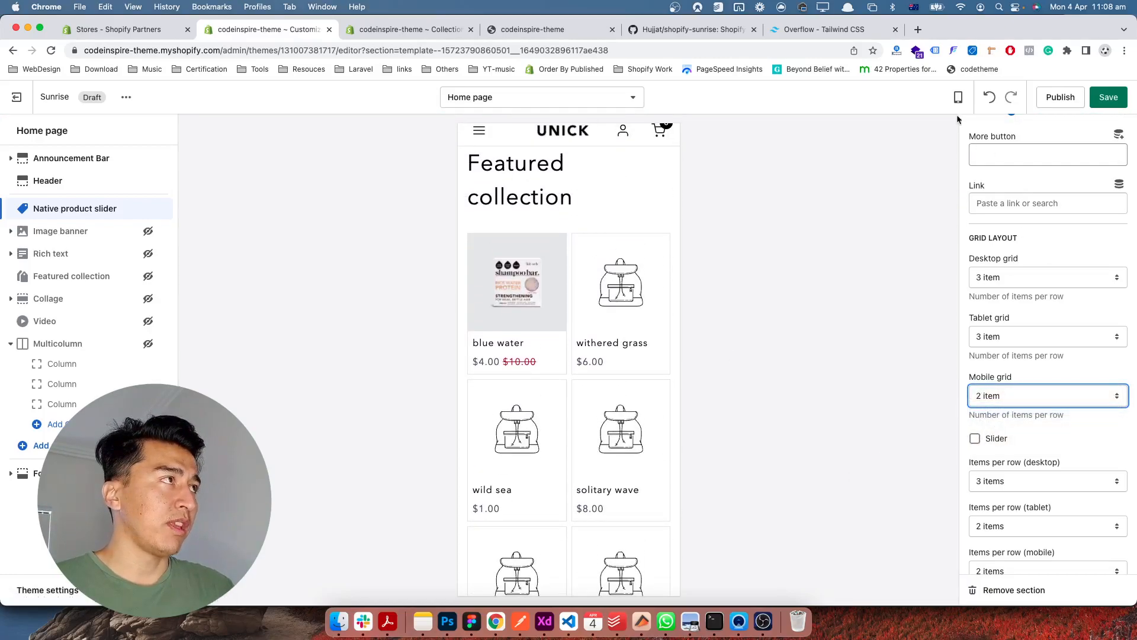
left_click(957, 96)
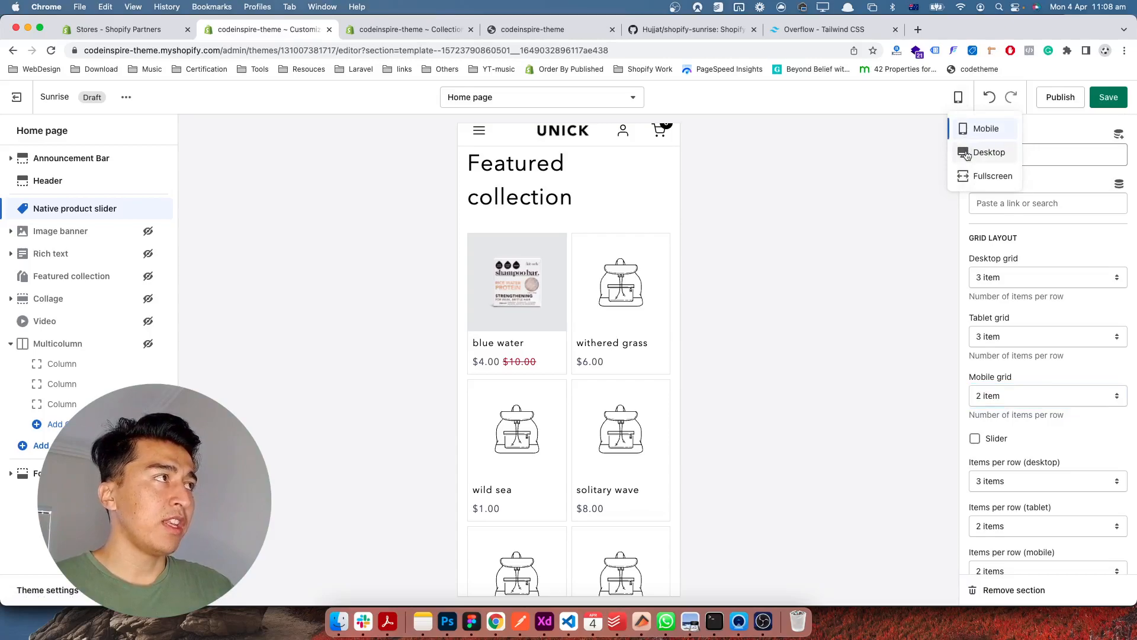
left_click(987, 153)
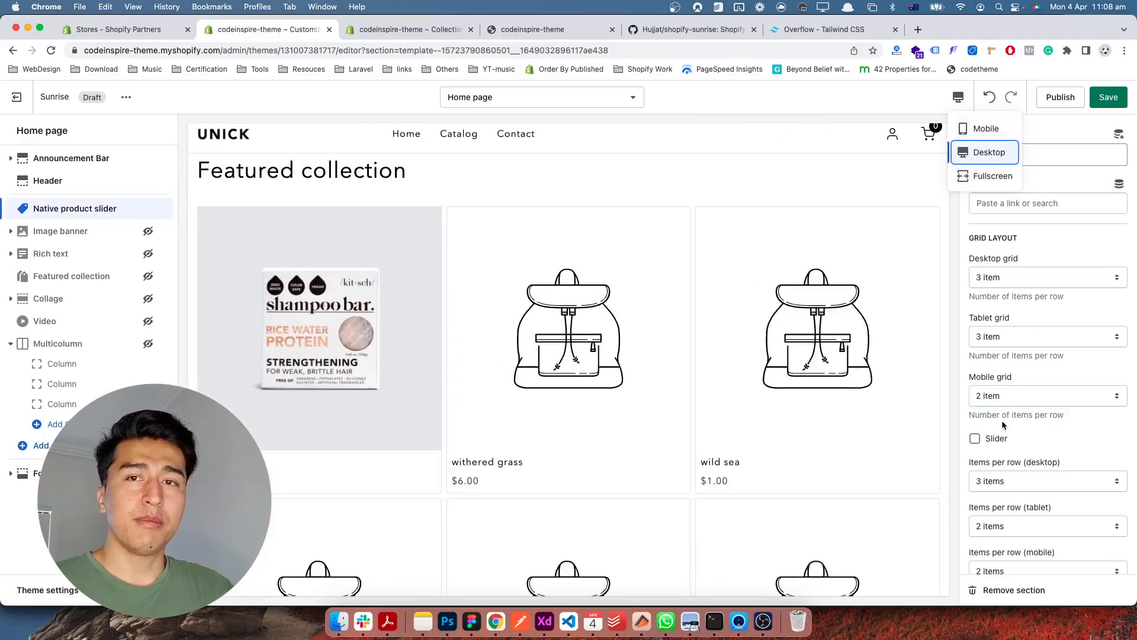
Re-enable the slider at four items per row, test it, and show a second image on hover
scroll("down", 3)
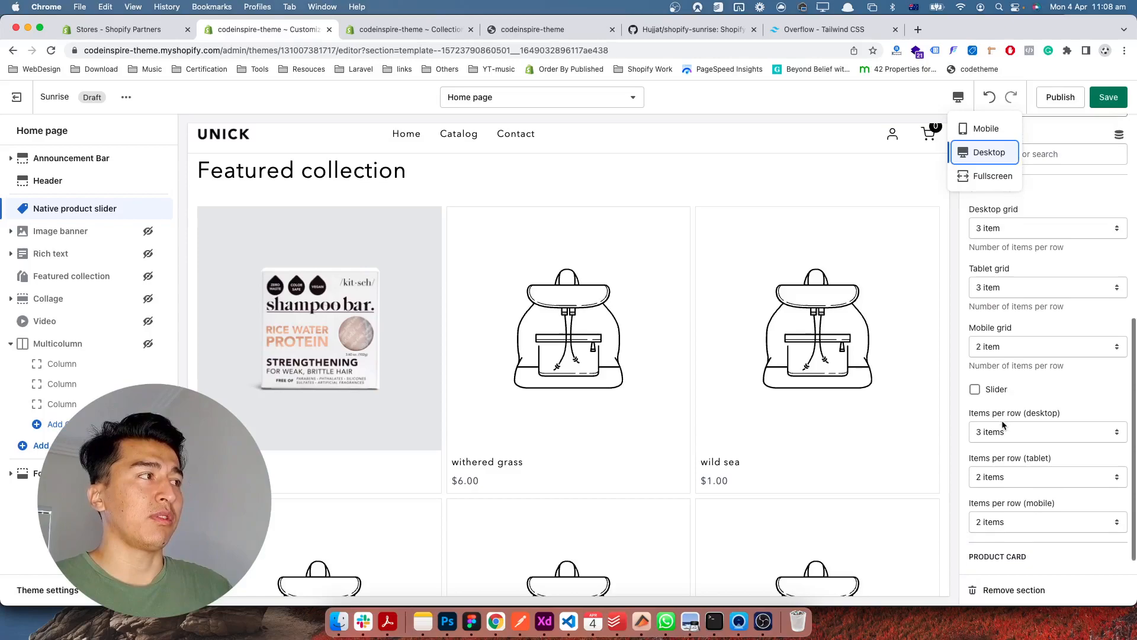
mouse_move(578, 403)
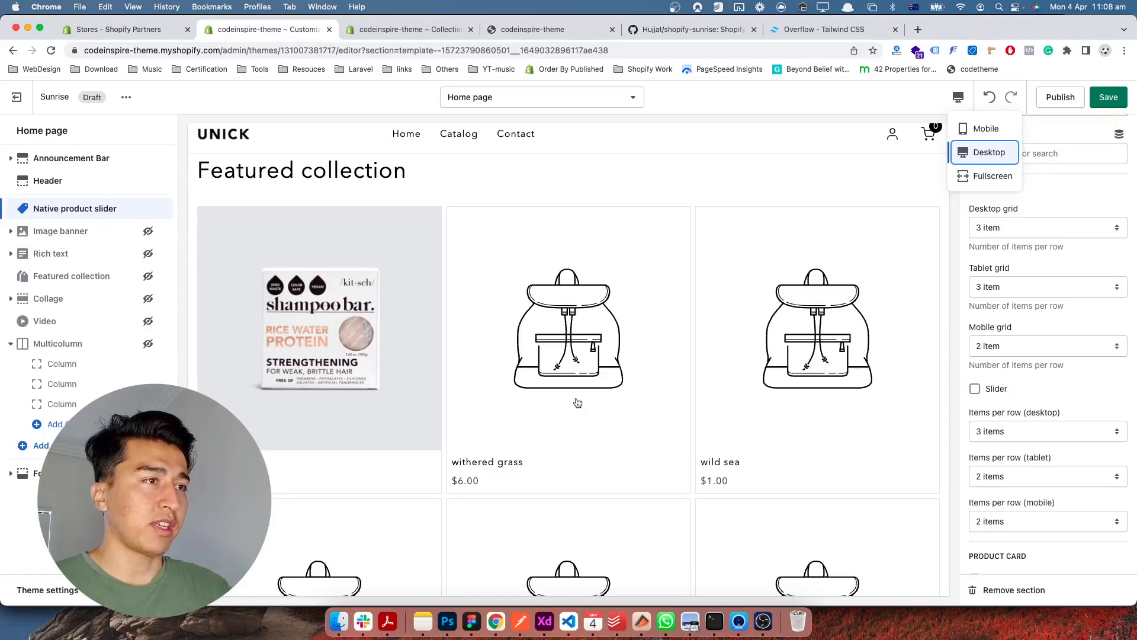
mouse_move(674, 421)
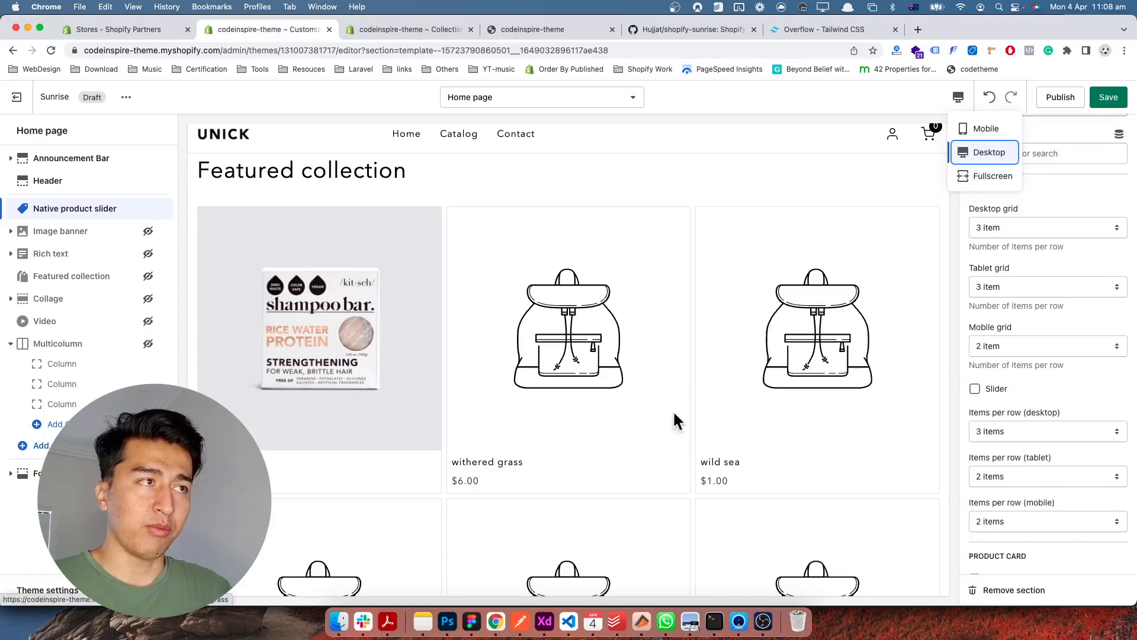
scroll("down", 3)
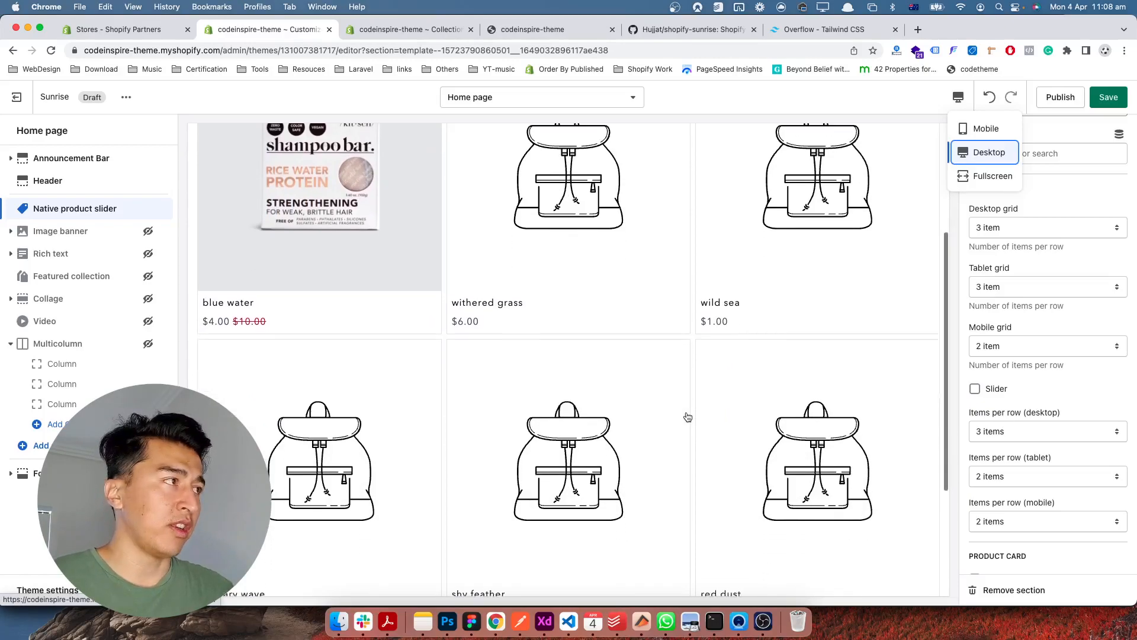
scroll("down", 3)
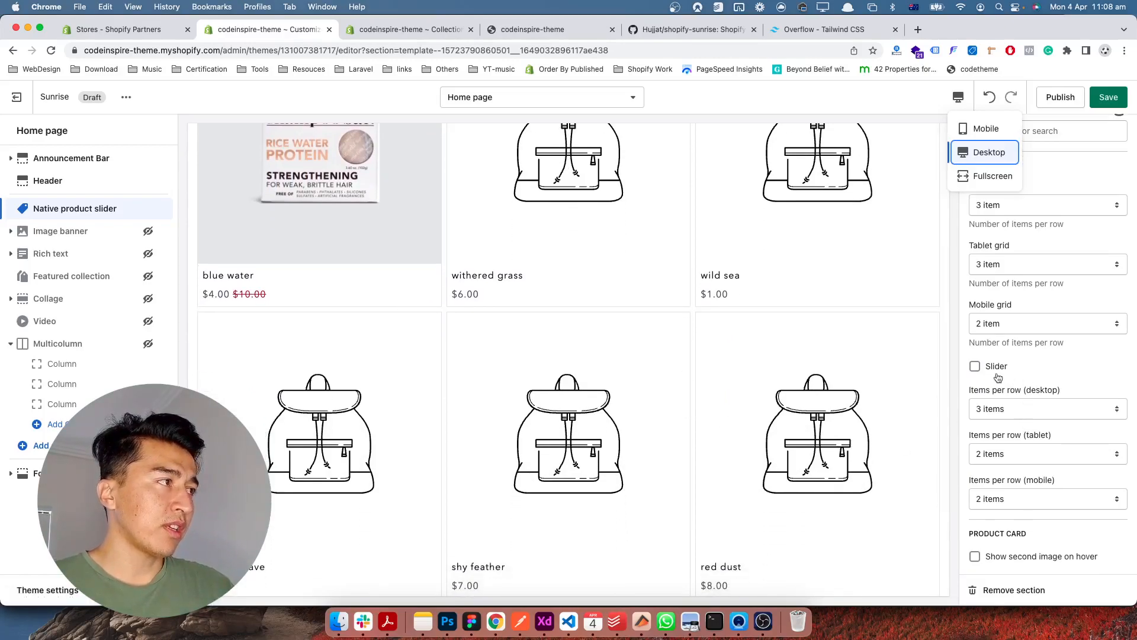
left_click(974, 366)
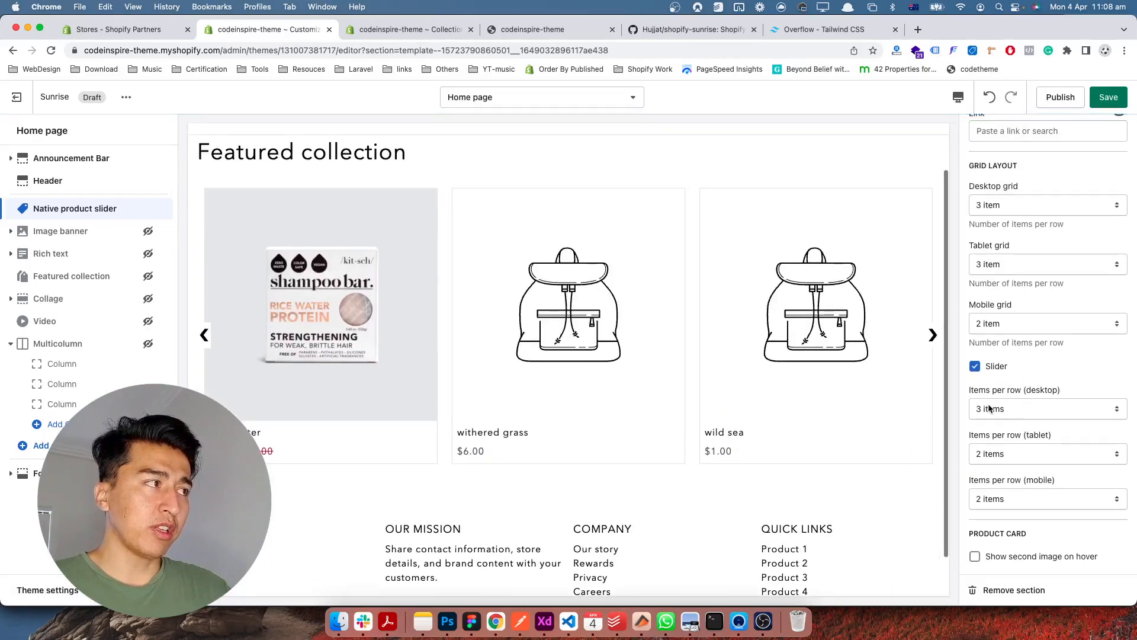
left_click(1044, 408)
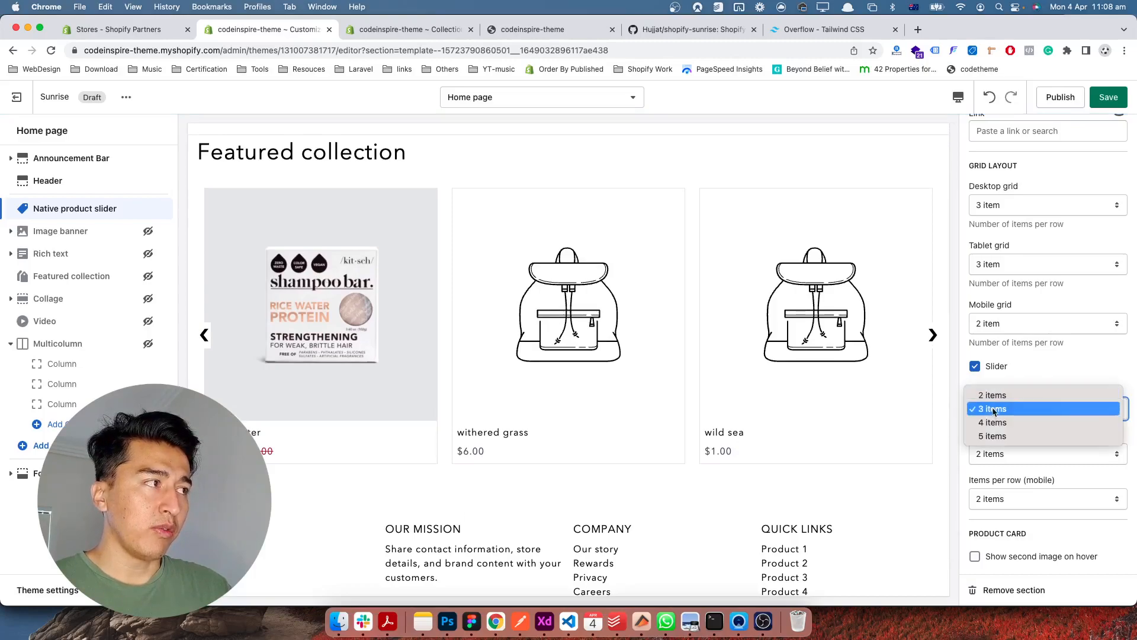
left_click(993, 421)
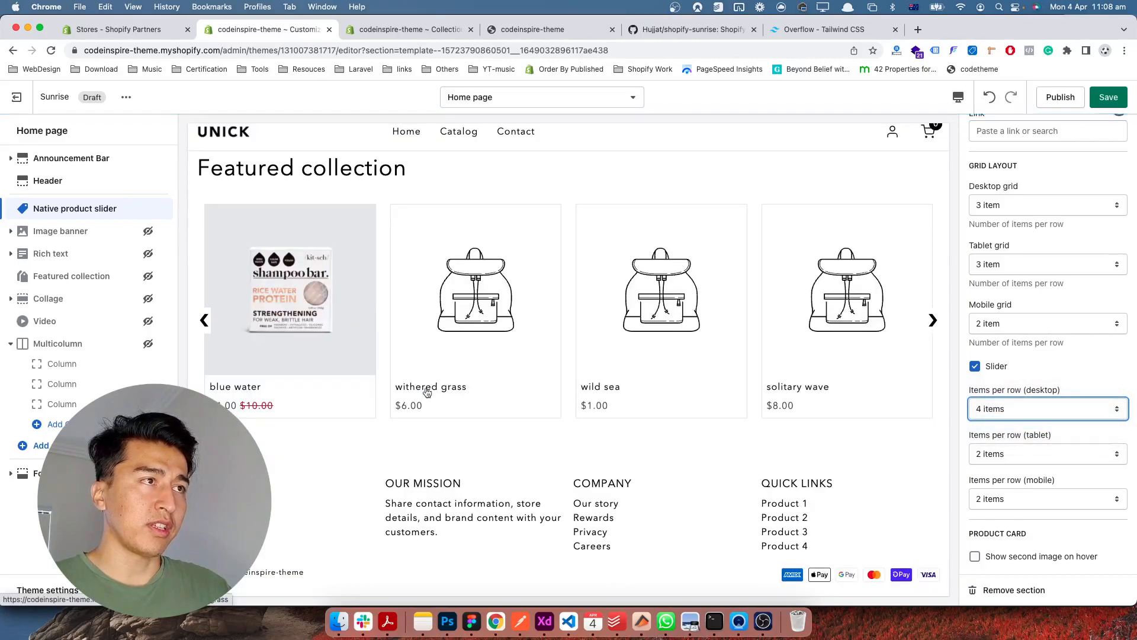
left_click(933, 320)
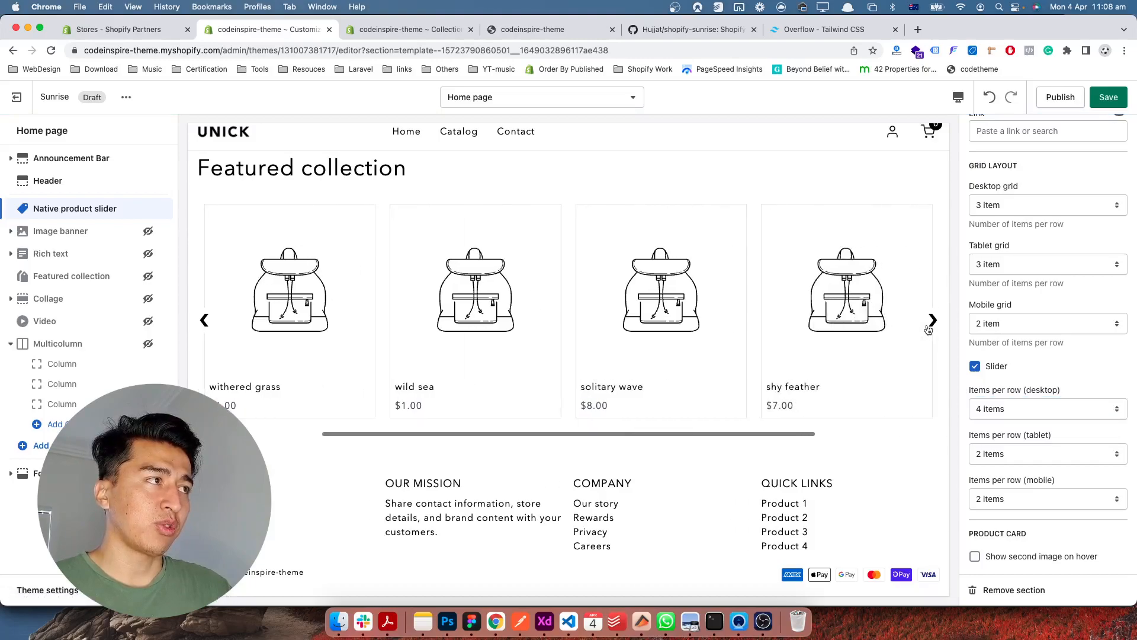
left_click(933, 319)
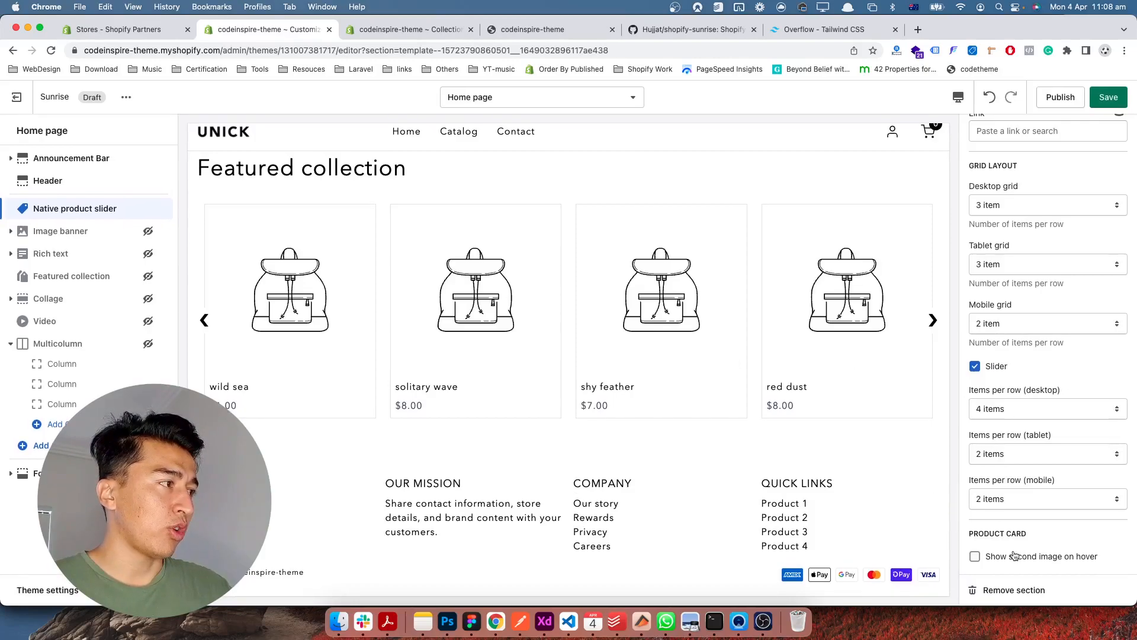
left_click(975, 556)
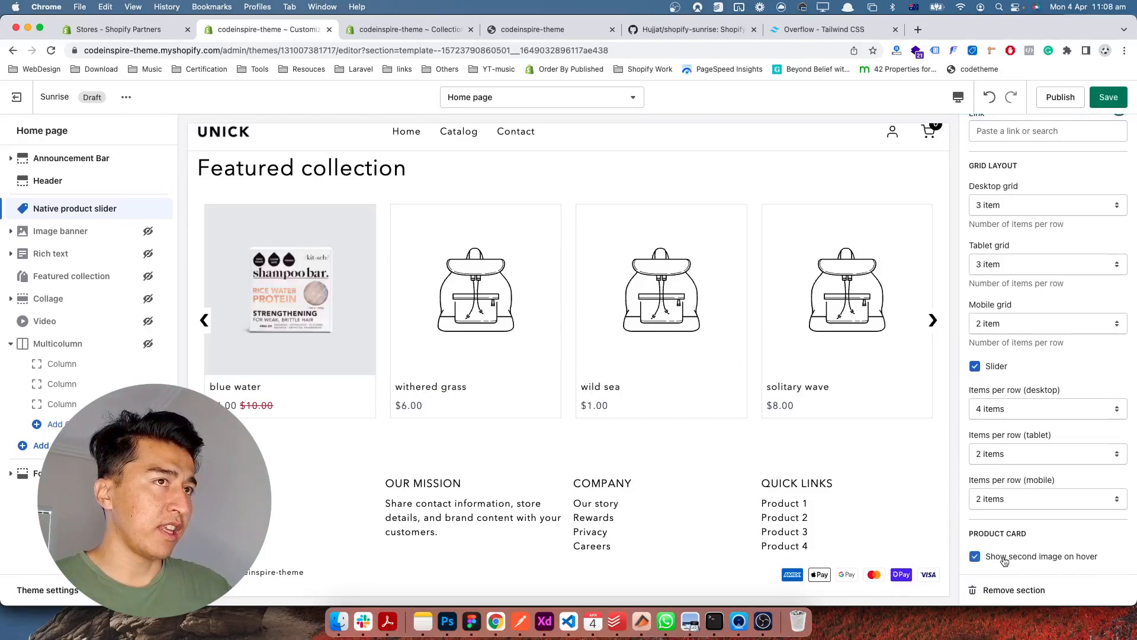
mouse_move(309, 312)
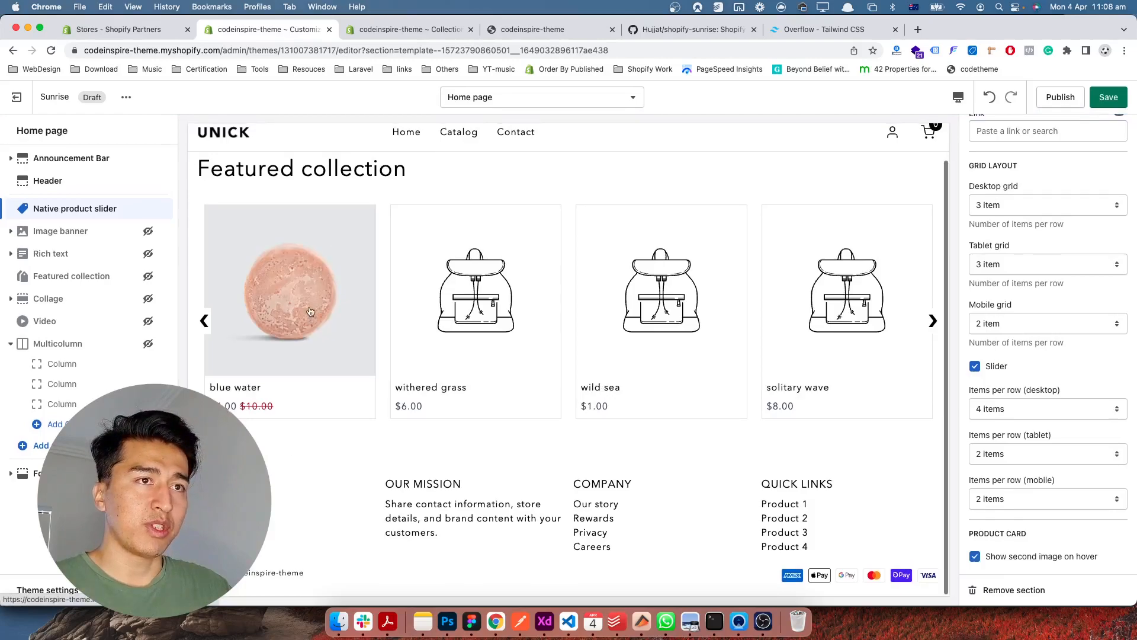
mouse_move(343, 292)
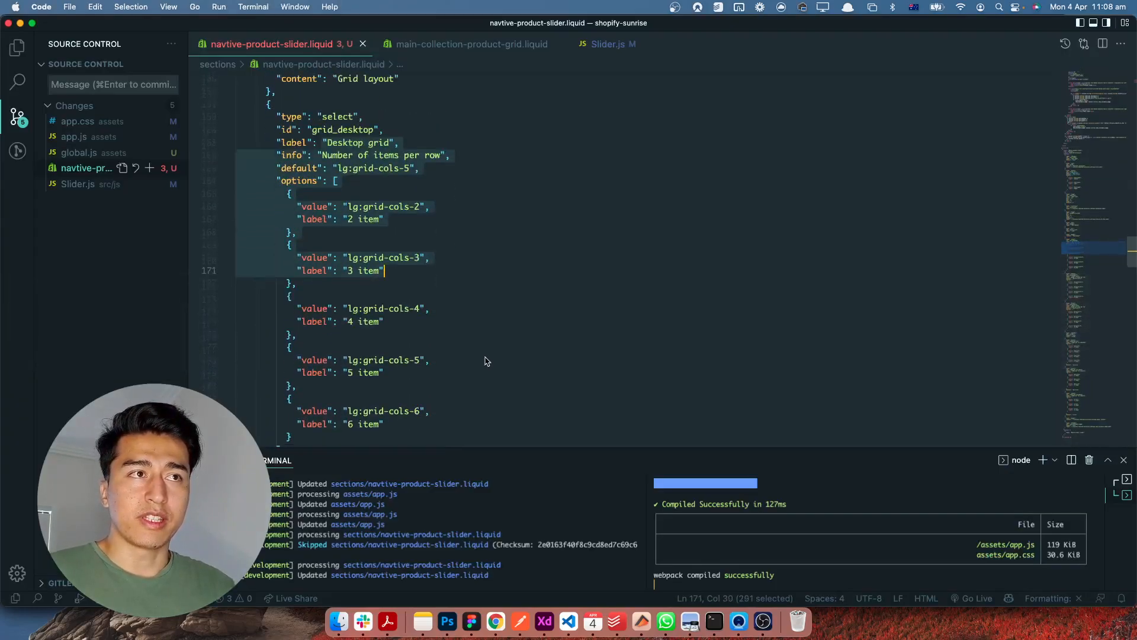
Read through the grid_desktop and grid_tablet schema options in the slider section file
scroll("down", 3)
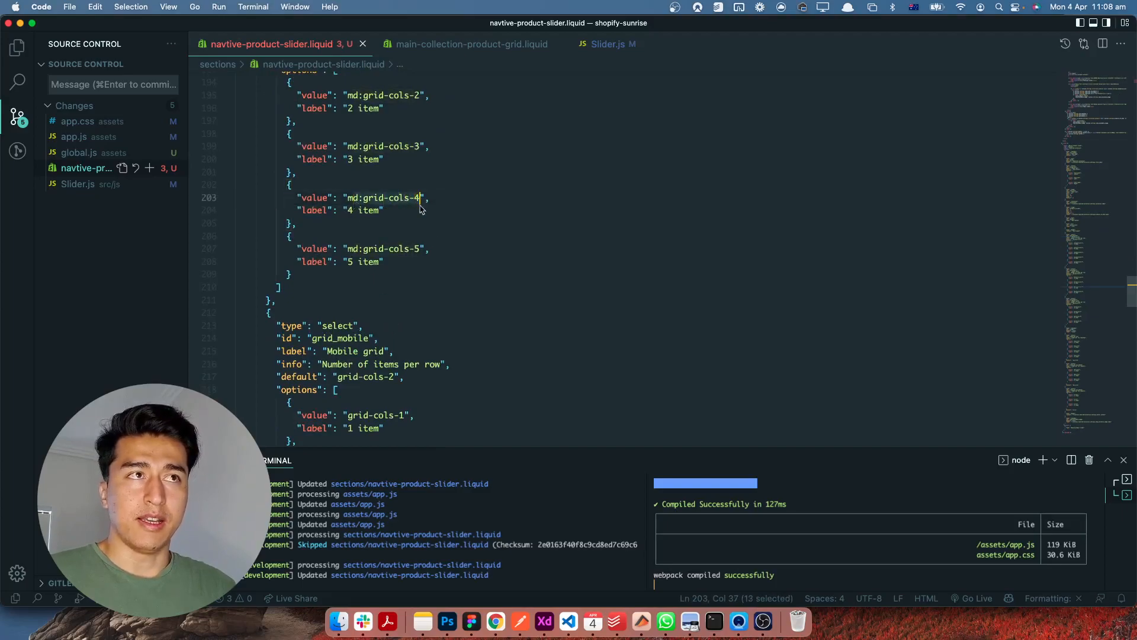
left_click(426, 248)
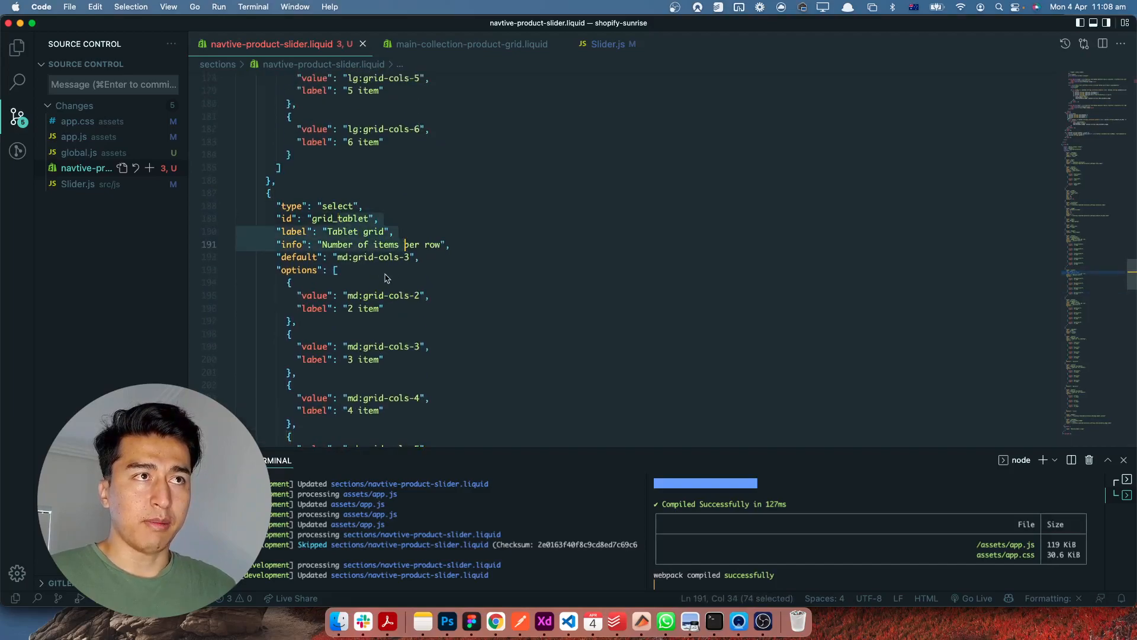
scroll("down", 3)
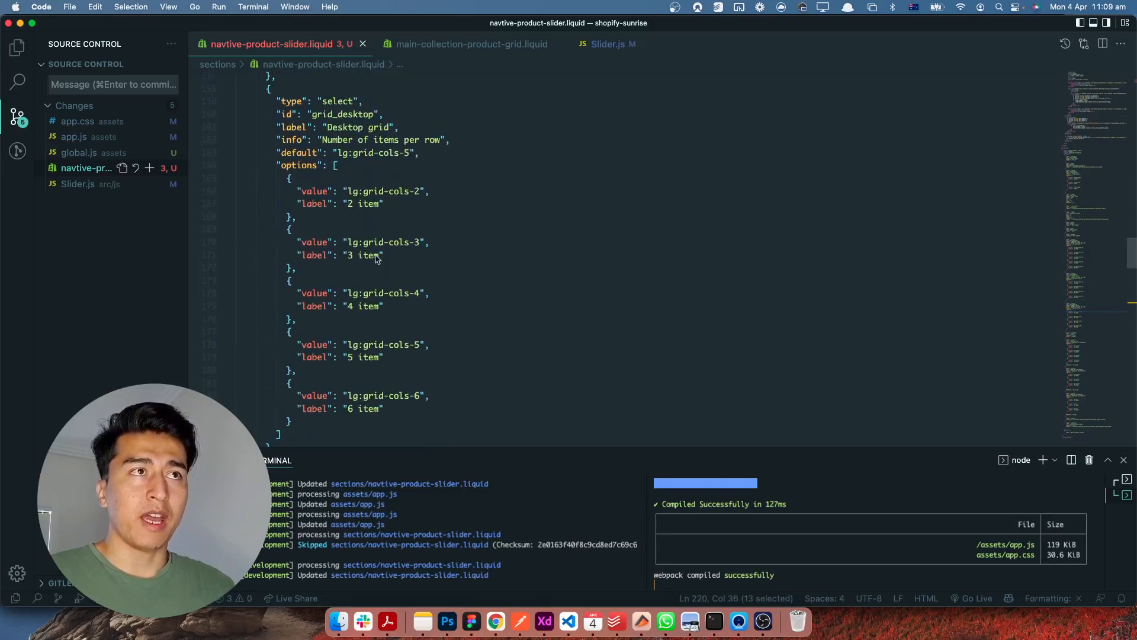
scroll("up", 3)
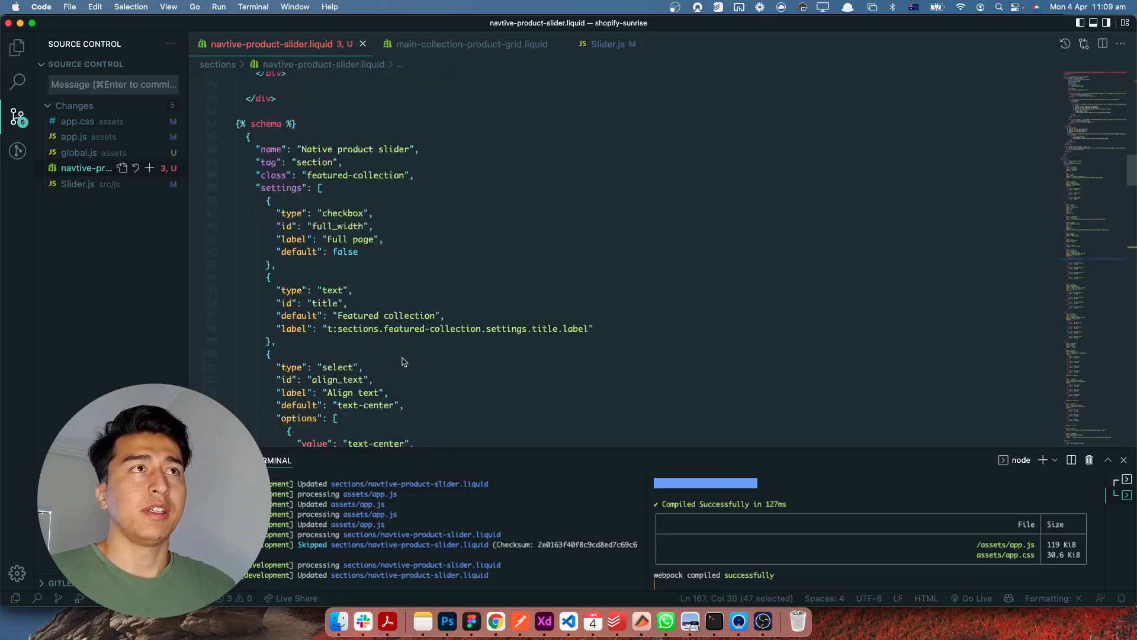
Review the slider markup block, folding and unfolding the slider div
scroll("up", 3)
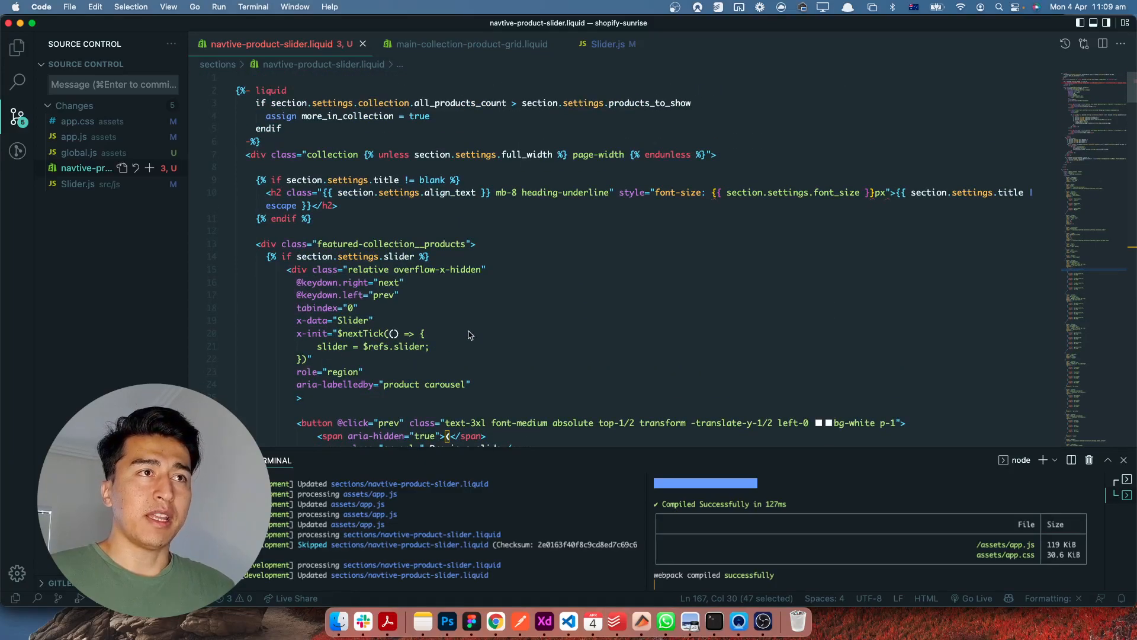
scroll("down", 3)
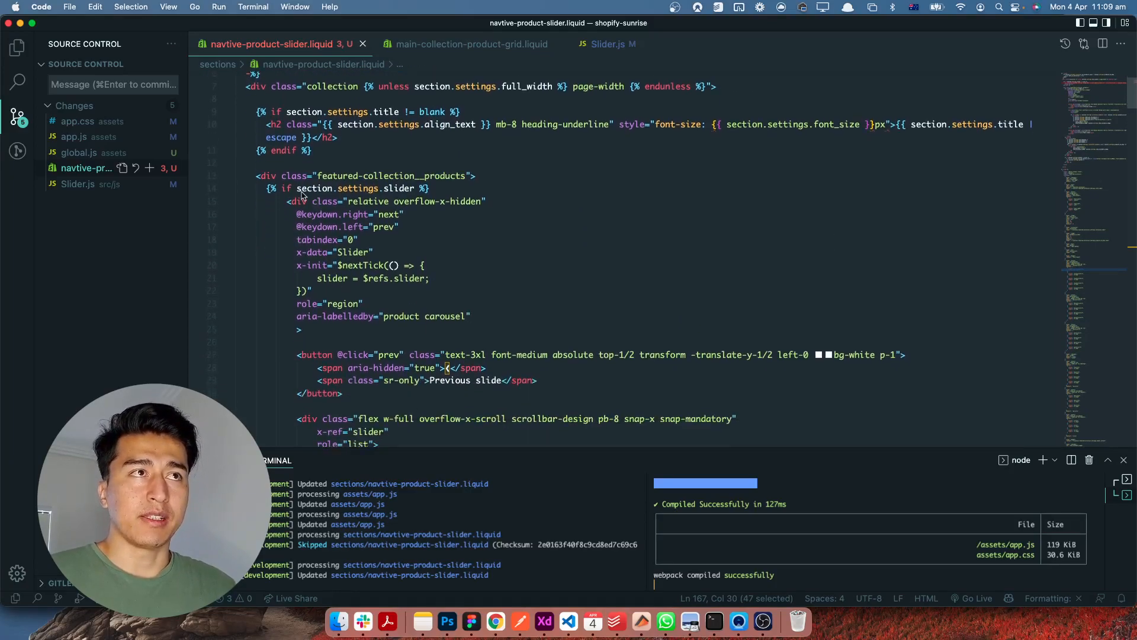
left_click(227, 205)
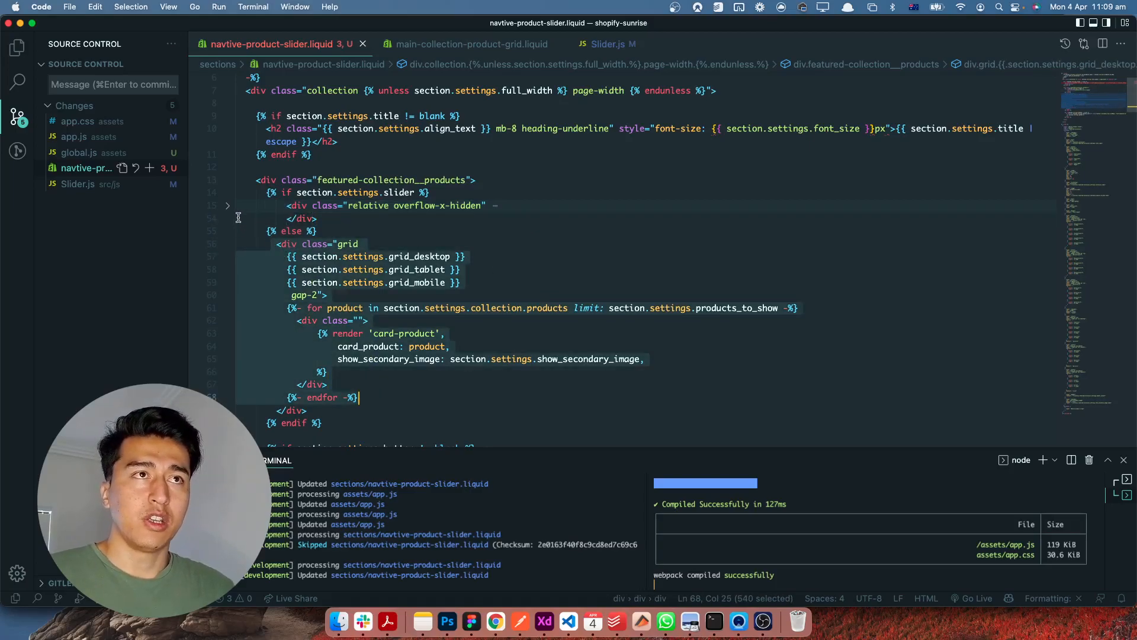
left_click(228, 204)
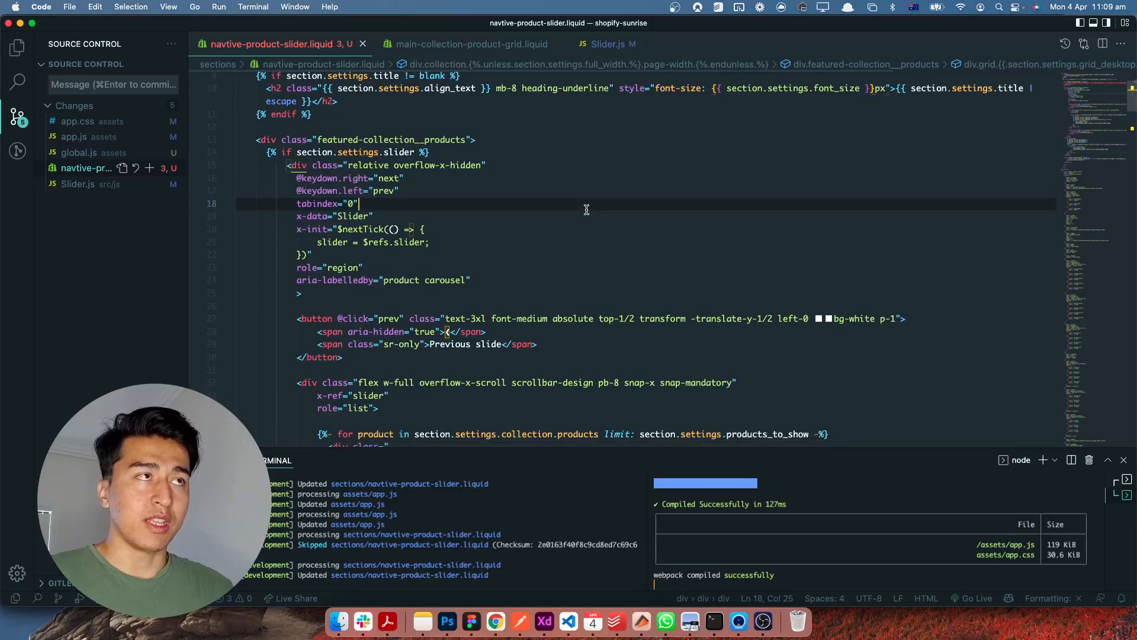
Search the project files for main-product sections via Quick Open
type("mian")
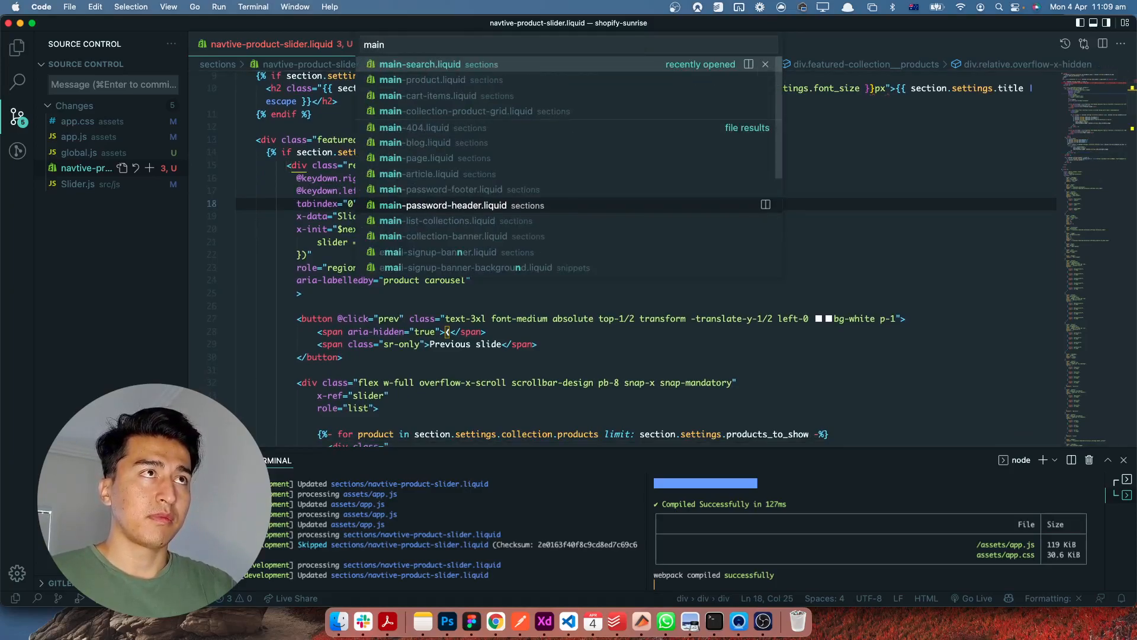
type("-p")
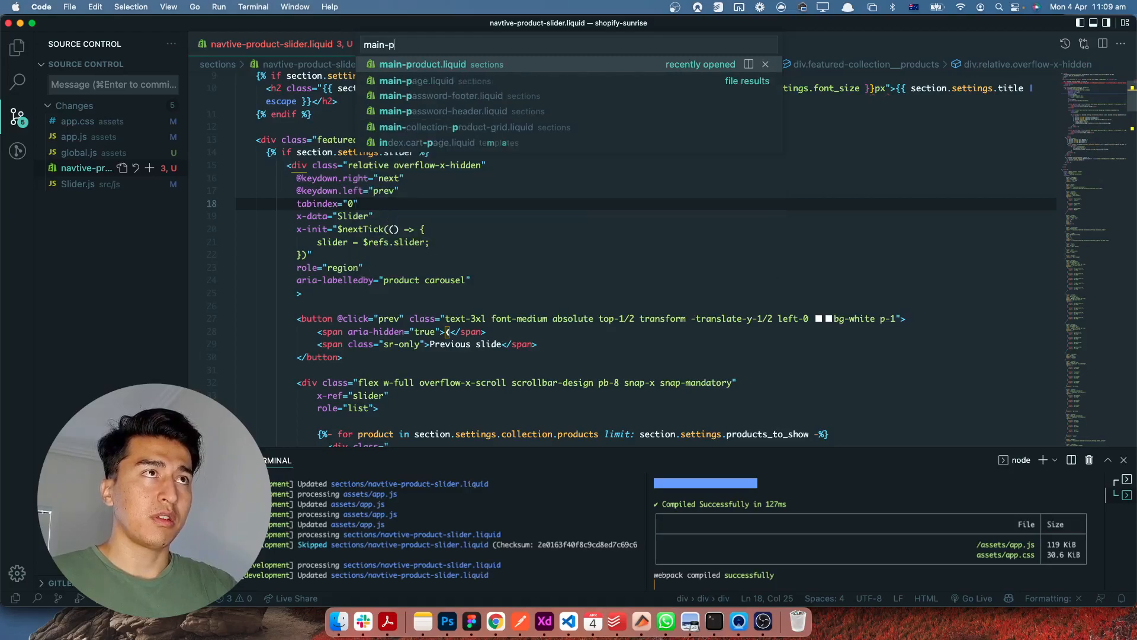
Open main-product.liquid and locate its x-data="Slider" attribute in product media
left_click(423, 64)
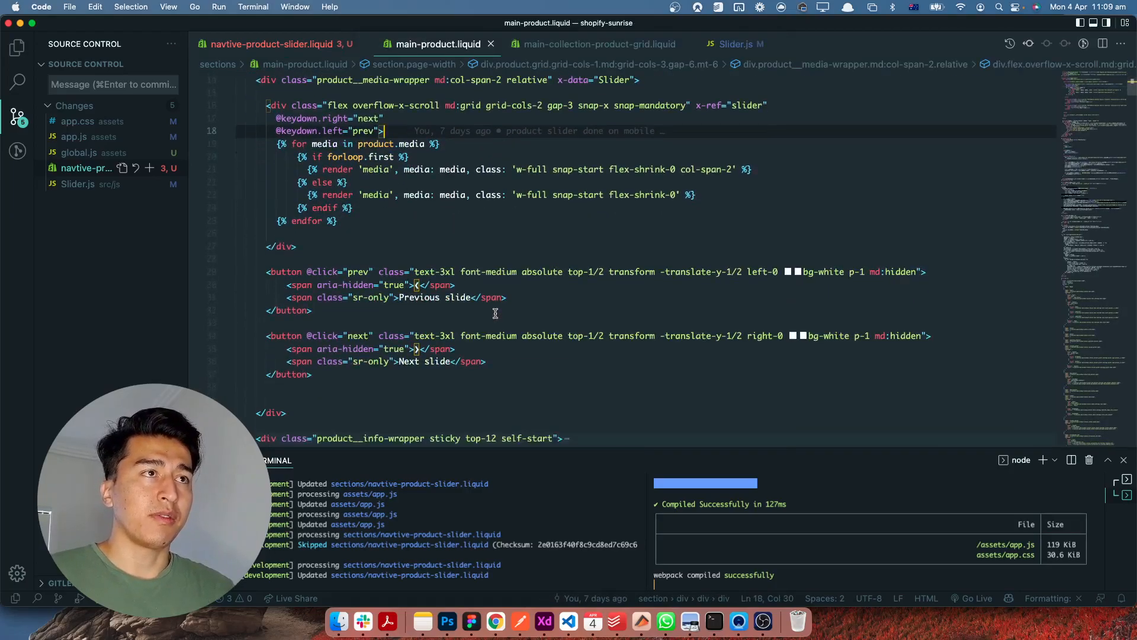
scroll("up", 3)
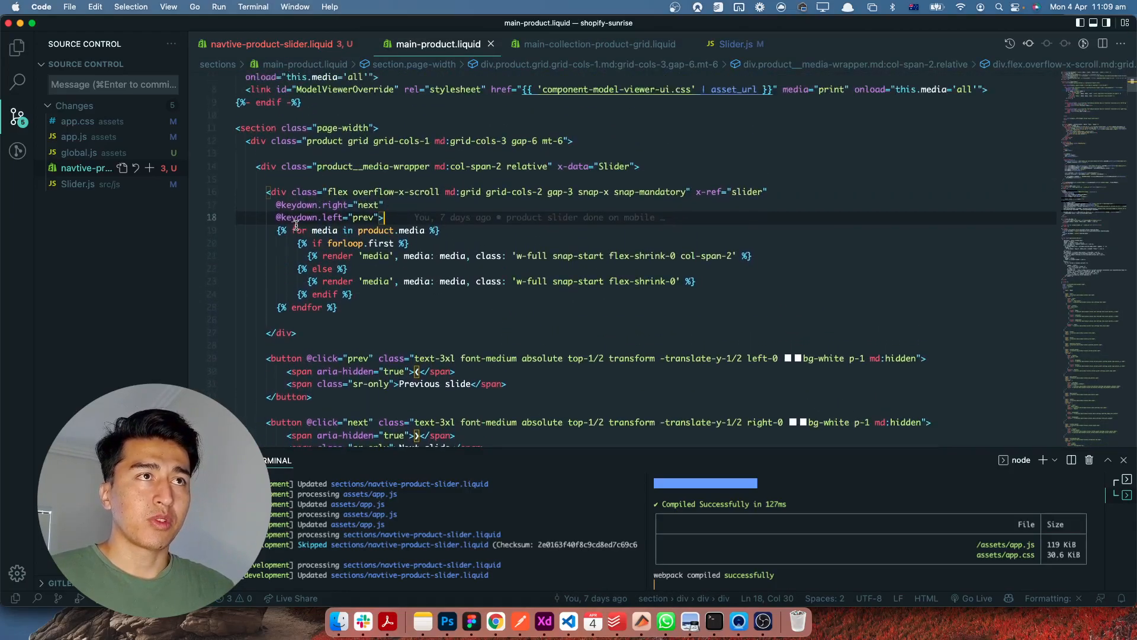
left_click(554, 165)
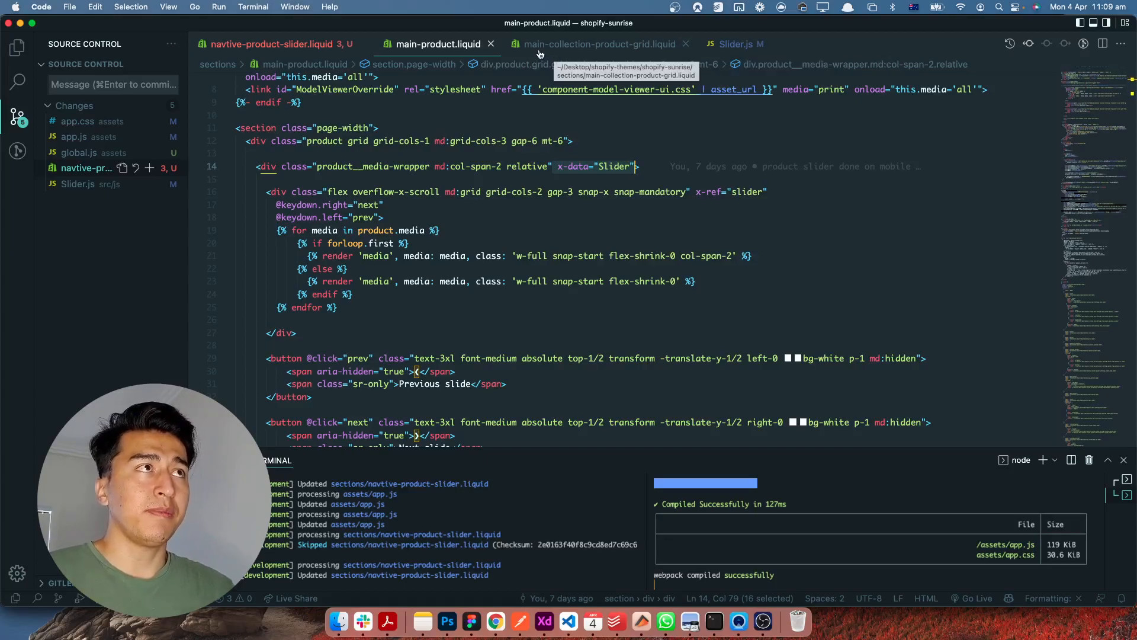
Compare the native slider section's x-init code, then open Slider.js
left_click(280, 44)
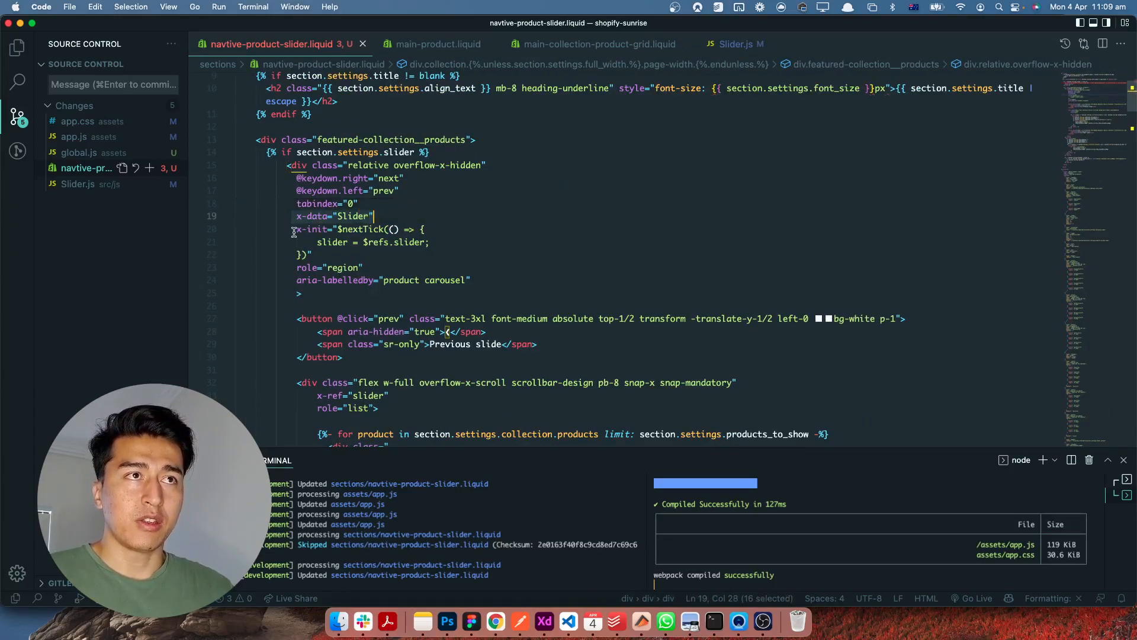
left_click(312, 255)
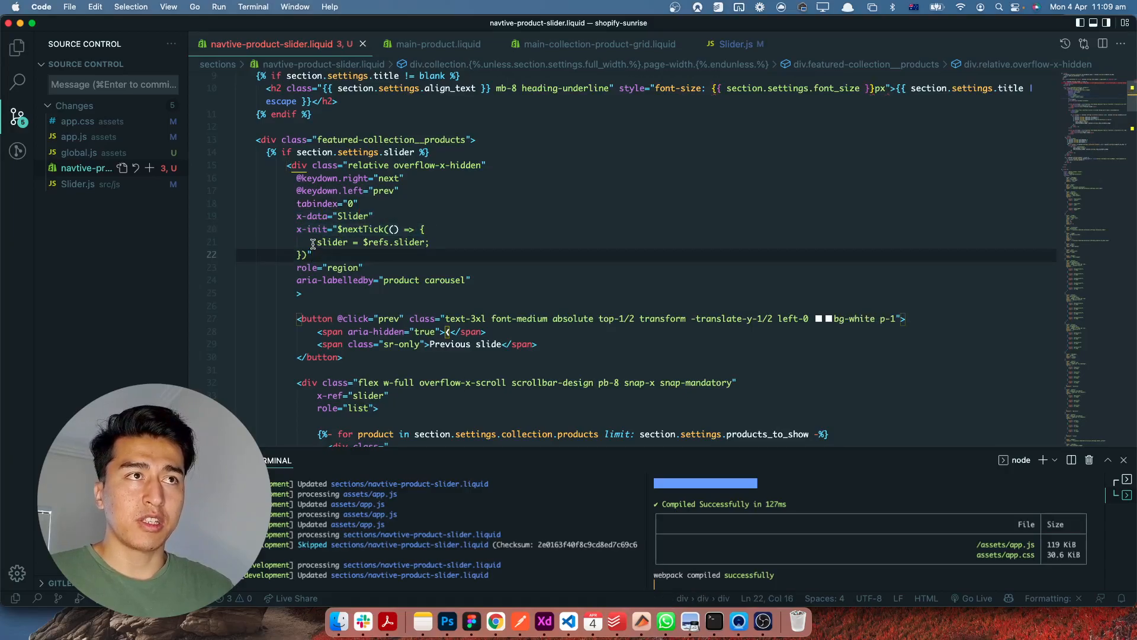
double_click(332, 241)
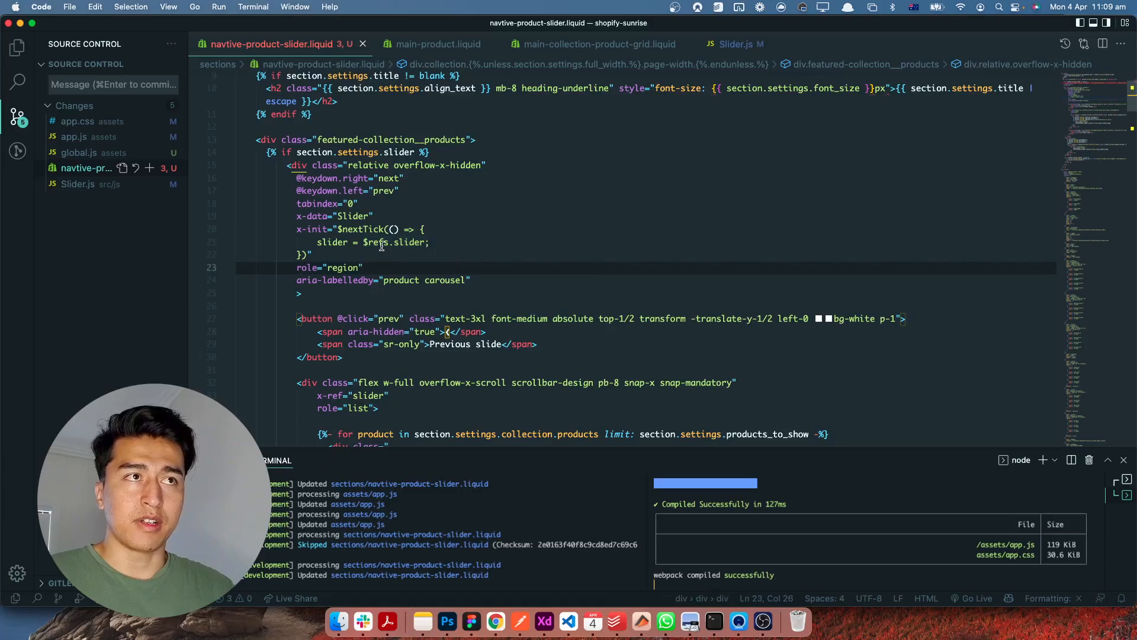
scroll("down", 3)
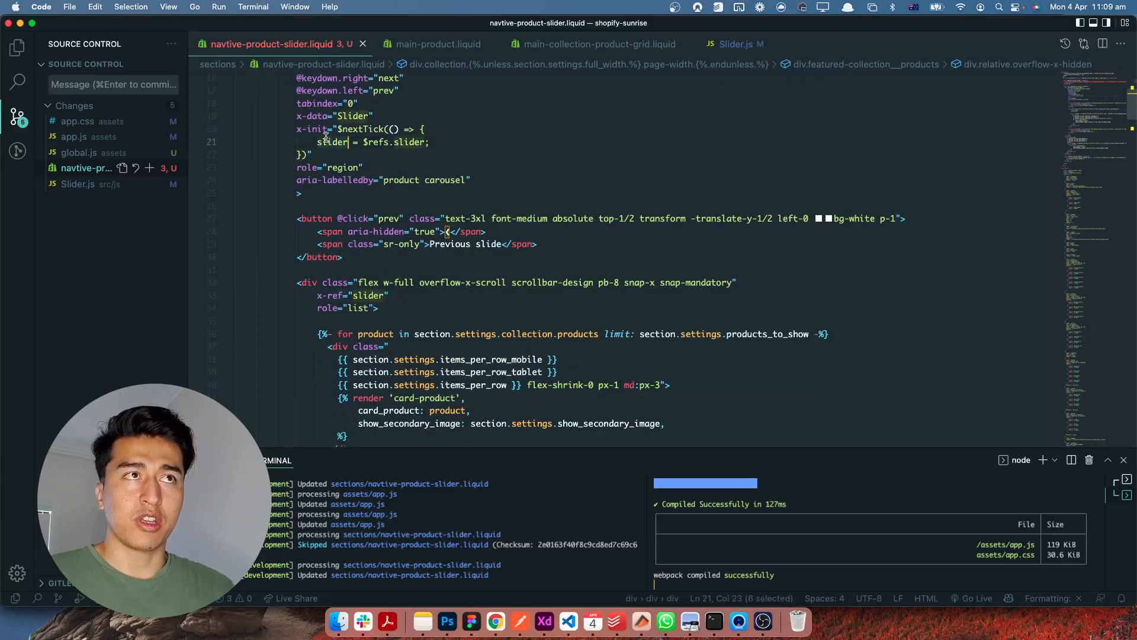
left_click(737, 44)
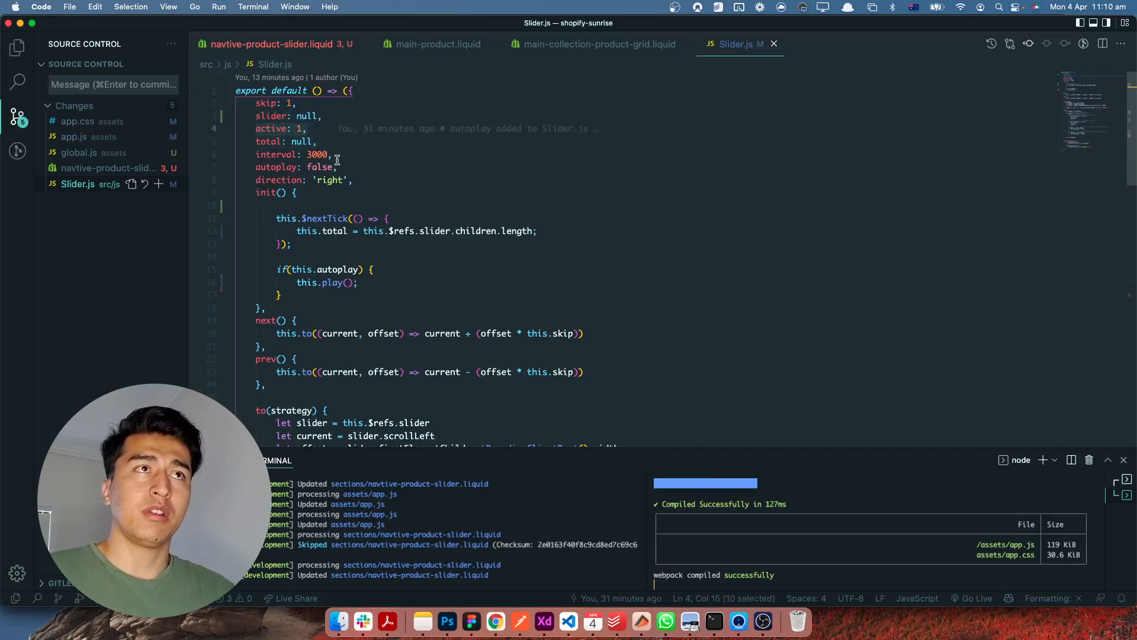
mouse_move(392, 327)
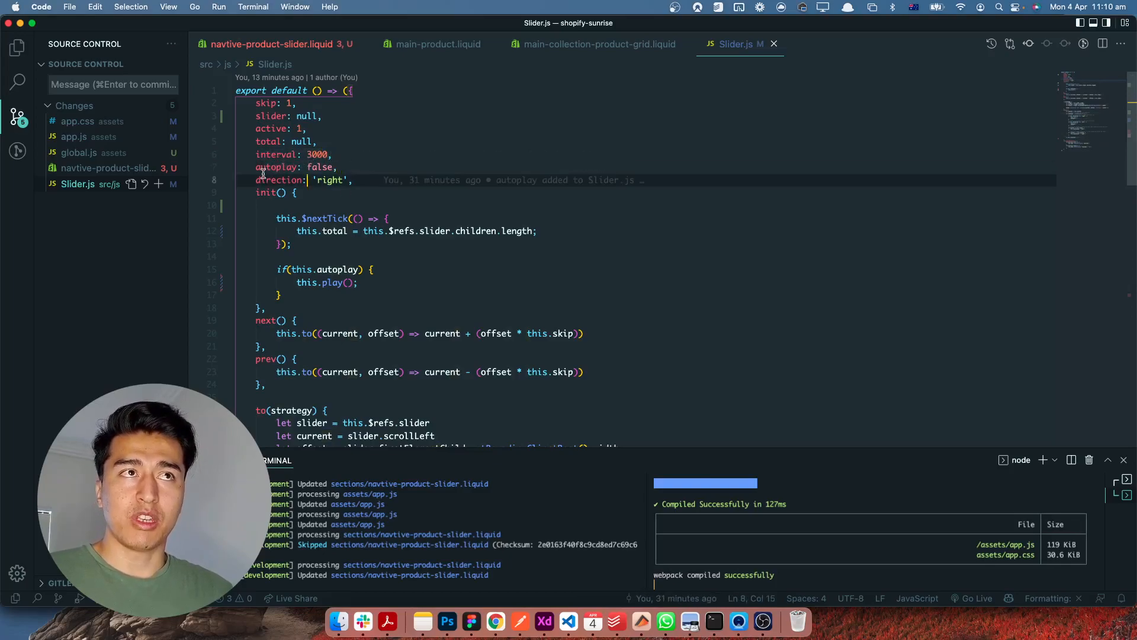
double_click(331, 180)
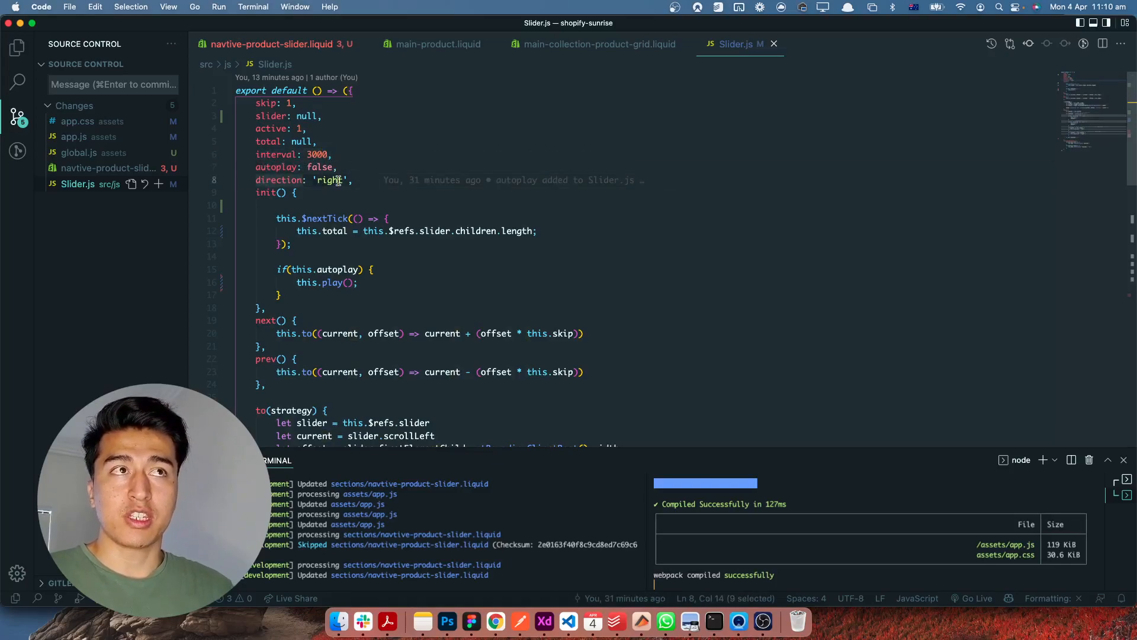
scroll("down", 3)
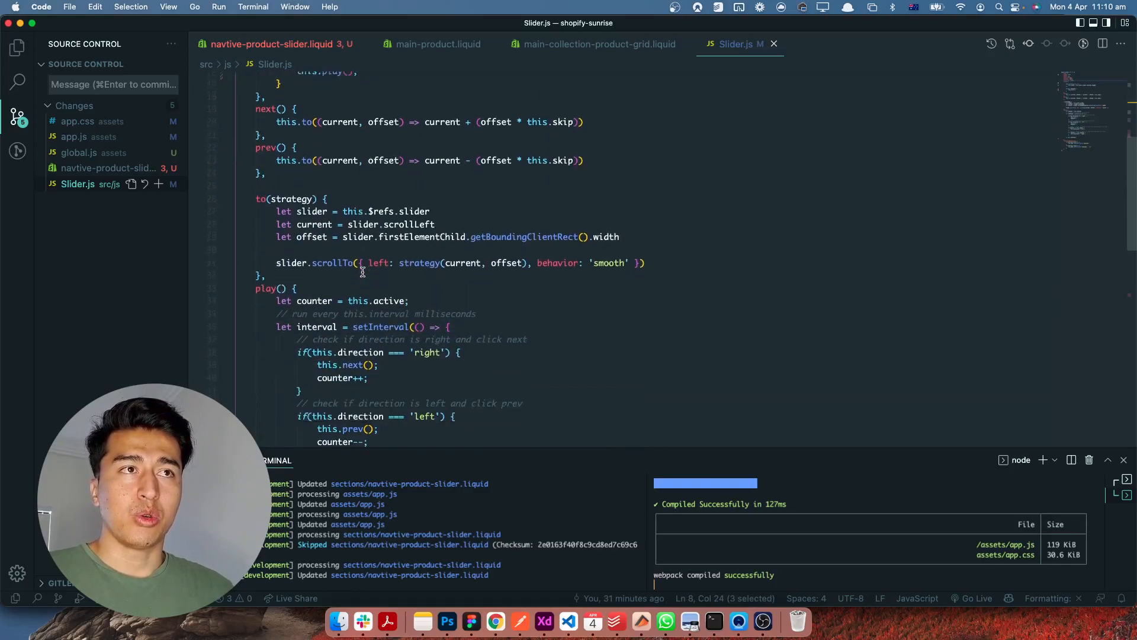
scroll("up", 3)
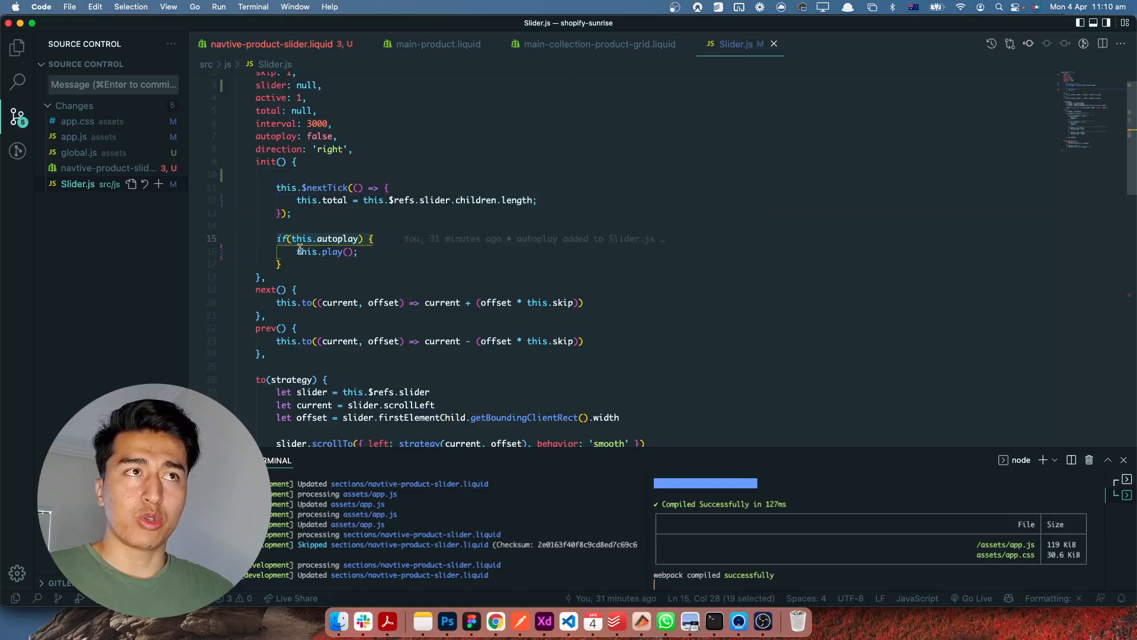
scroll("down", 3)
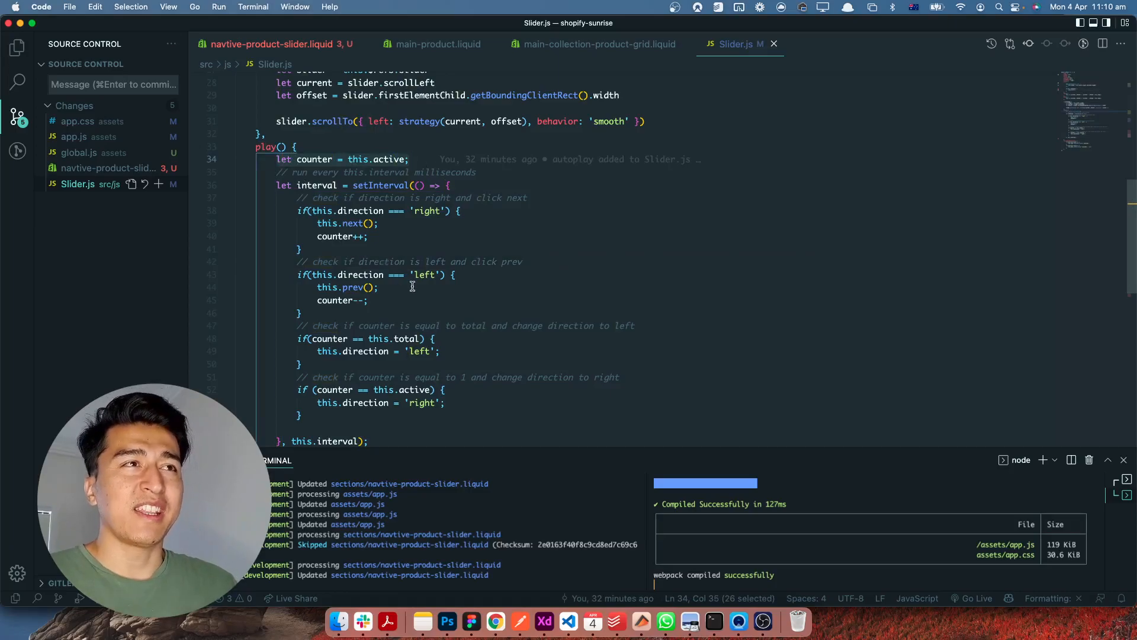
left_click(334, 211)
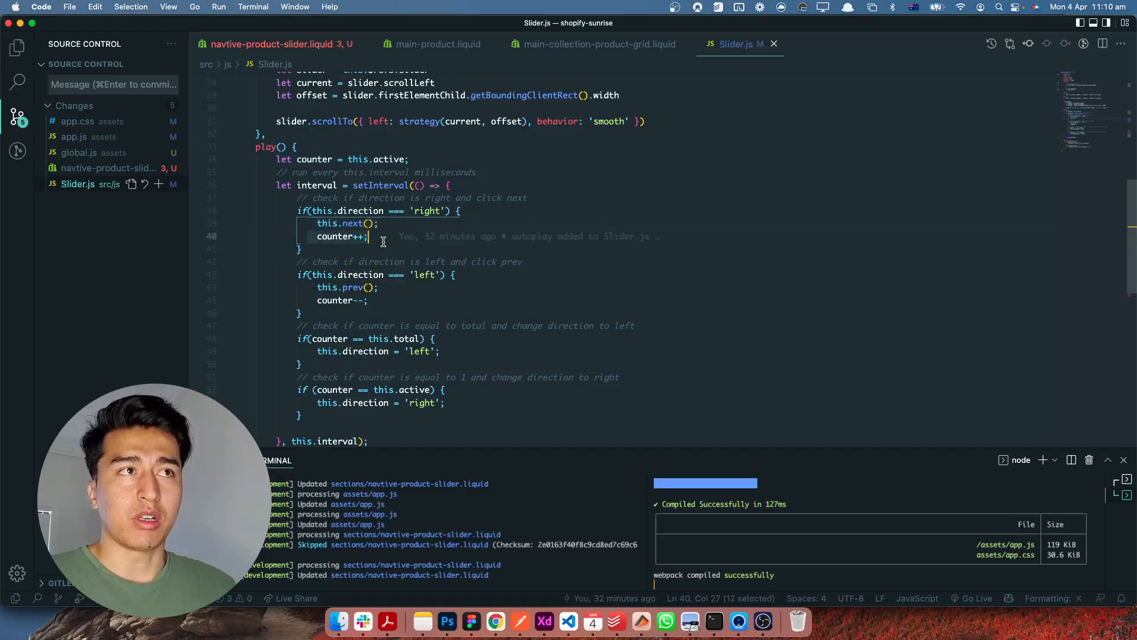
scroll("down", 3)
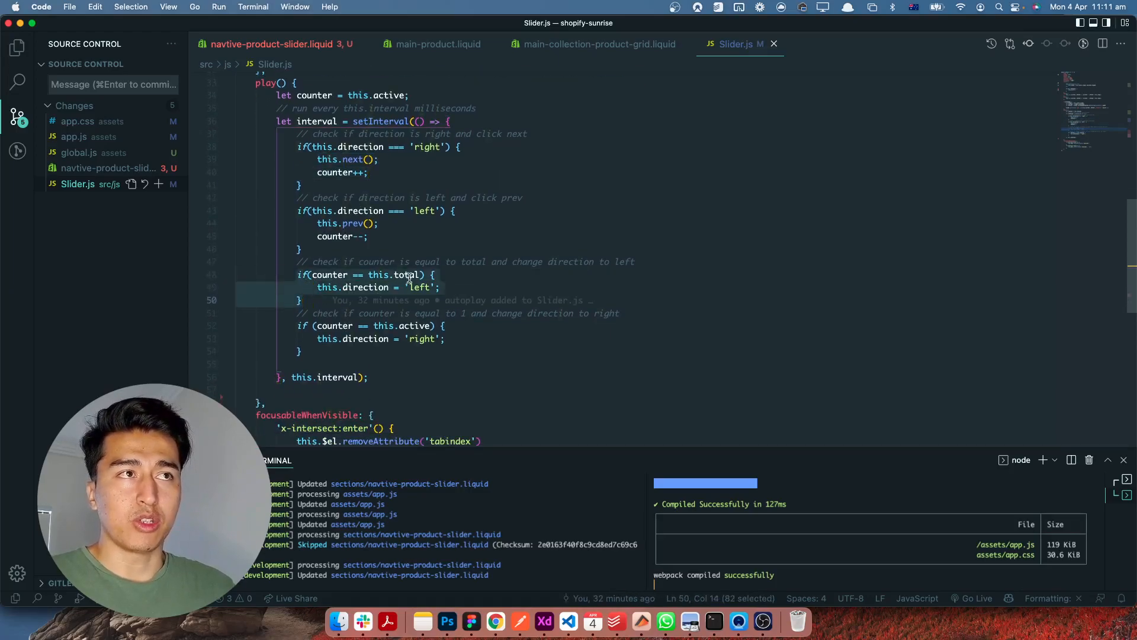
mouse_move(544, 347)
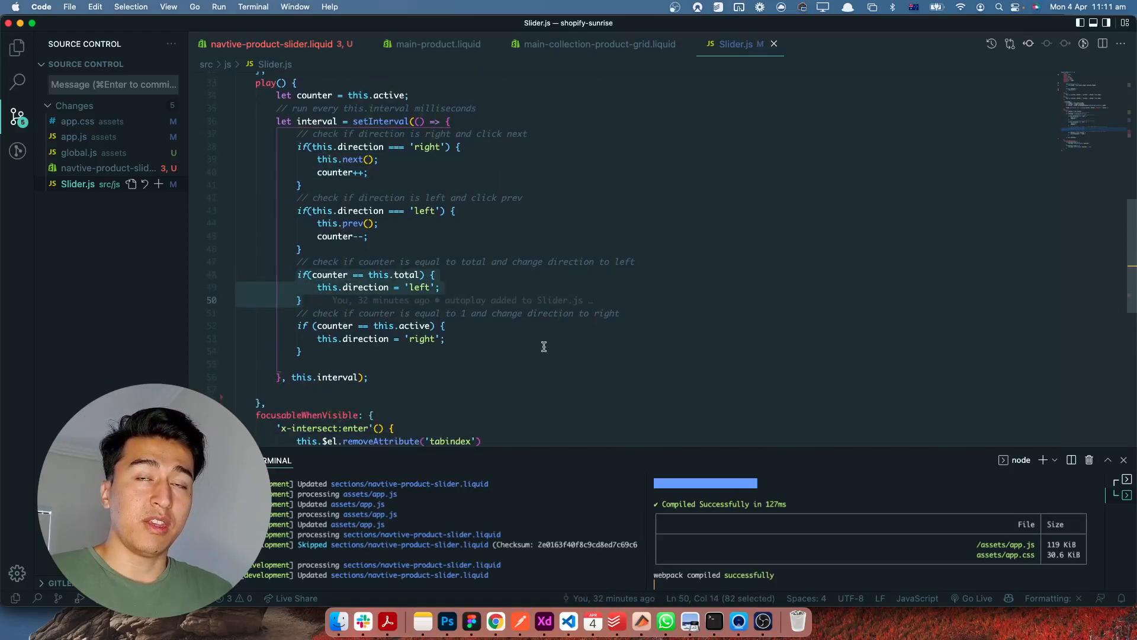
left_click(302, 350)
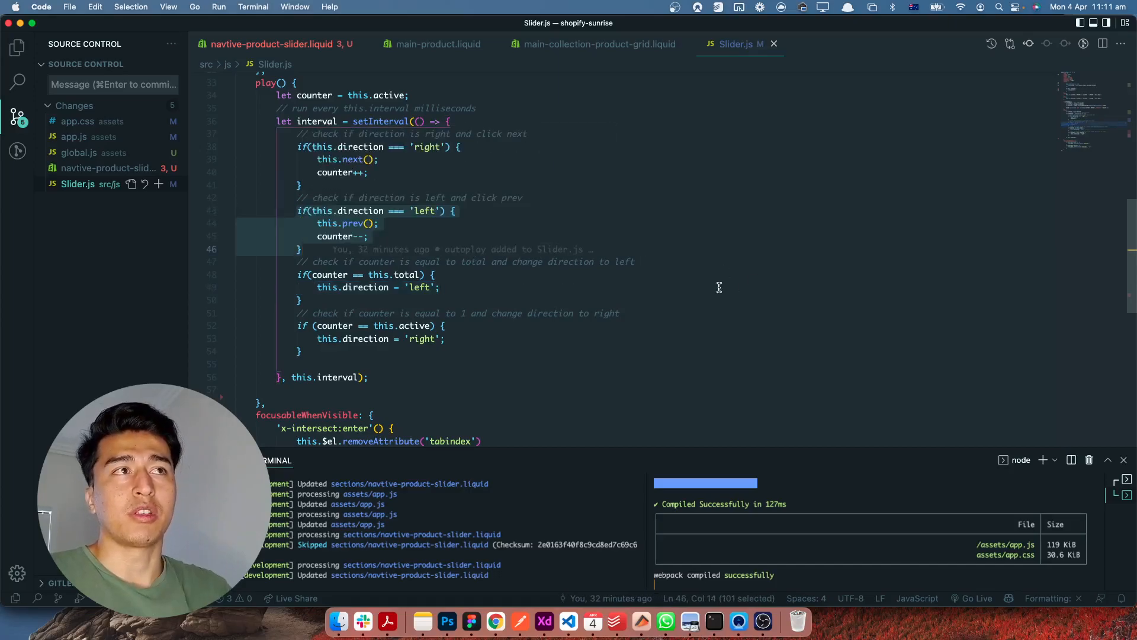
mouse_move(608, 239)
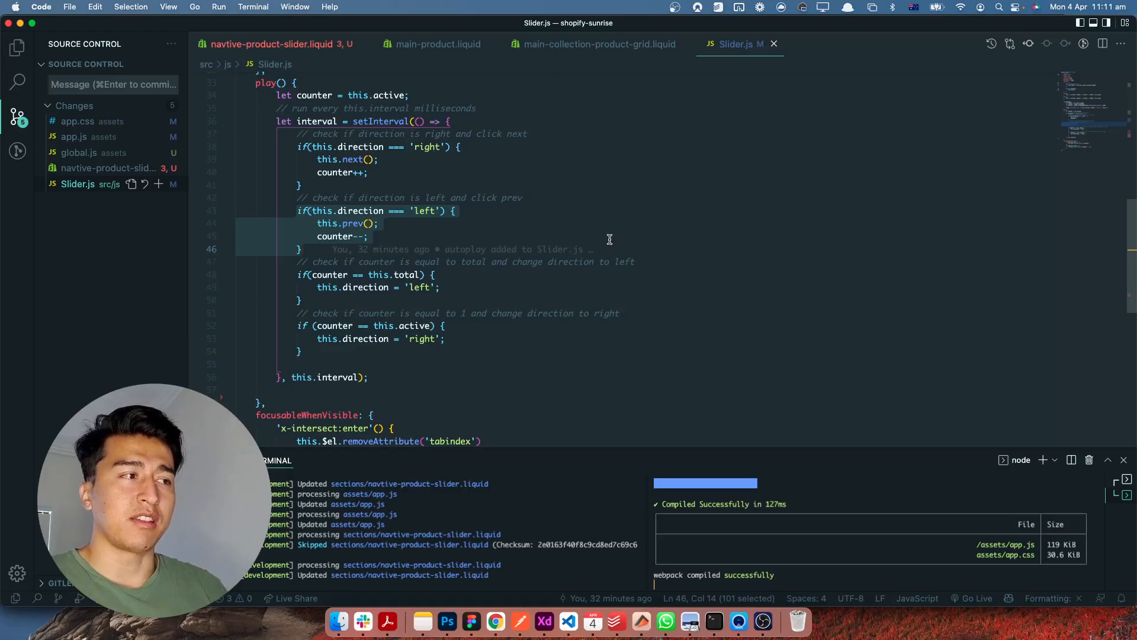
mouse_move(499, 367)
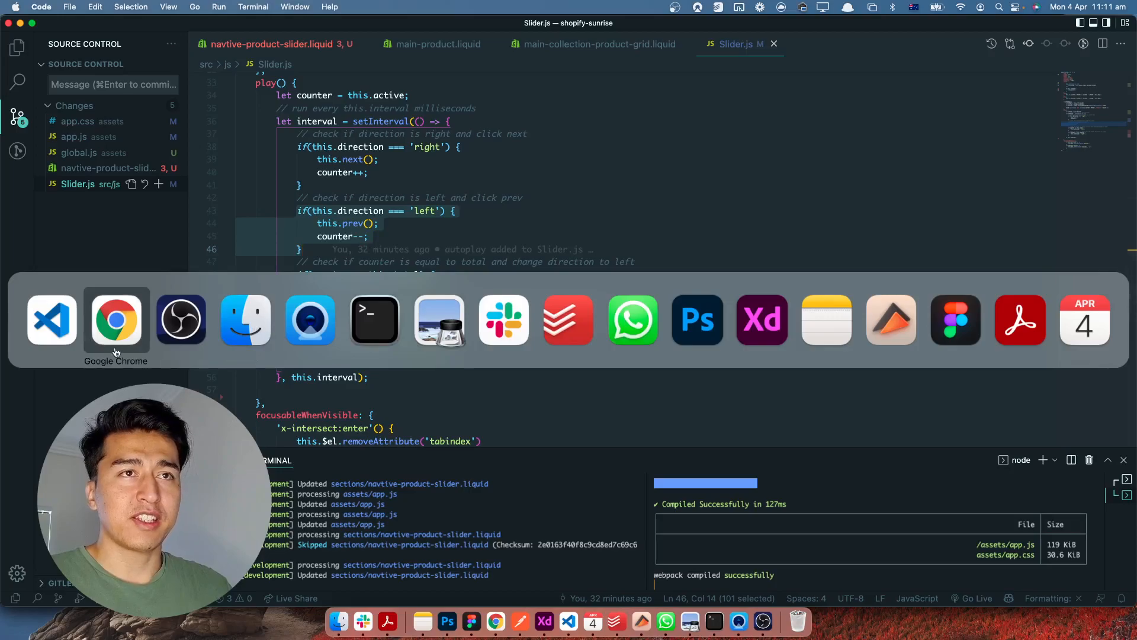
Select the card-product render block inside the slider loop of navtive-product-slider.liquid
left_click(115, 318)
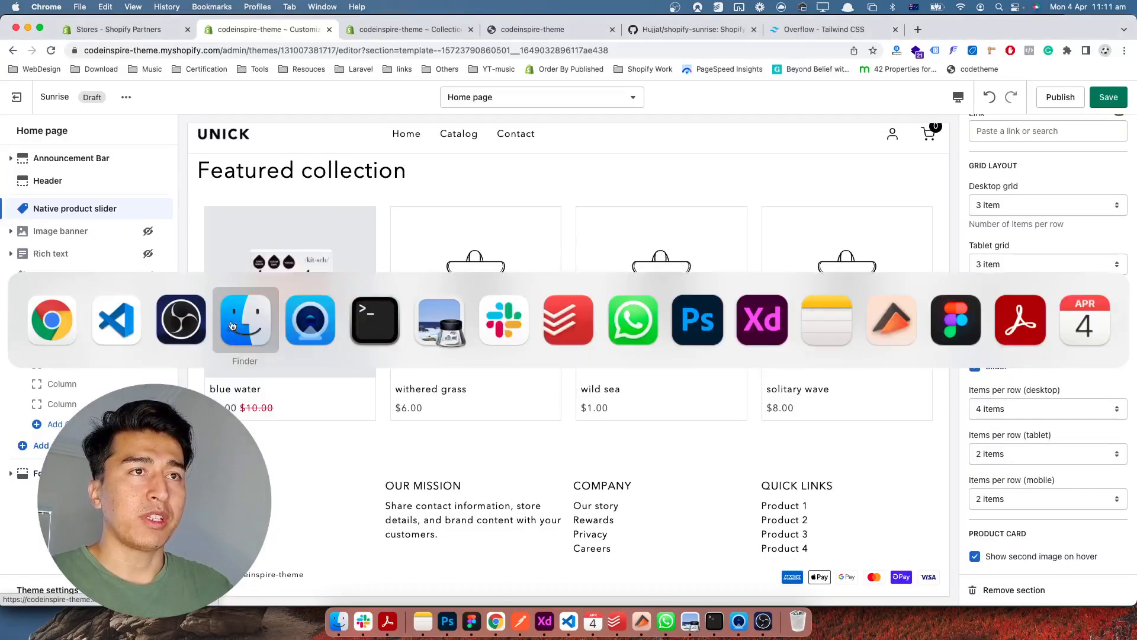
left_click(115, 319)
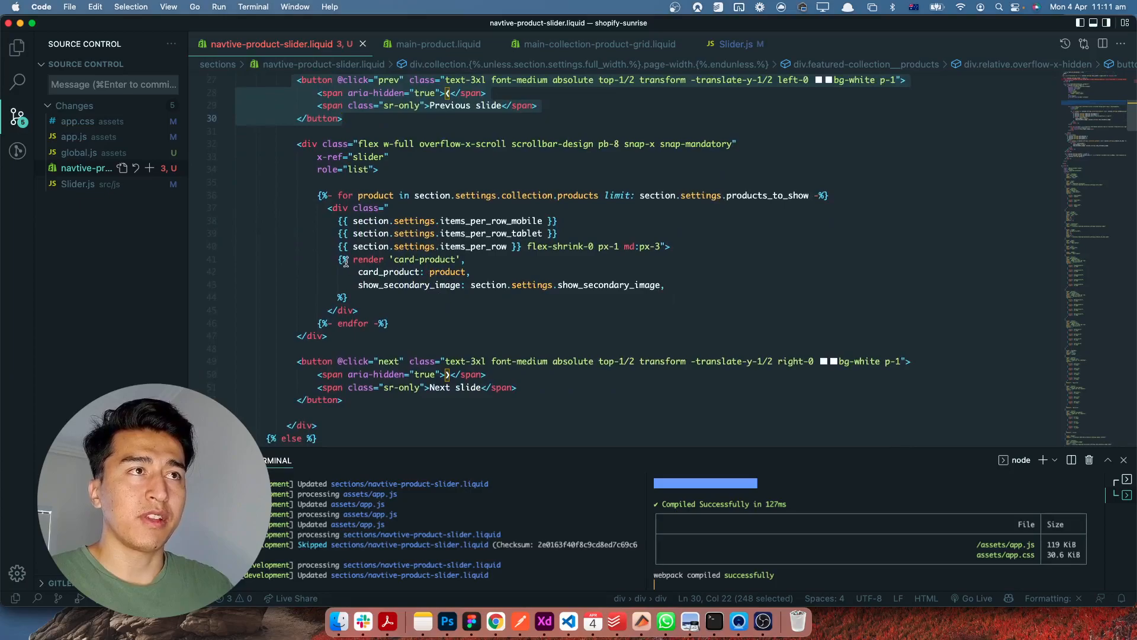
left_click(472, 260)
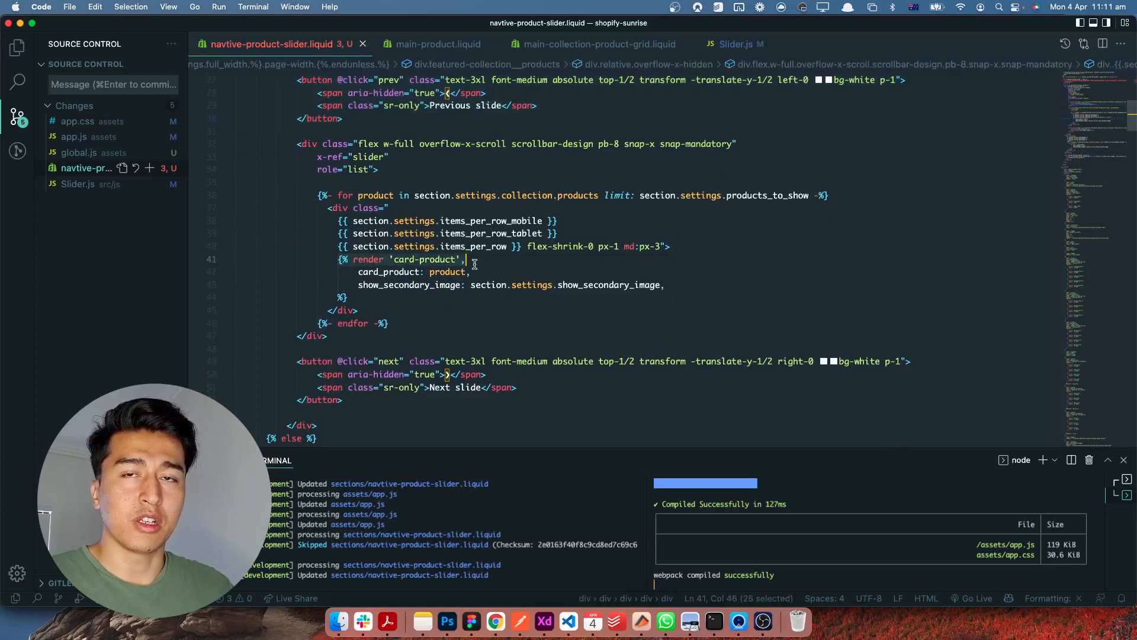
left_click(299, 259)
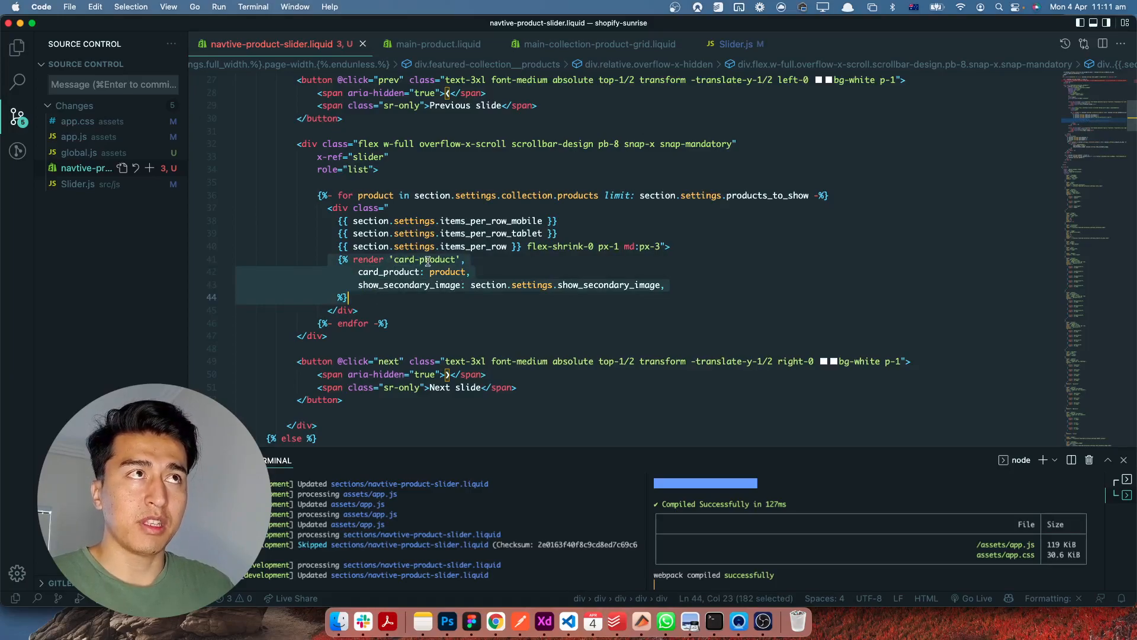
Compare it with main-collection-product-grid.liquid's render, then return to the theme editor preview
left_click(599, 43)
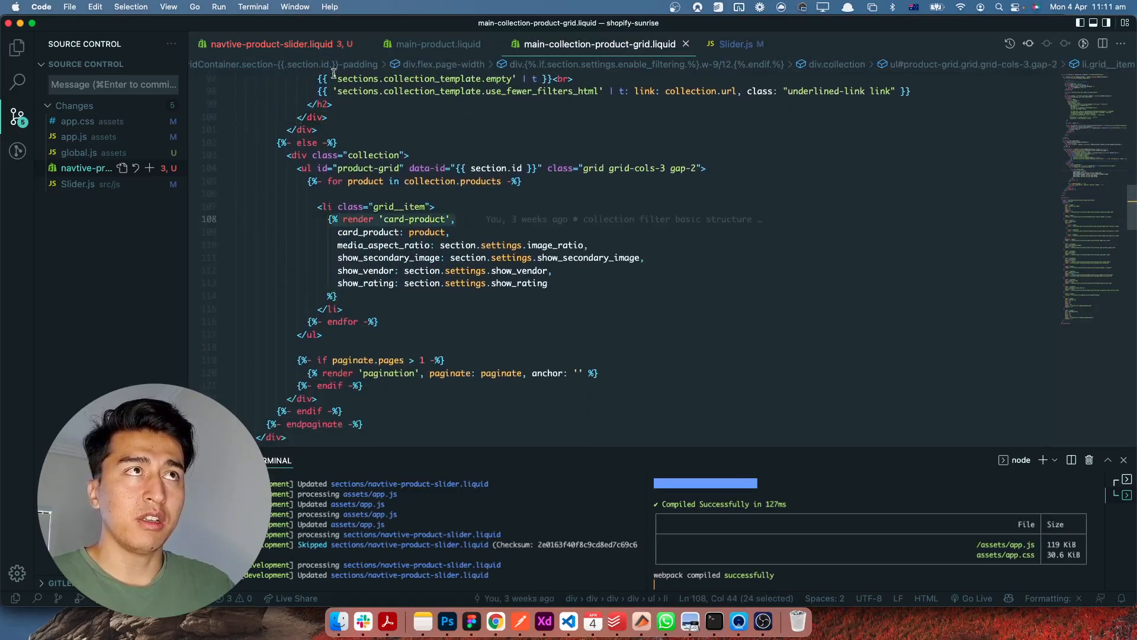
left_click(276, 44)
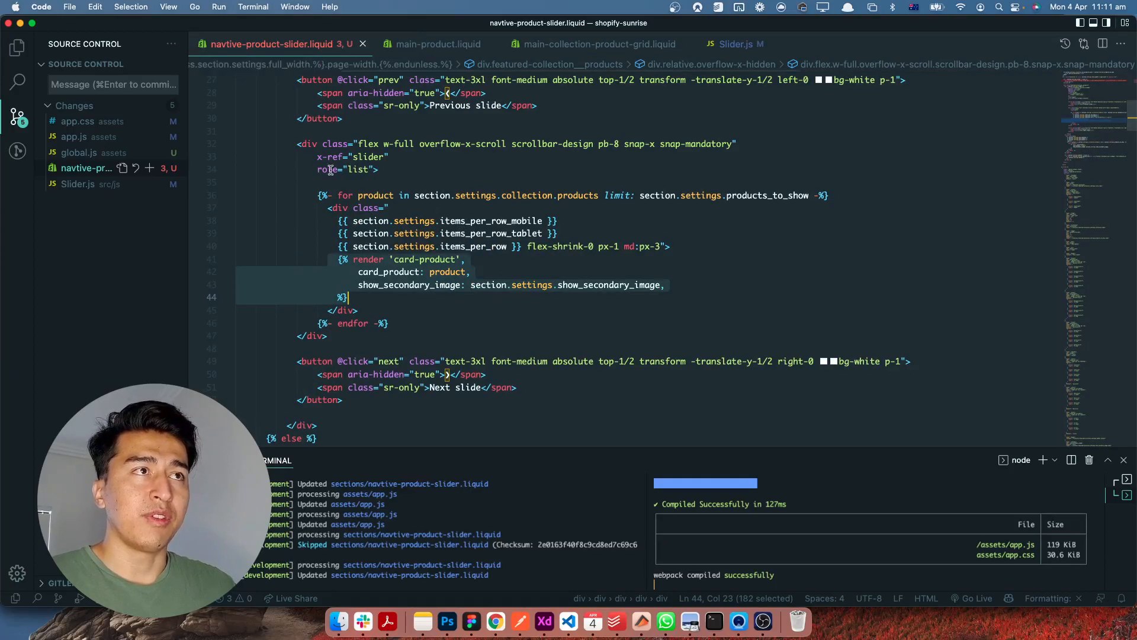
left_click(429, 297)
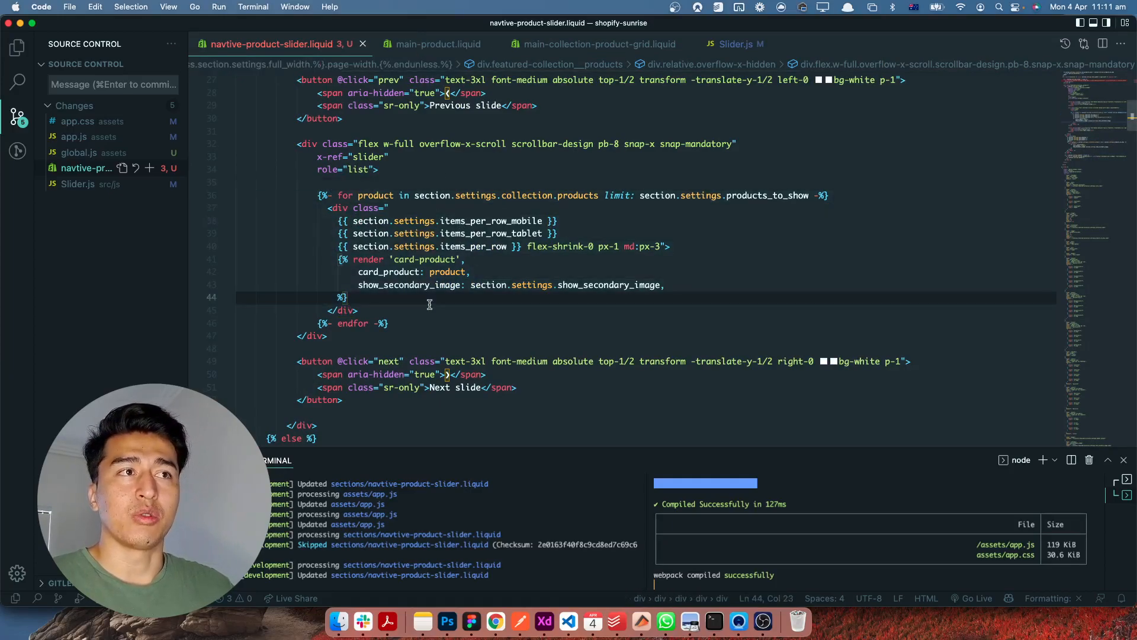
left_click(495, 622)
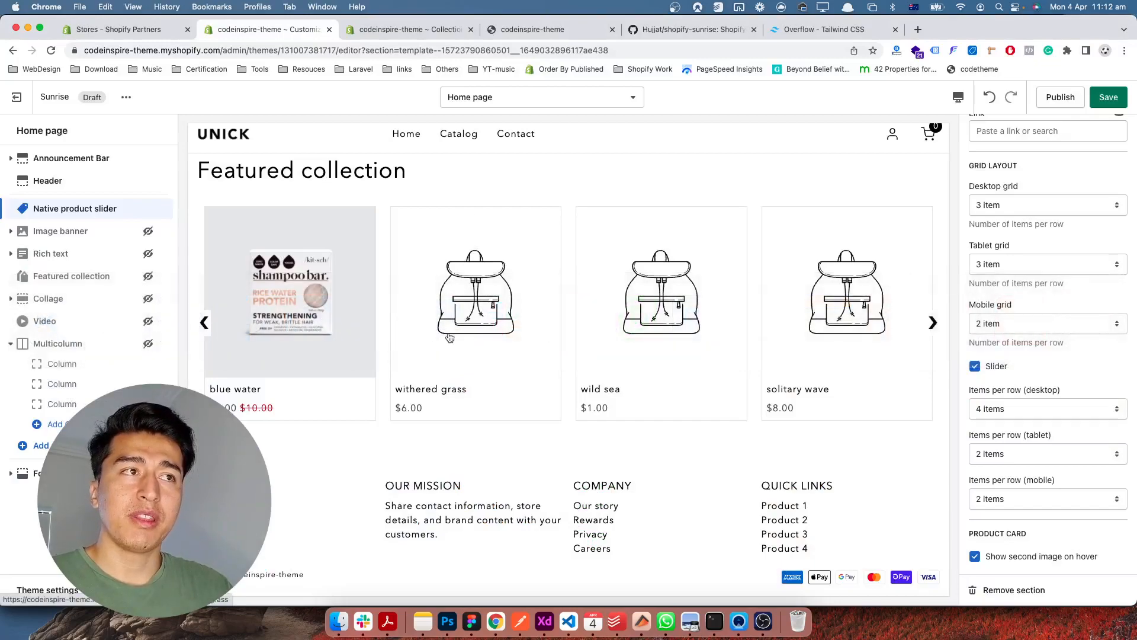
mouse_move(459, 134)
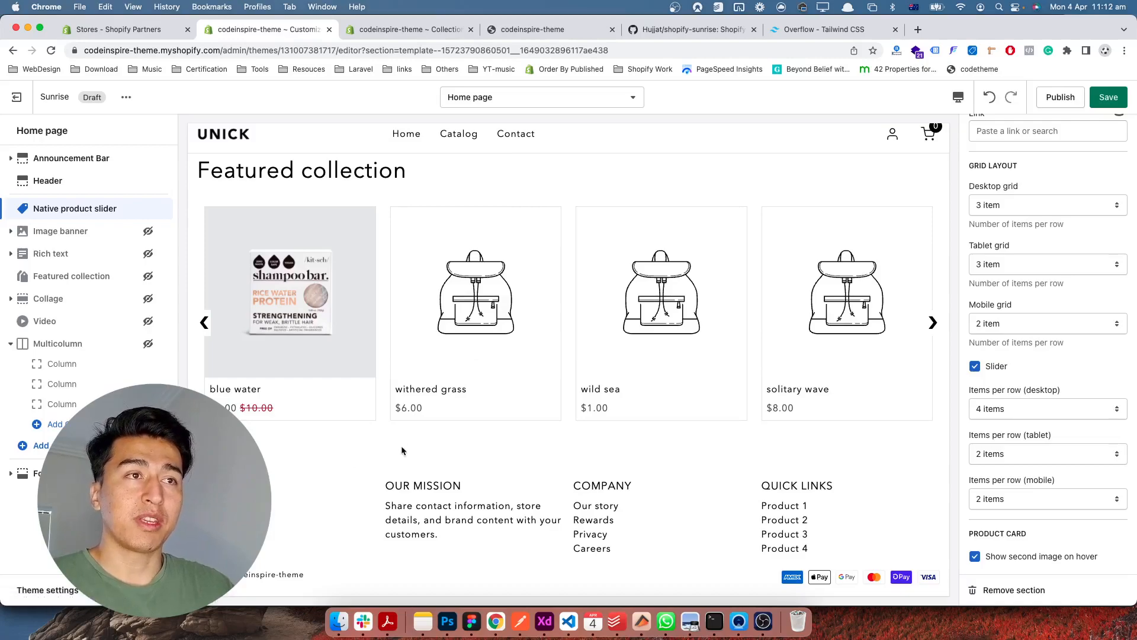
mouse_move(539, 310)
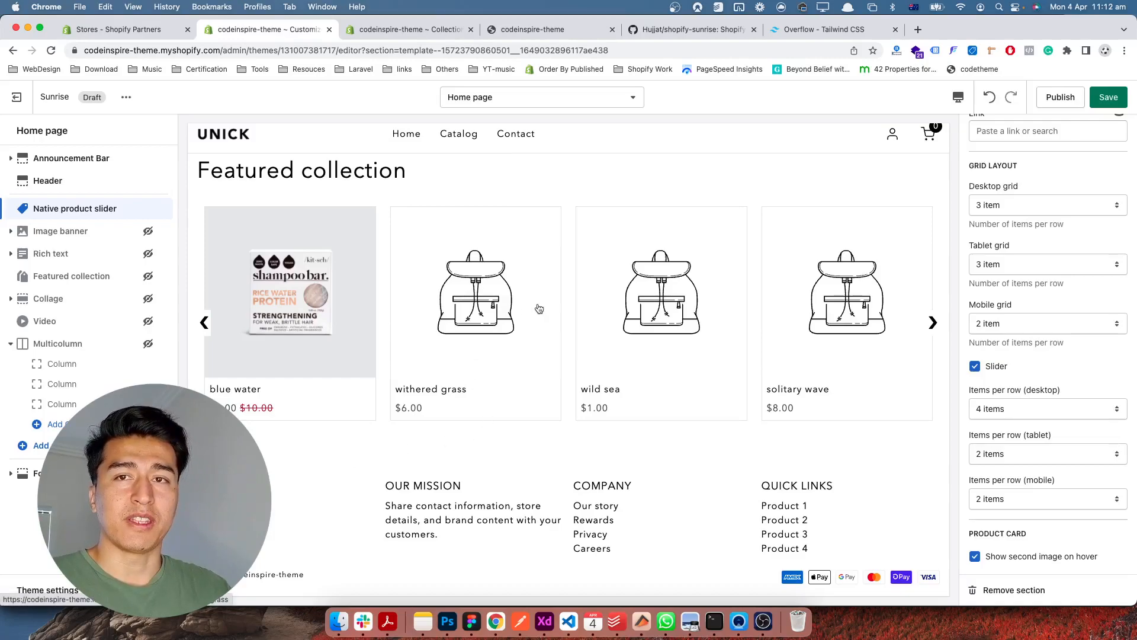
mouse_move(675, 464)
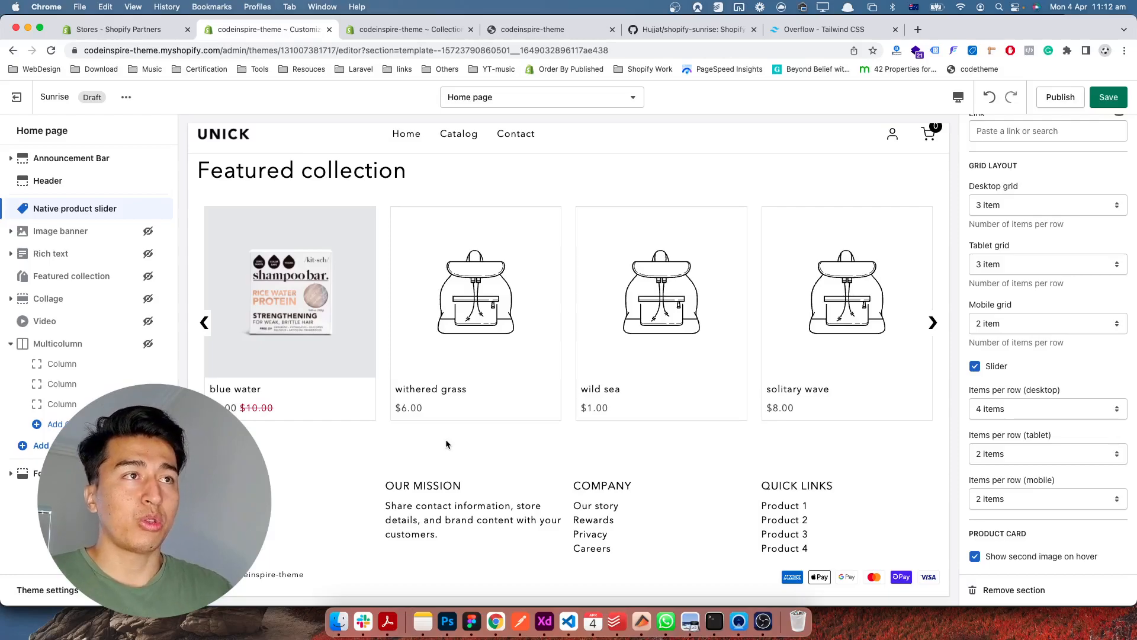
Check the slider code once more, then show the live storefront preview of the Featured collection slider
left_click(689, 28)
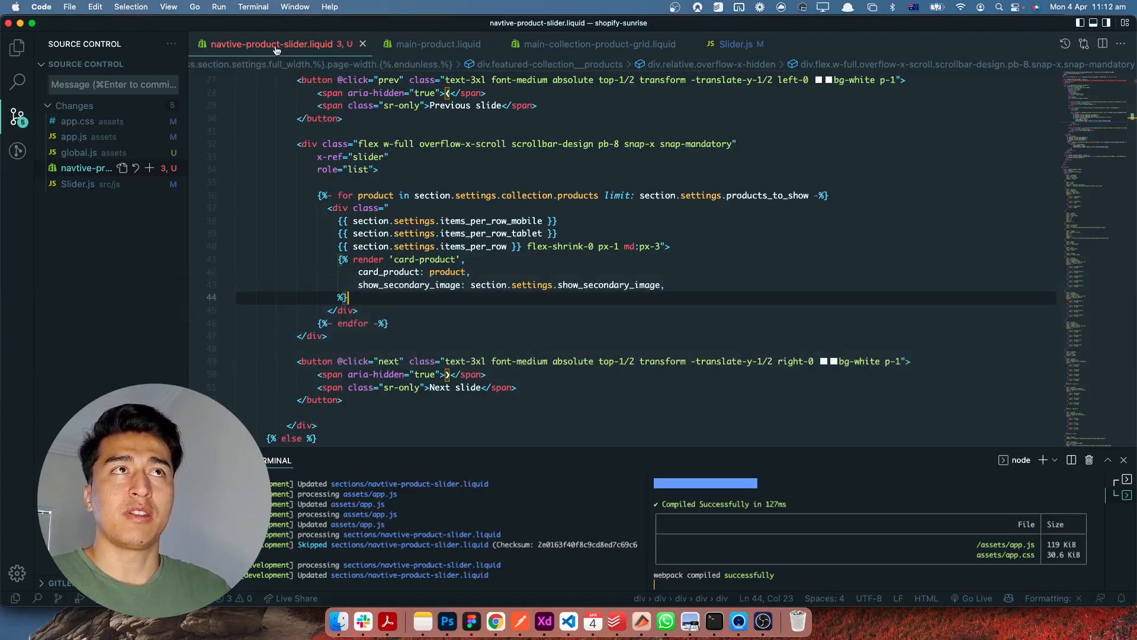
mouse_move(308, 318)
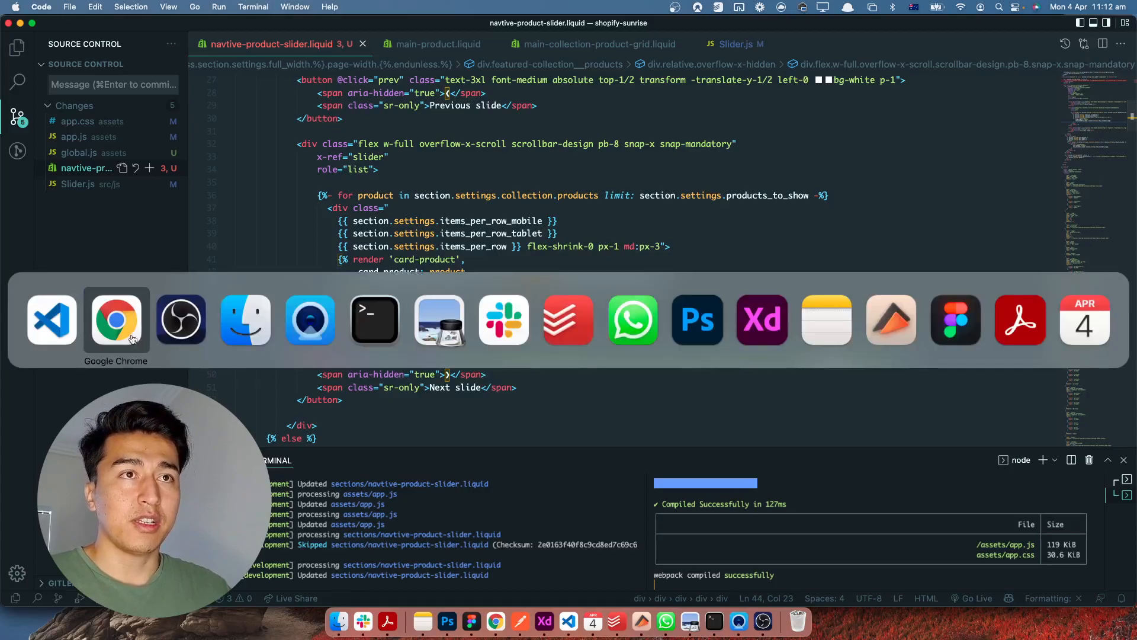
left_click(115, 319)
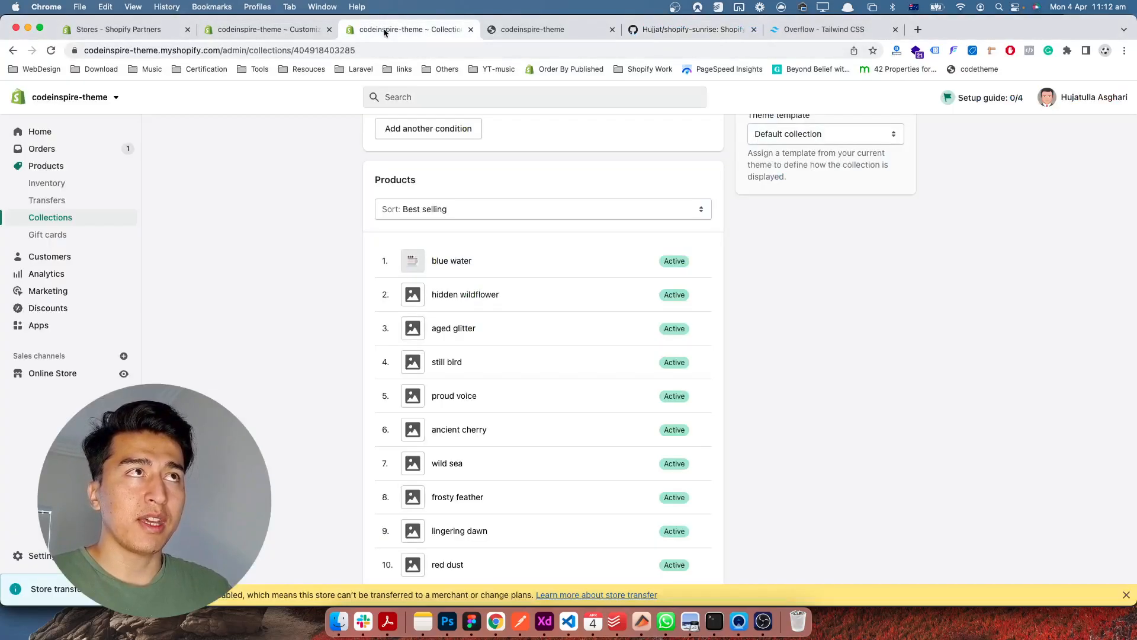
left_click(547, 29)
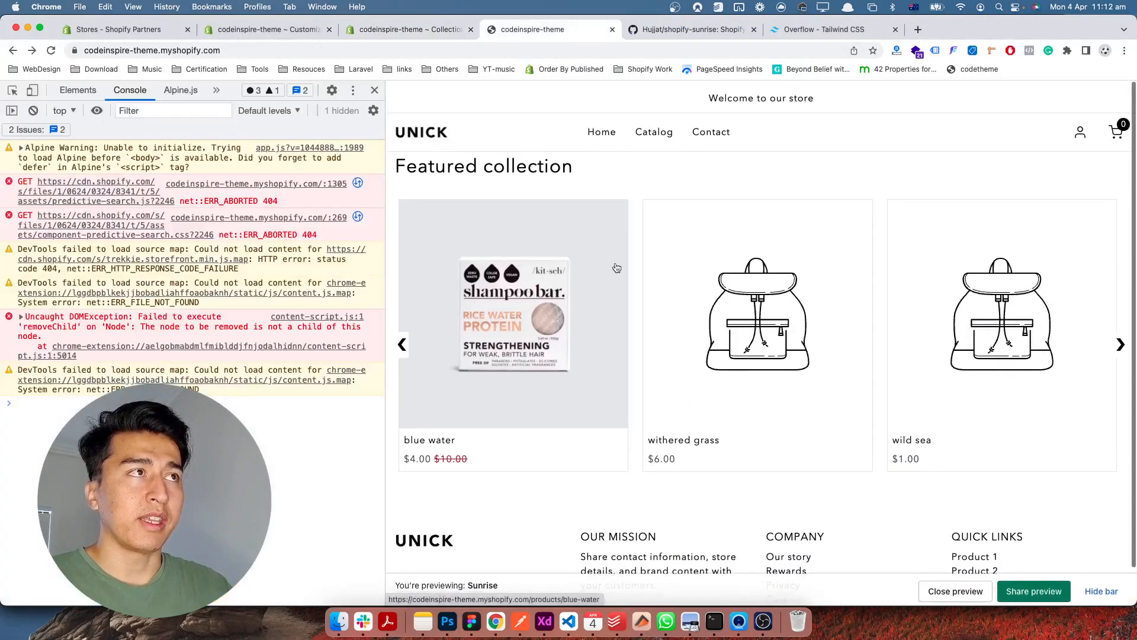